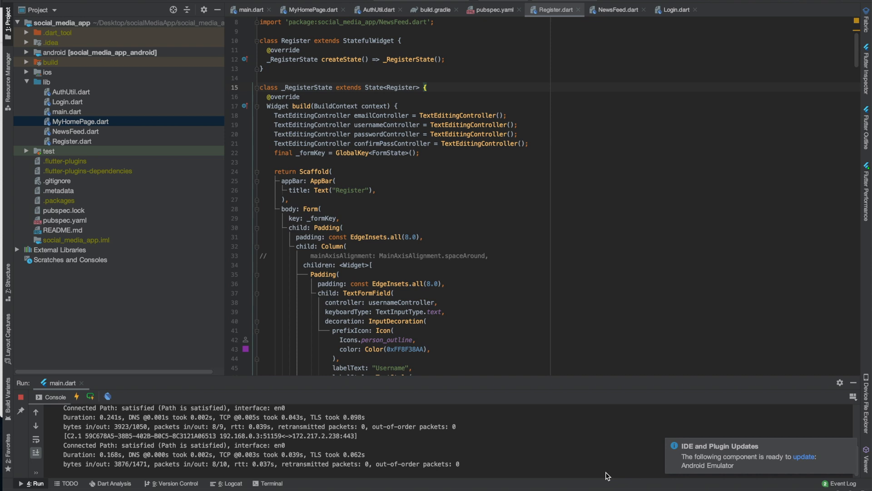
pyautogui.moveTo(264, 343)
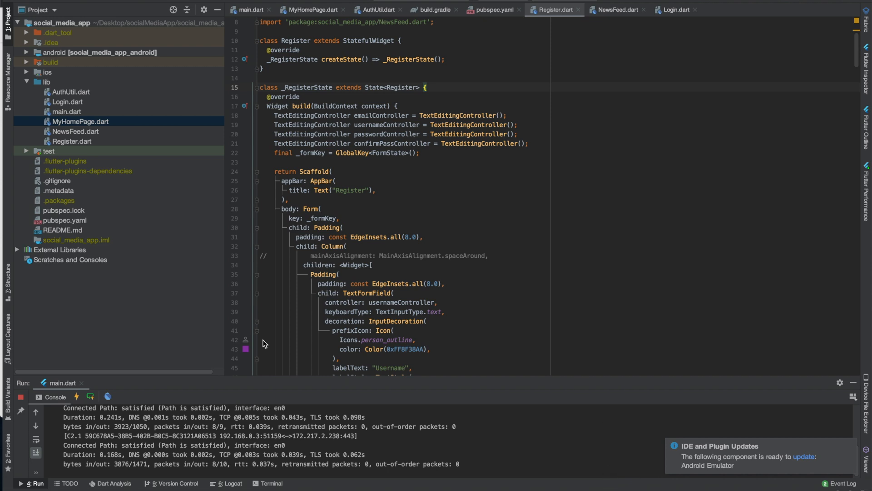
# Step: Switch the editor to AuthUtil.dart with its signInUser and registerUser helpers
pyautogui.click(70, 92)
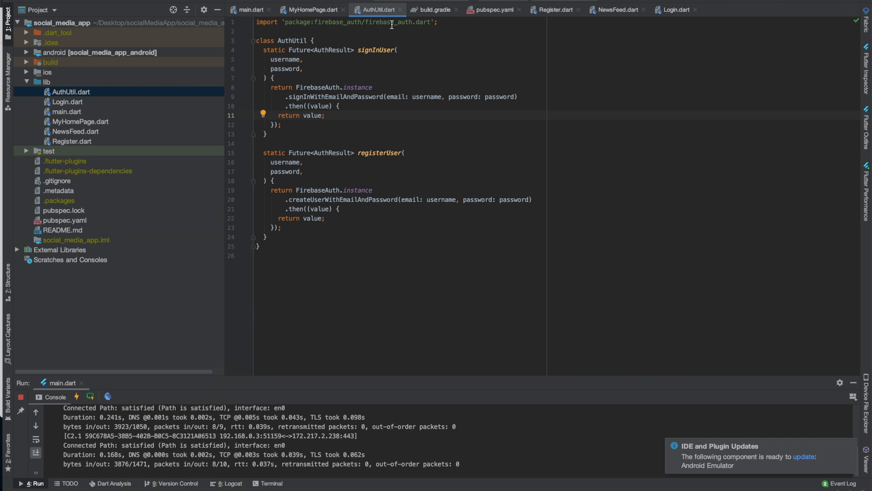
pyautogui.moveTo(320, 59)
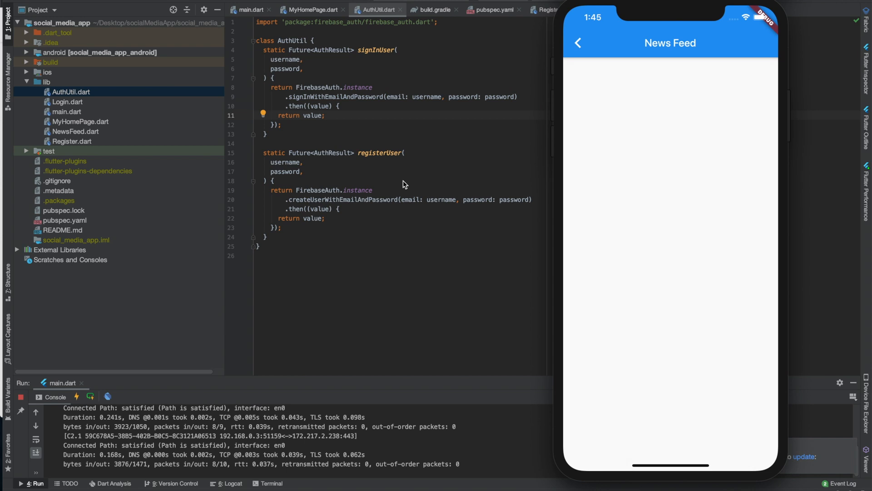
pyautogui.moveTo(464, 91)
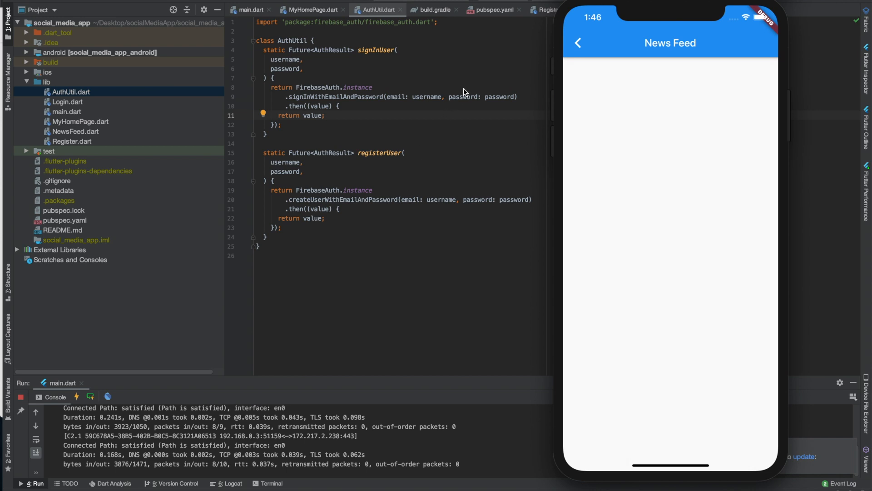
pyautogui.moveTo(570, 74)
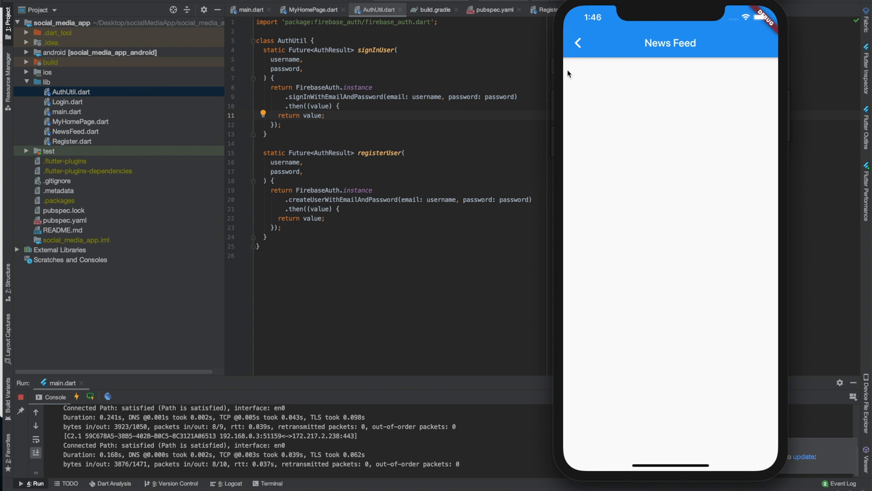
pyautogui.moveTo(587, 49)
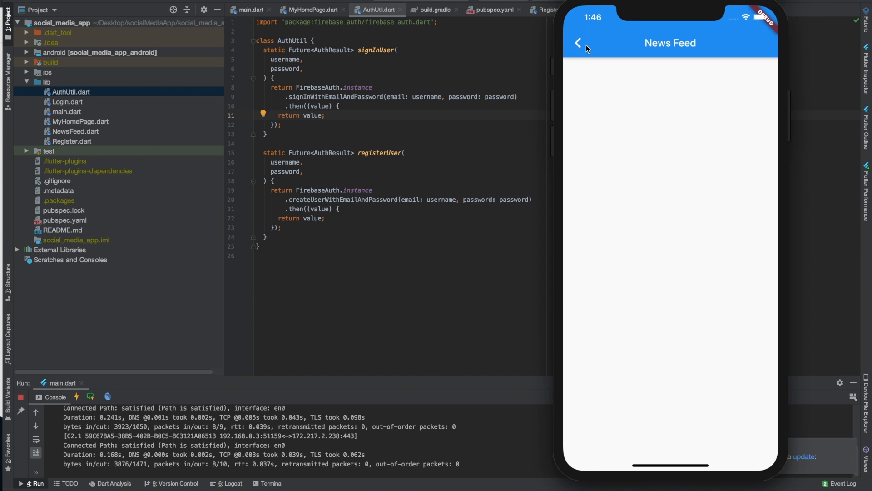
pyautogui.moveTo(575, 52)
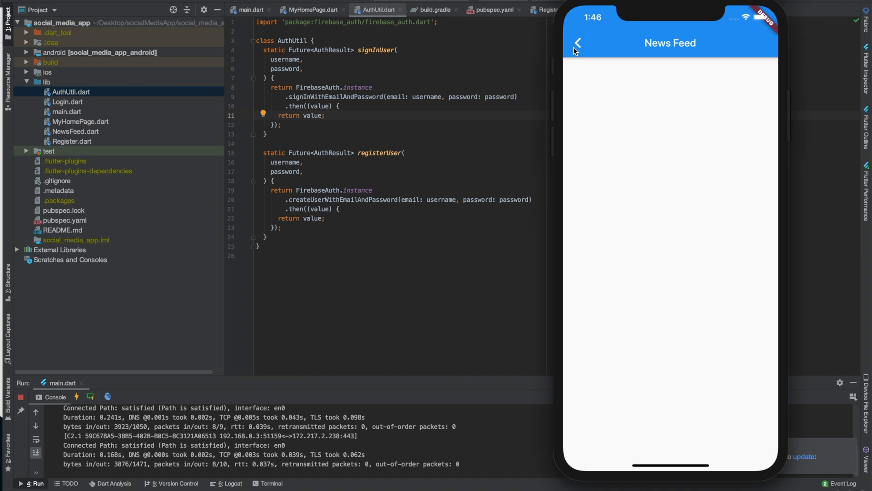
pyautogui.moveTo(576, 50)
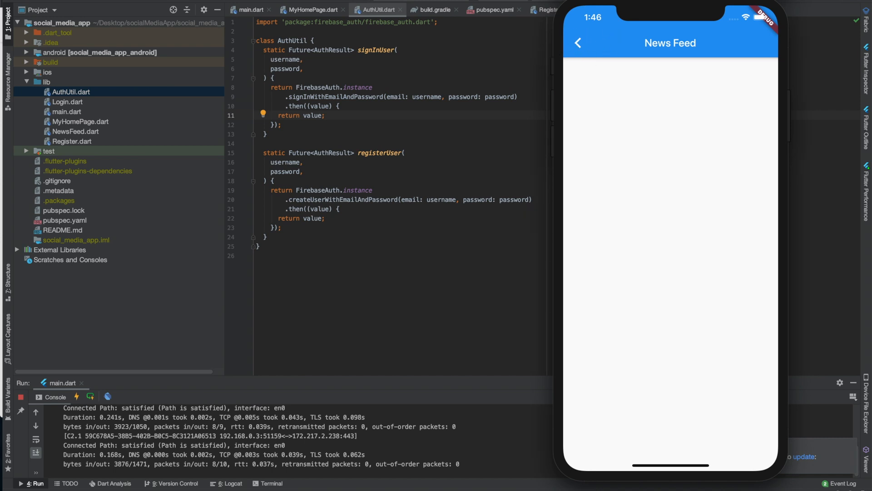
# Step: Open MyHomePage.dart and bring getCurrentUser's Navigator.push to NewsFeed into view
pyautogui.click(311, 10)
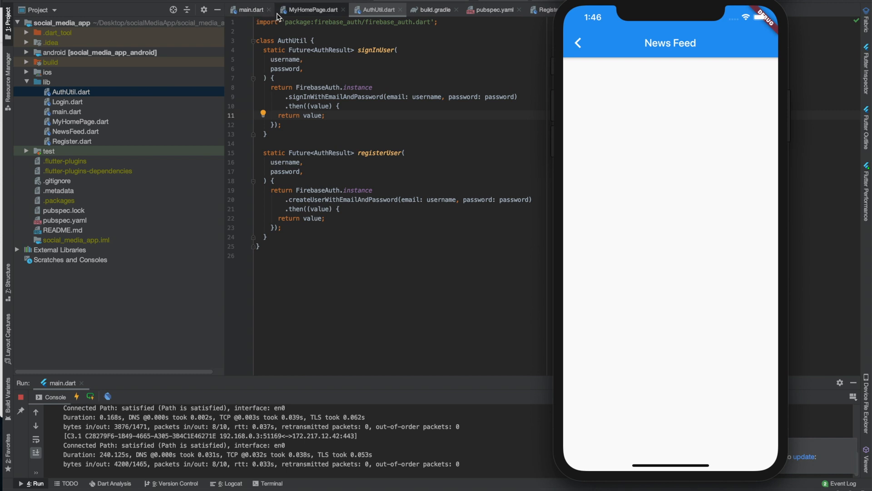
pyautogui.click(312, 10)
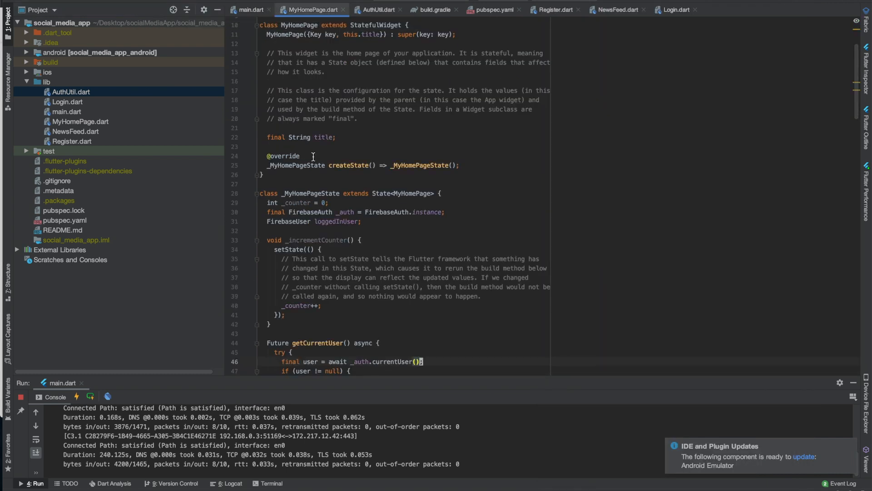
pyautogui.scroll(-3)
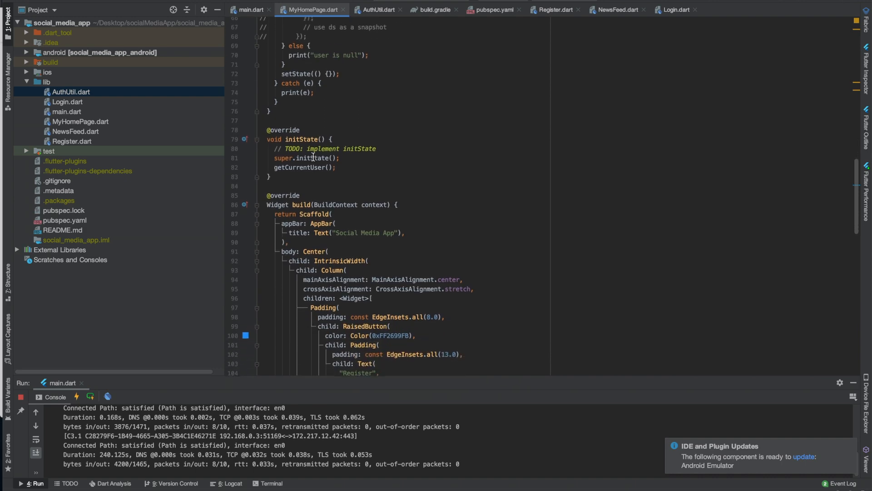
pyautogui.scroll(-3)
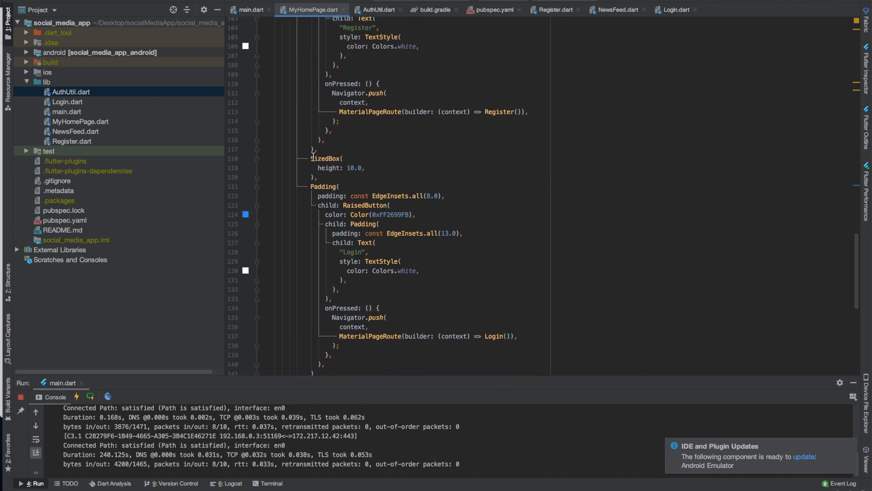
pyautogui.scroll(3)
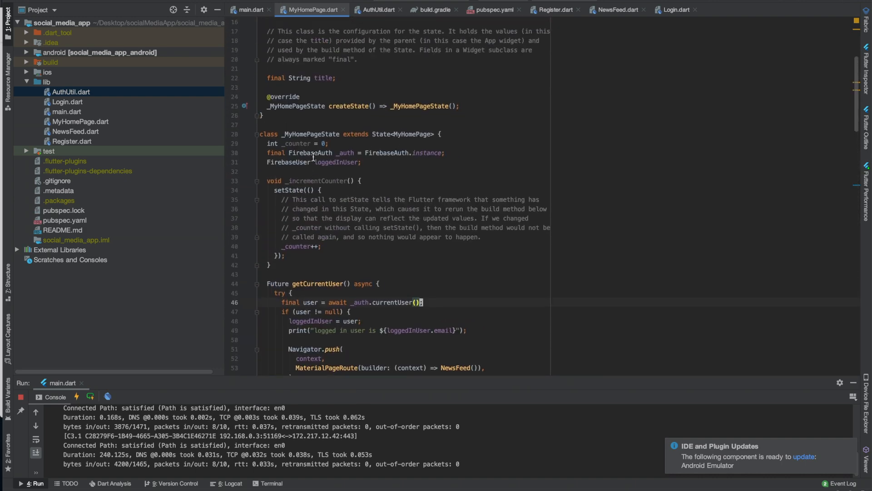
pyautogui.scroll(3)
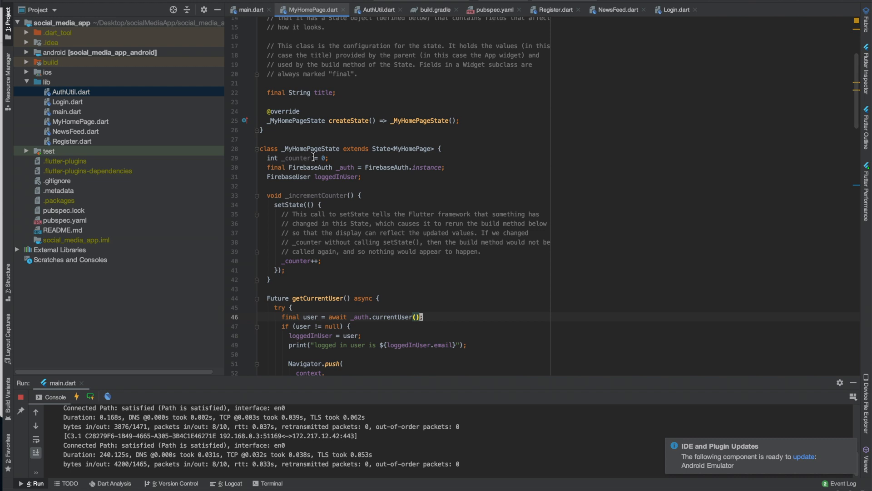
pyautogui.scroll(-3)
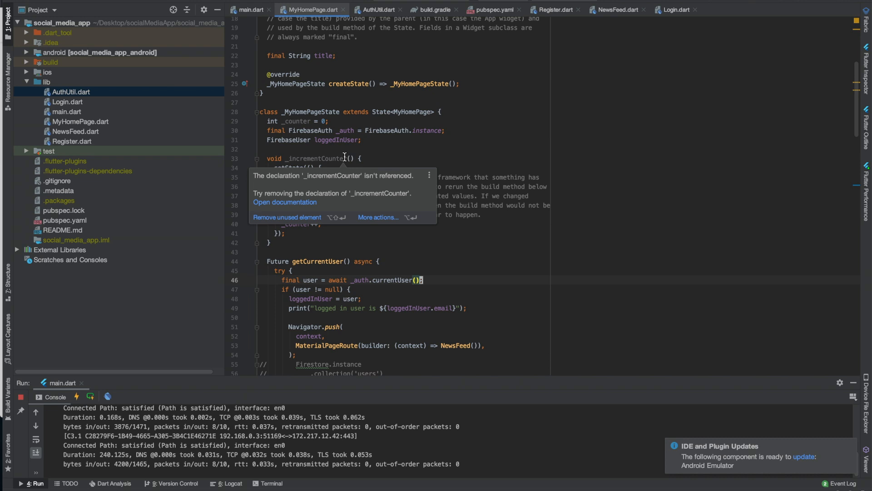
pyautogui.scroll(-3)
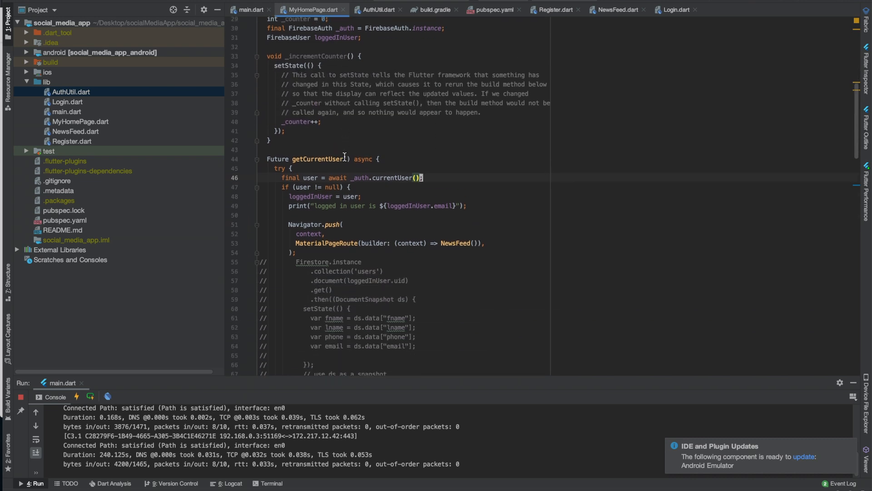
pyautogui.scroll(-3)
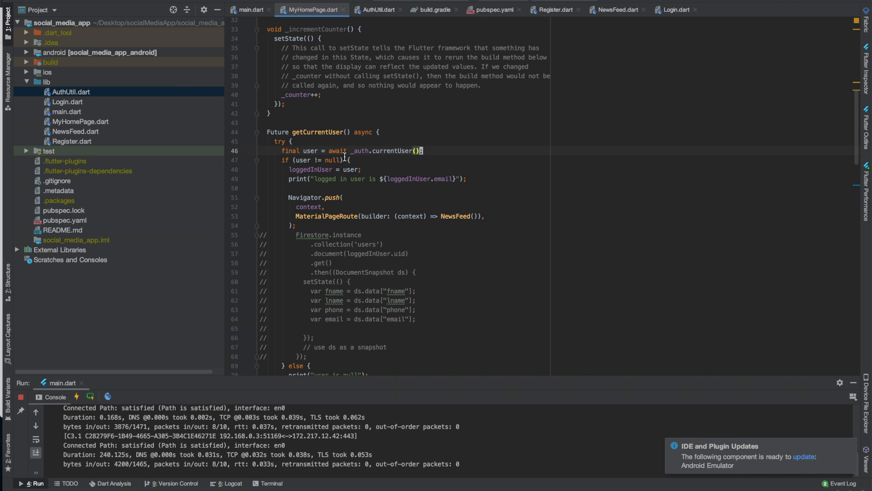
pyautogui.scroll(-3)
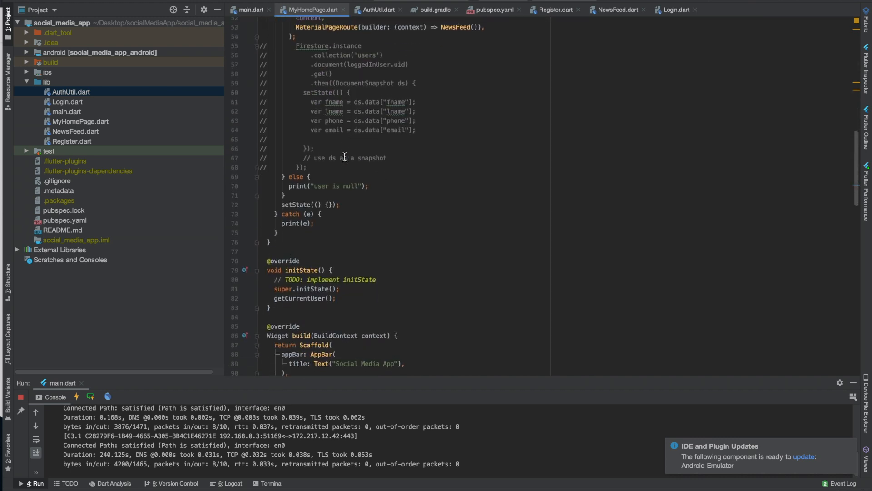
pyautogui.scroll(3)
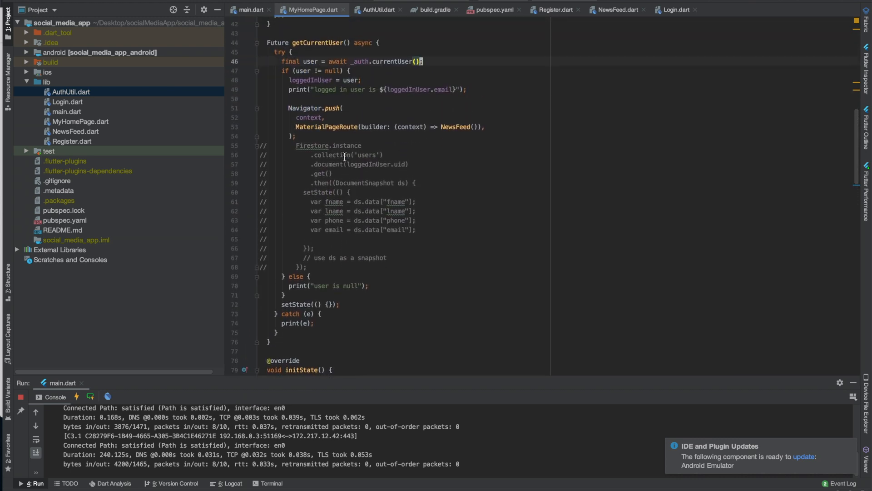
pyautogui.moveTo(325, 161)
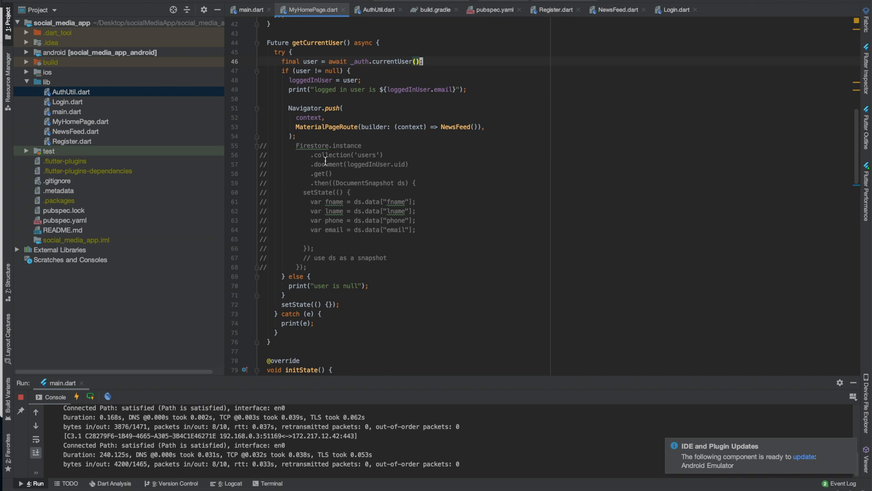
pyautogui.moveTo(334, 133)
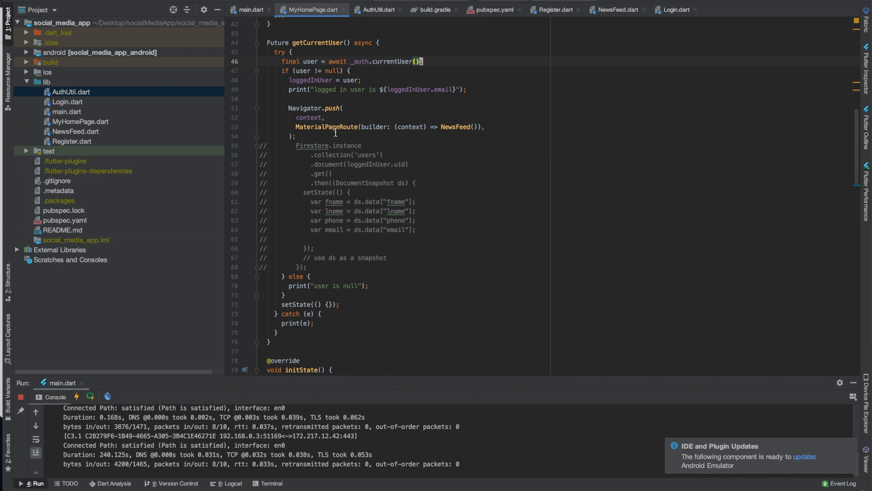
pyautogui.moveTo(334, 108)
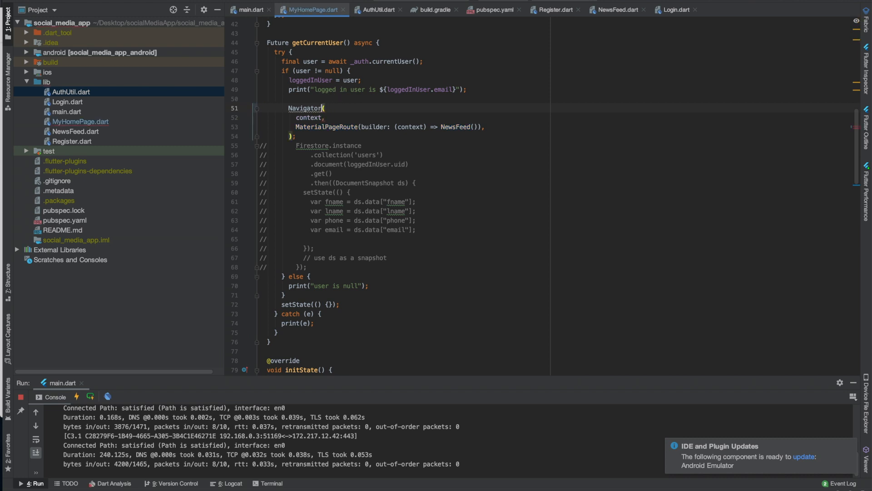
# Step: Change getCurrentUser's Navigator call to pushReplacement using code completion
pyautogui.write('.')
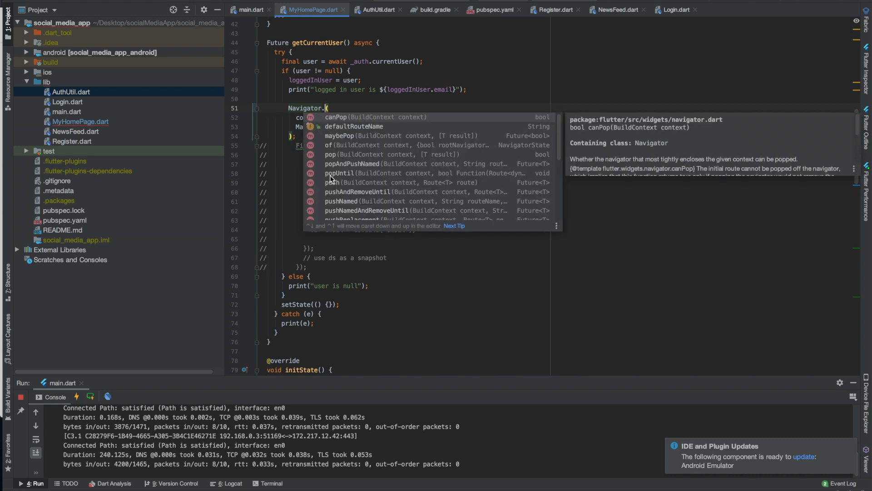
pyautogui.scroll(-3)
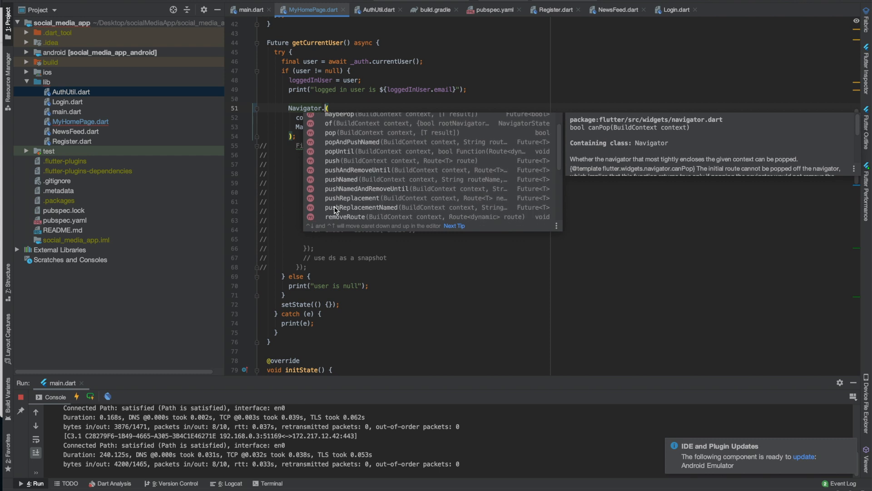
pyautogui.scroll(-3)
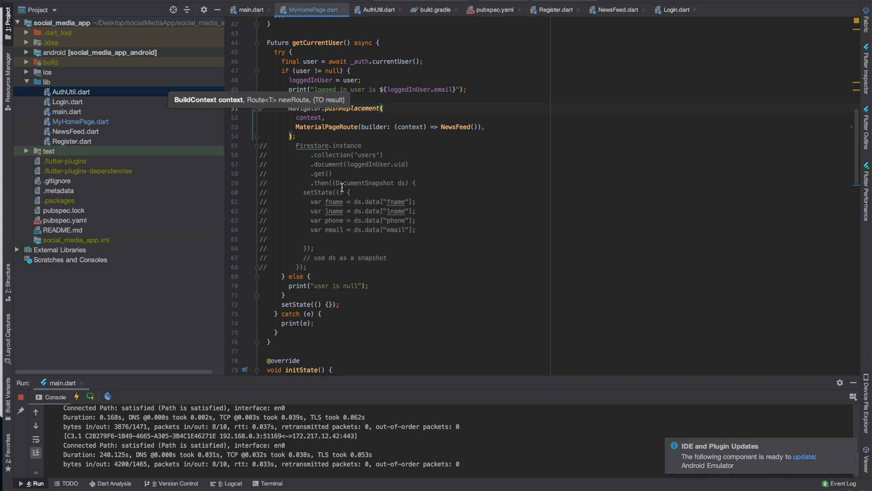
pyautogui.click(340, 183)
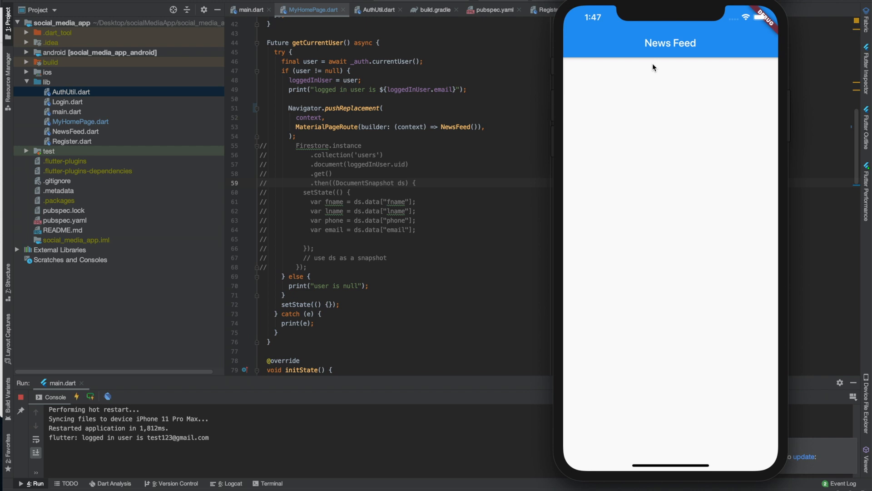
pyautogui.moveTo(593, 428)
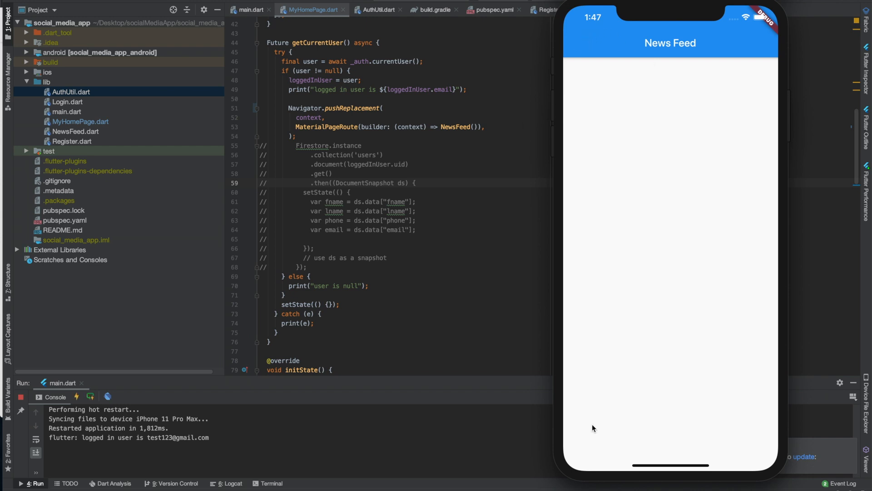
pyautogui.moveTo(604, 476)
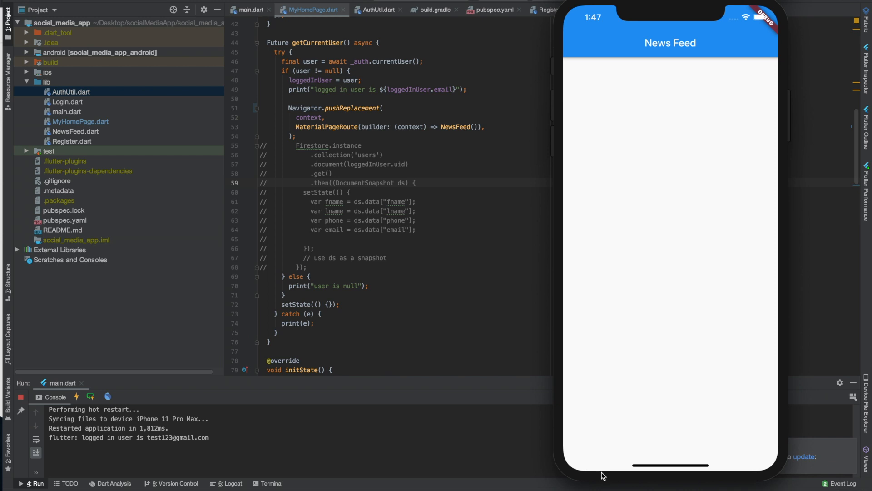
pyautogui.moveTo(631, 475)
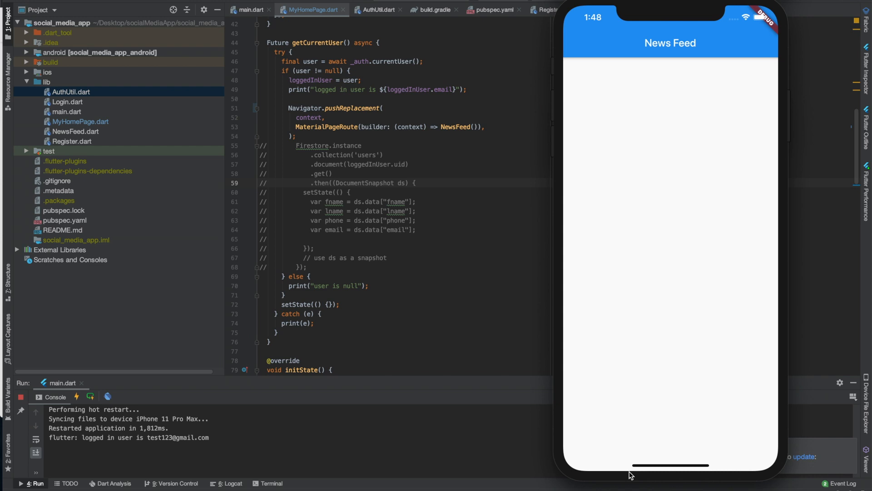
pyautogui.moveTo(612, 442)
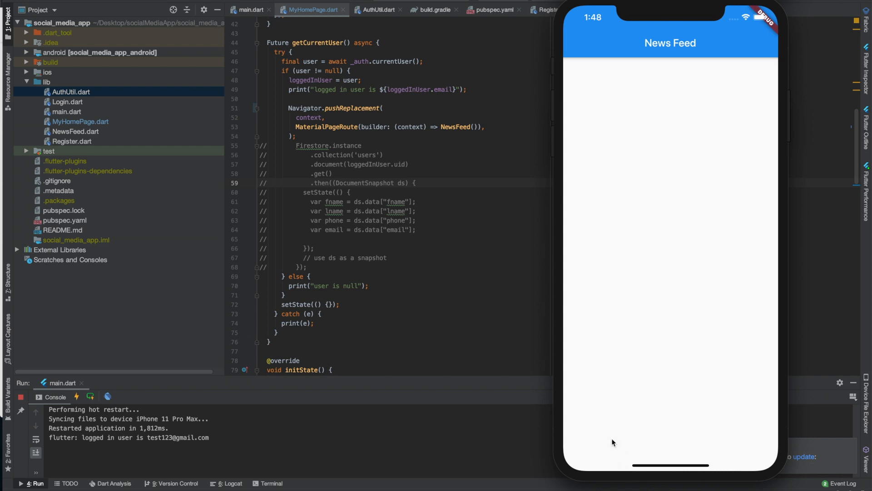
pyautogui.moveTo(501, 123)
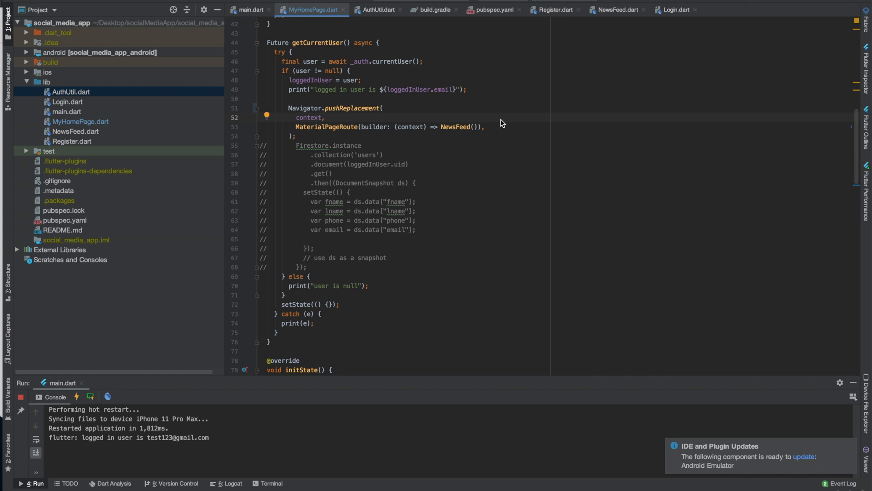
pyautogui.moveTo(545, 35)
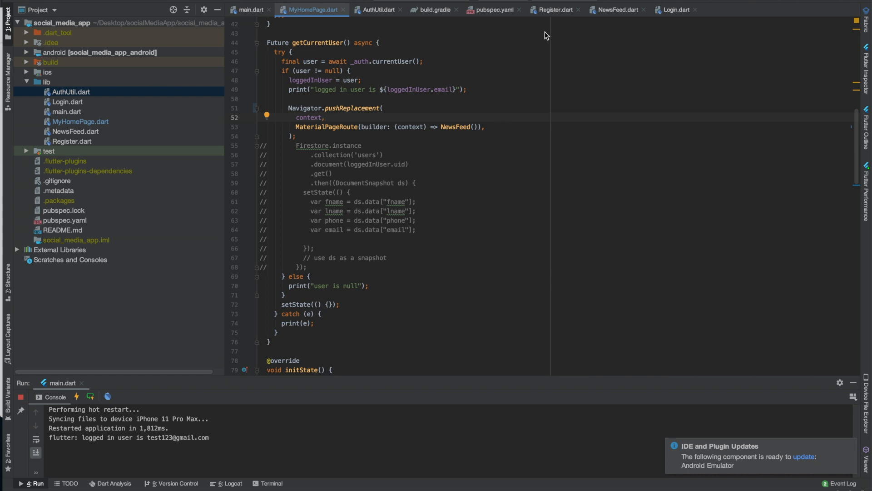
# Step: Review NewsFeed.dart, then Login.dart's Navigator.push to NewsFeed after sign-in
pyautogui.click(617, 10)
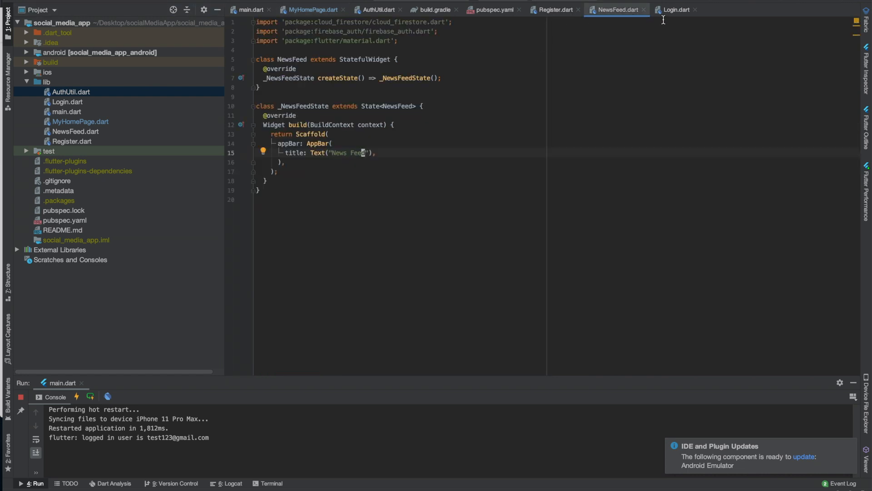
pyautogui.click(676, 10)
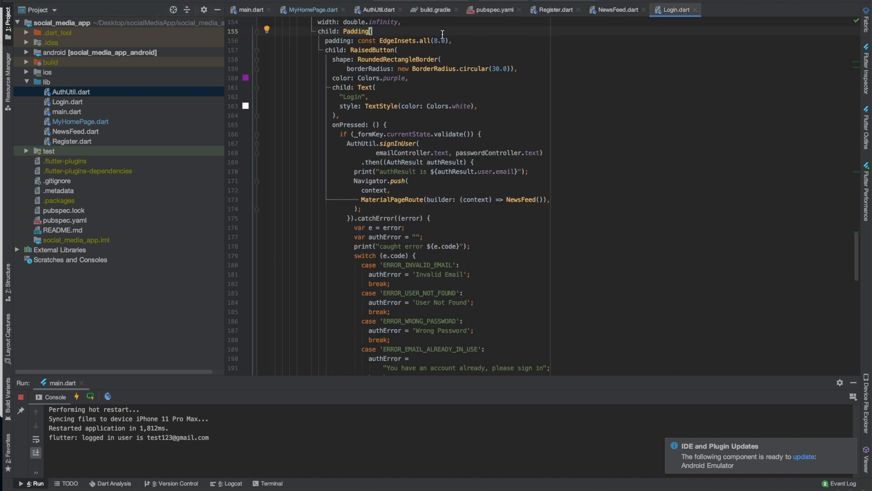
pyautogui.moveTo(552, 10)
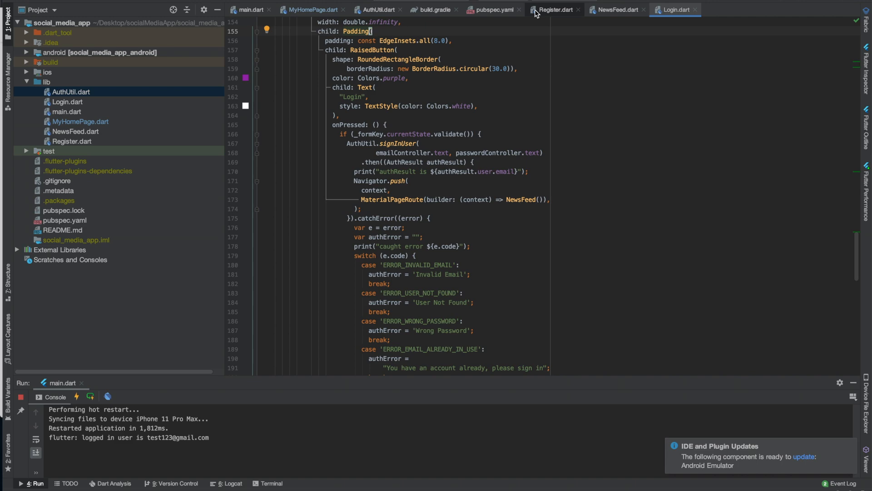
# Step: Change Register.dart's Navigator.push to pushReplacement and hot reload the app
pyautogui.click(557, 9)
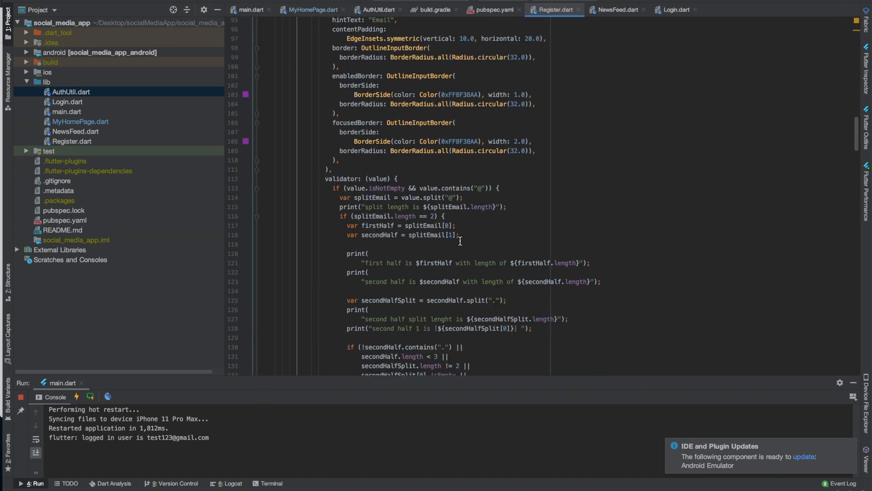
pyautogui.scroll(-3)
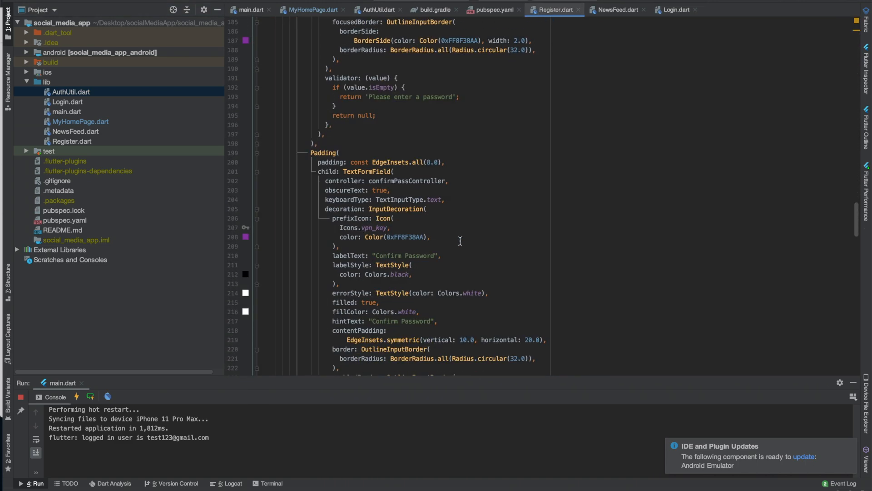
pyautogui.scroll(-3)
pyautogui.write('navi')
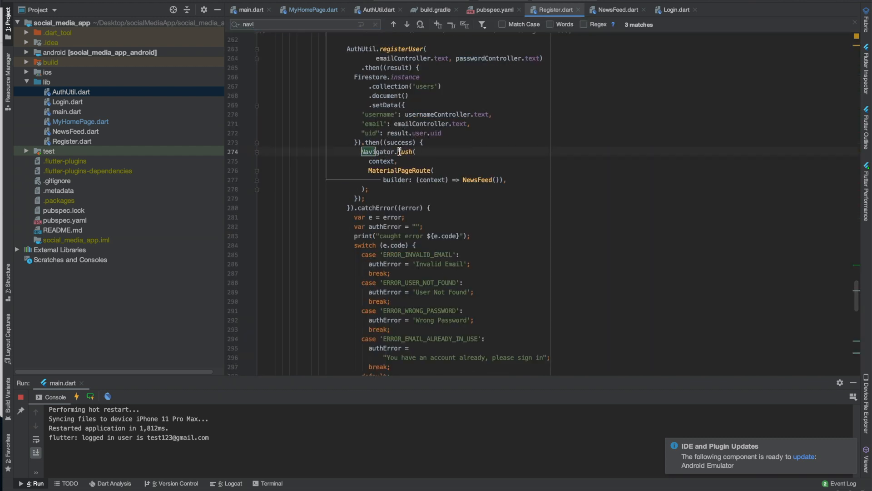
pyautogui.press('Backspace')
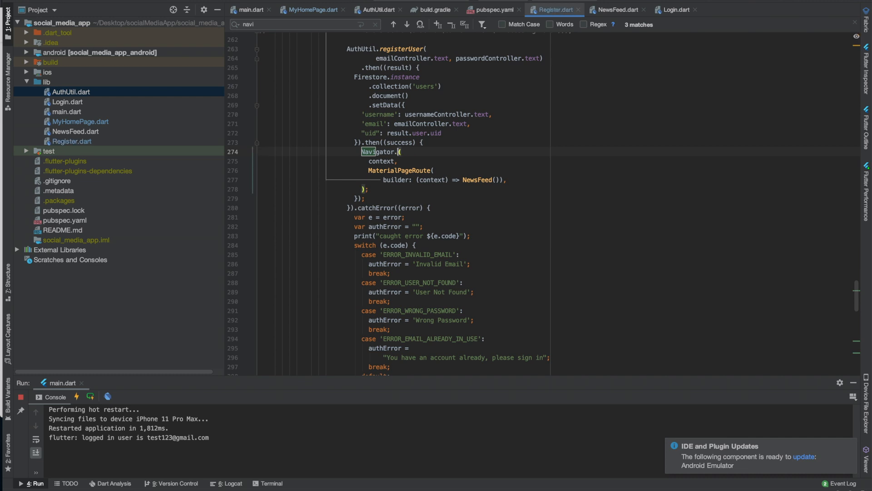
pyautogui.write('repl')
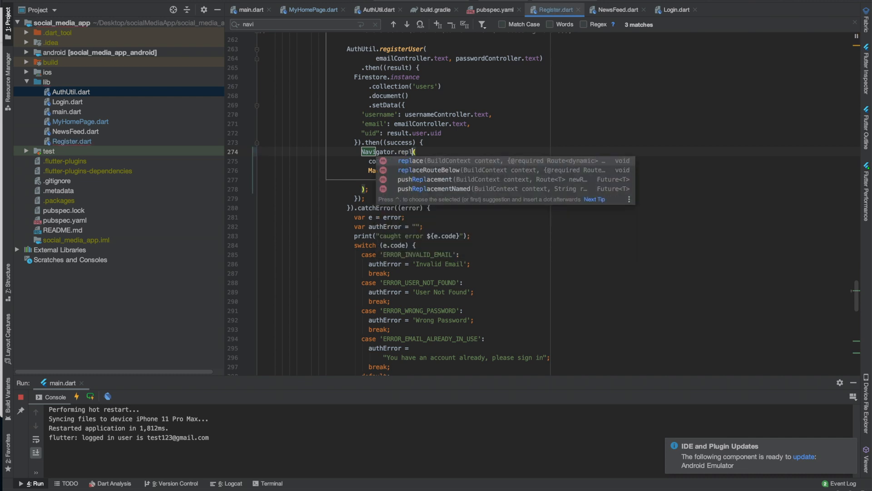
pyautogui.click(426, 179)
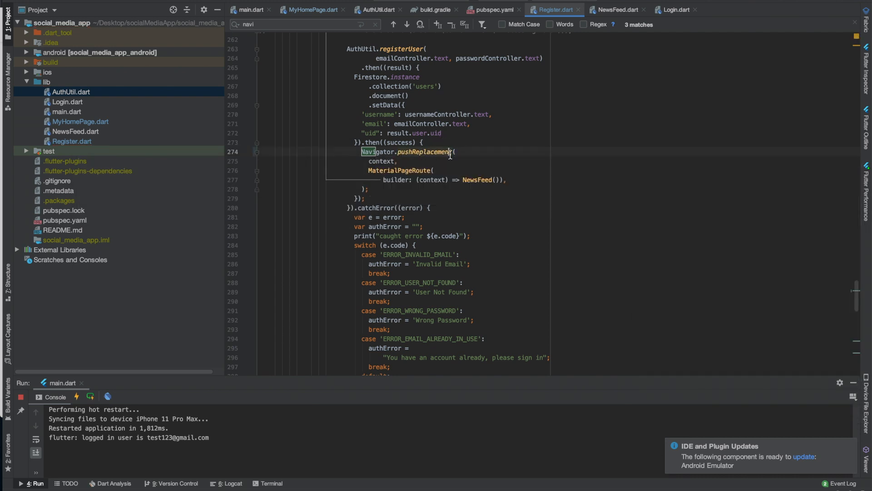
pyautogui.click(89, 396)
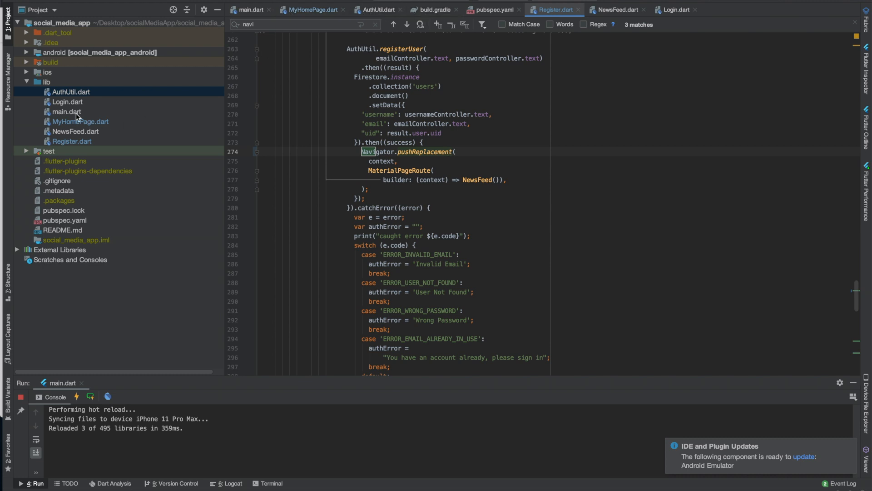
pyautogui.click(674, 9)
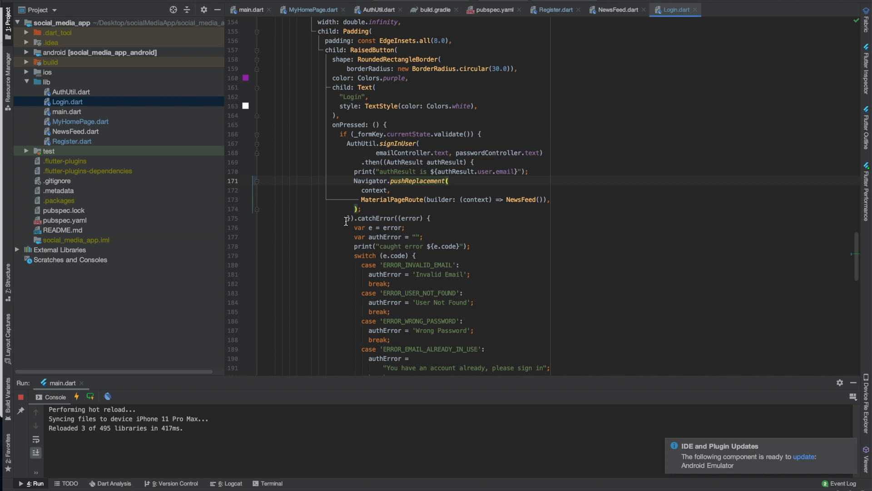
# Step: Switch to NewsFeed.dart showing its basic News Feed Scaffold
pyautogui.click(617, 9)
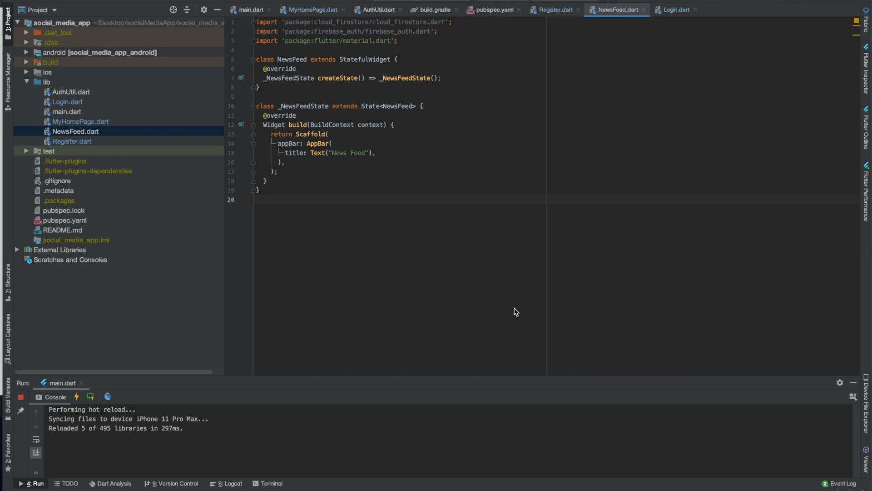
# Step: Add a body: Column after the NewsFeed app bar
pyautogui.click(281, 162)
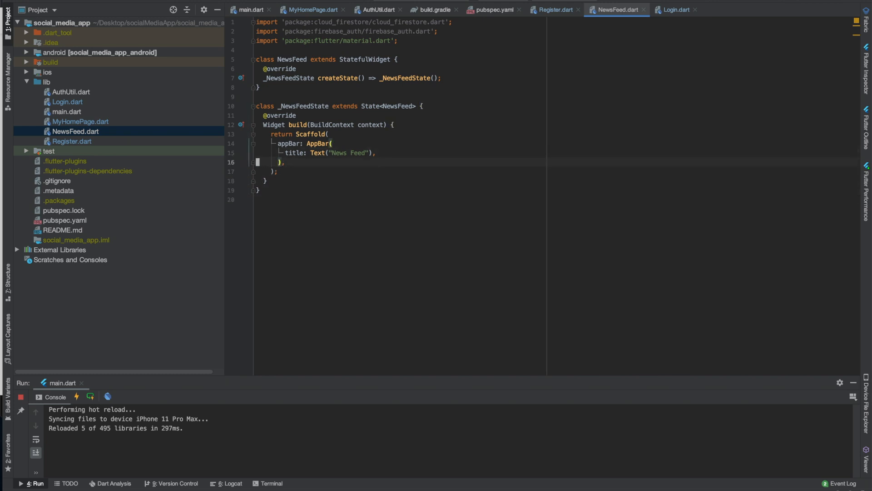
pyautogui.write('body:')
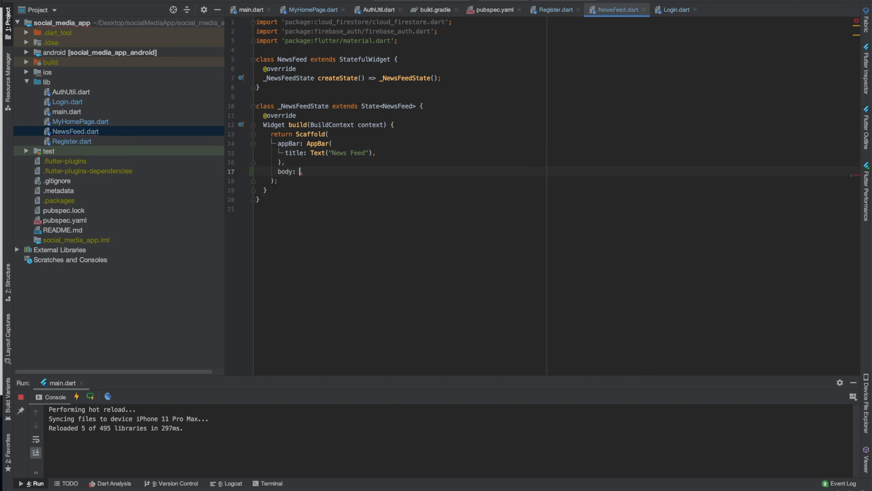
pyautogui.write(',')
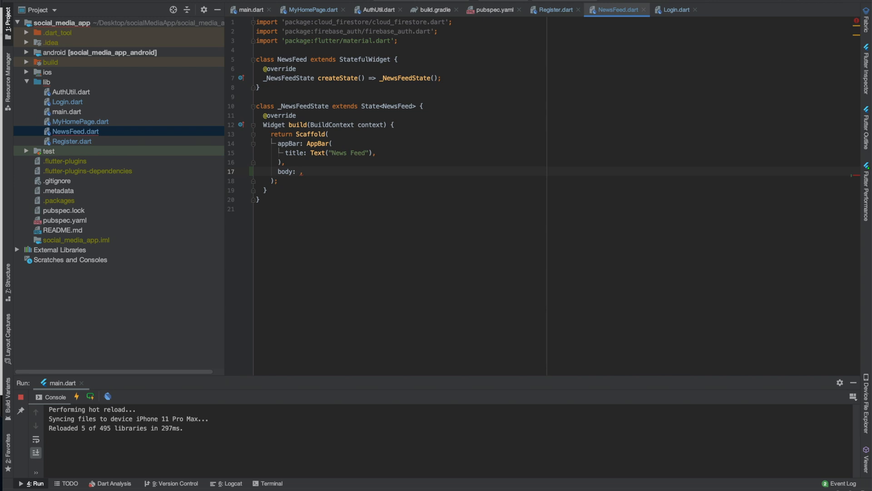
pyautogui.write('Col')
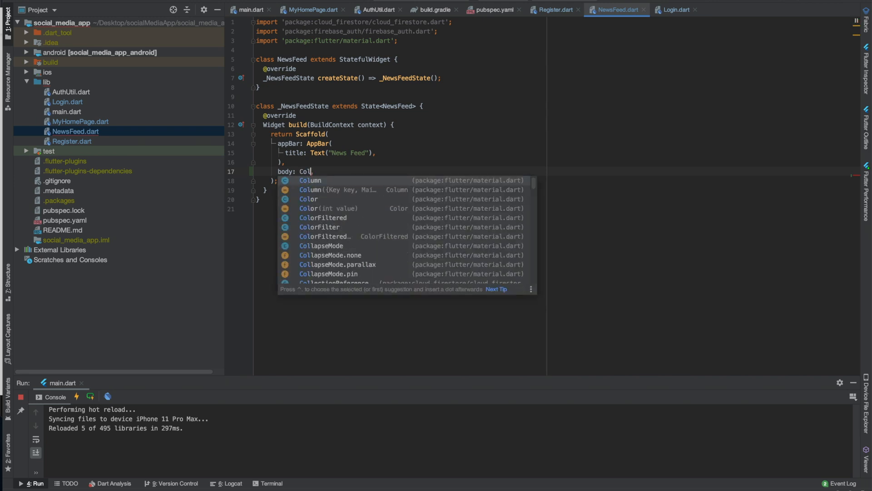
pyautogui.click(310, 181)
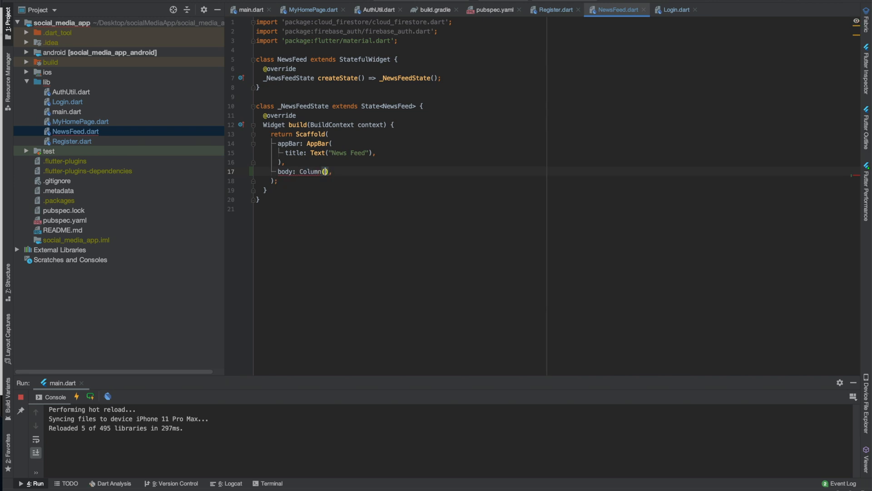
pyautogui.press('Return')
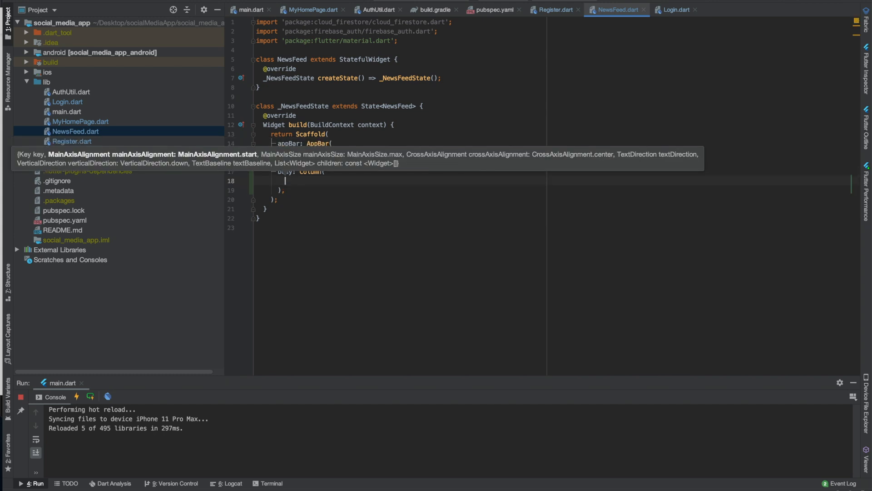
# Step: Type a RaisedButton with a Text child reading 'CreatePost' inside the Column
pyautogui.write("RaisedButton('")
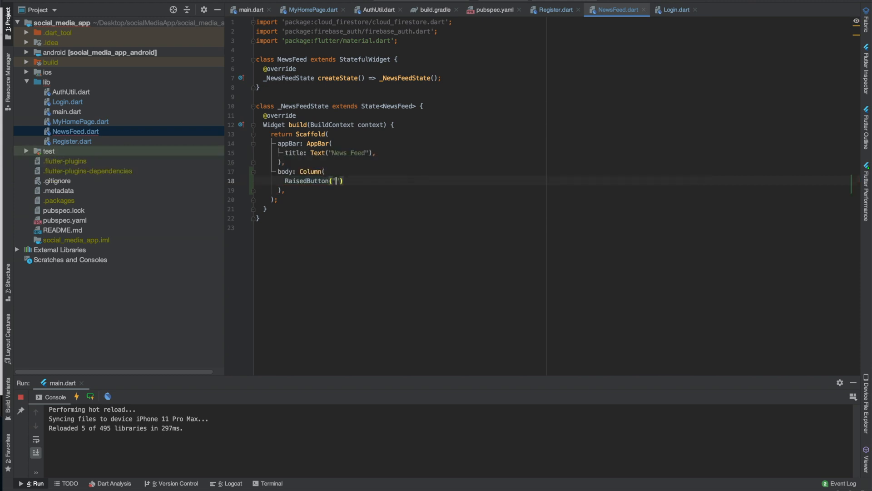
pyautogui.write('chil')
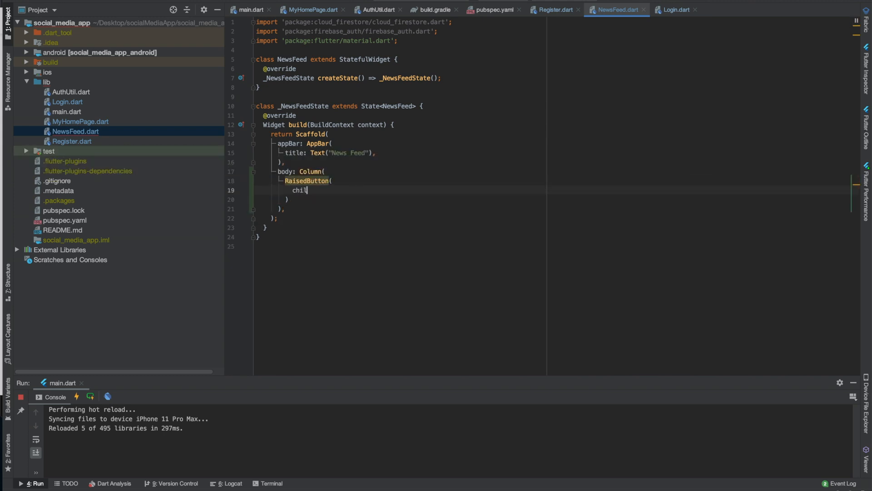
pyautogui.write('d')
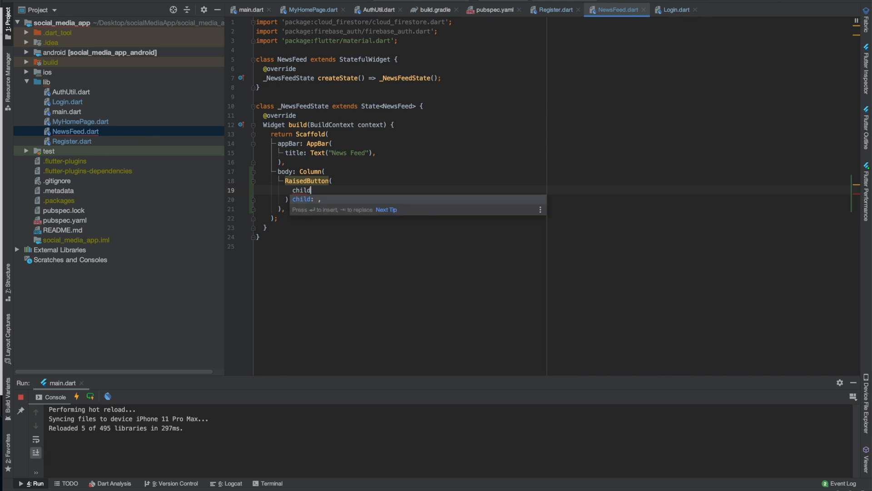
pyautogui.write('Text(')
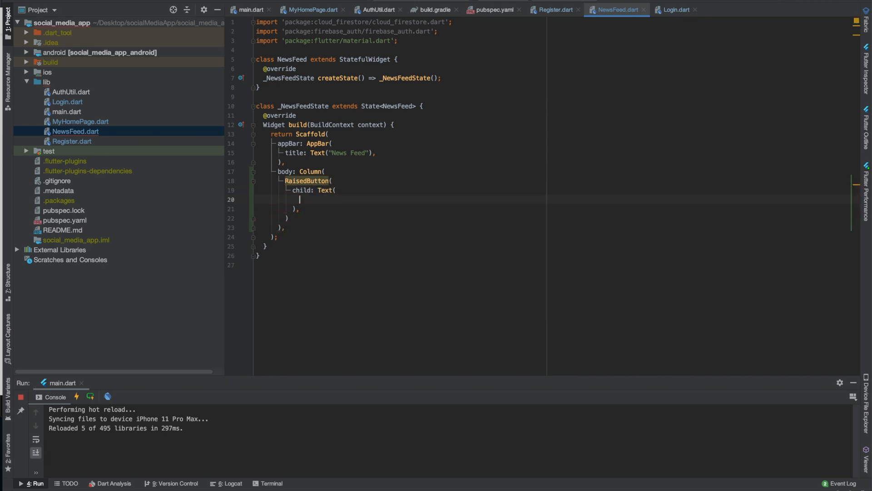
pyautogui.write('"cre')
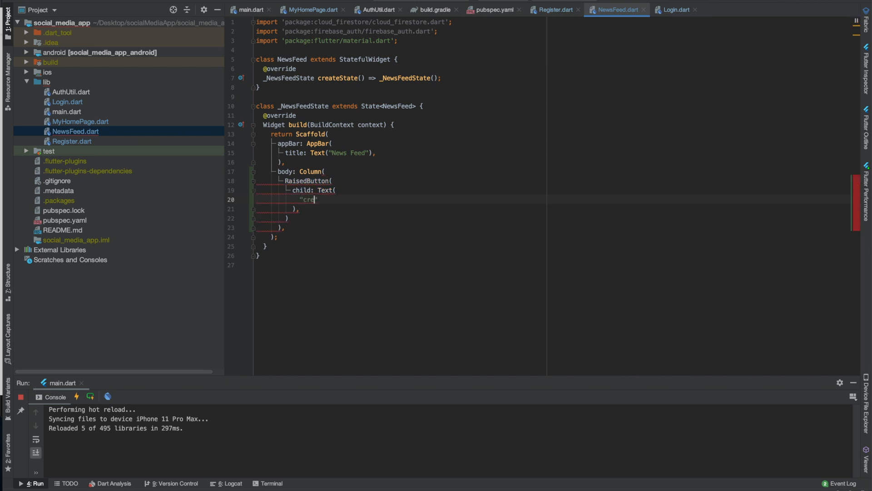
pyautogui.write('CreatePos')
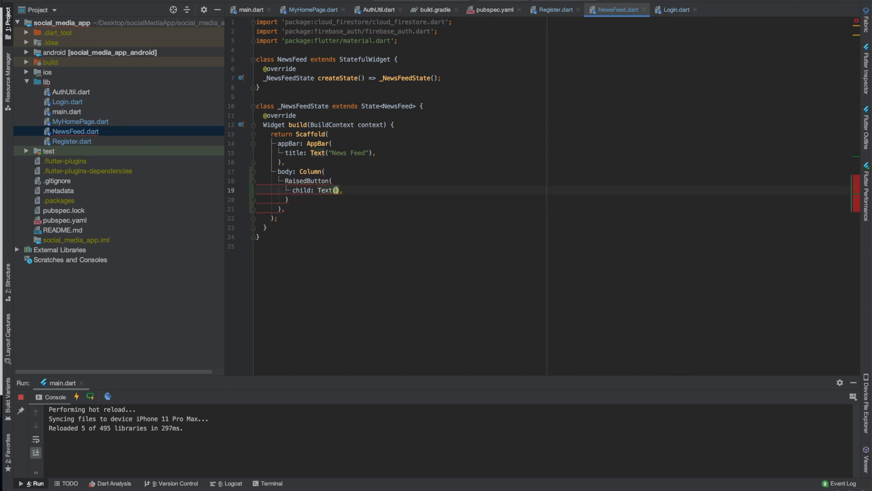
pyautogui.write('Create')
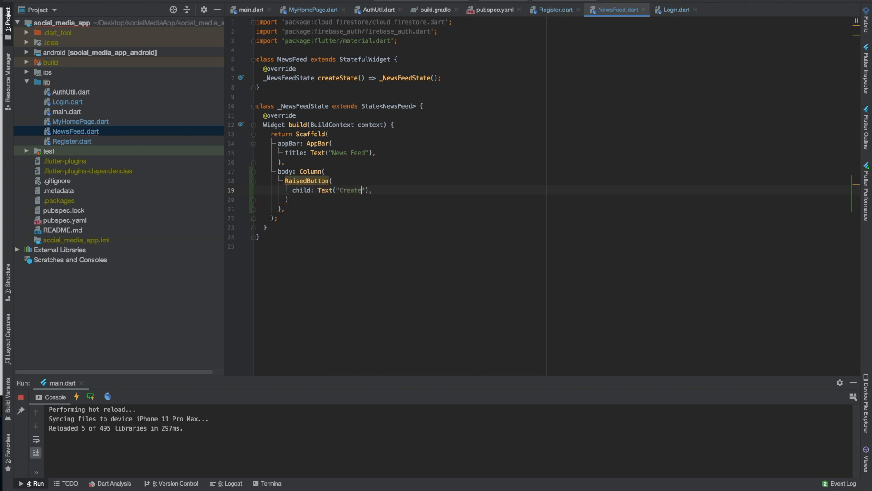
pyautogui.write('Post')
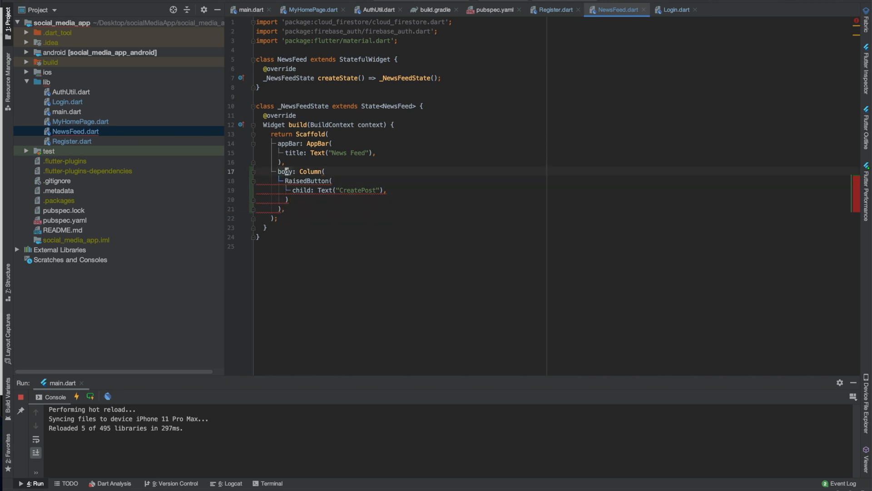
pyautogui.write('chil')
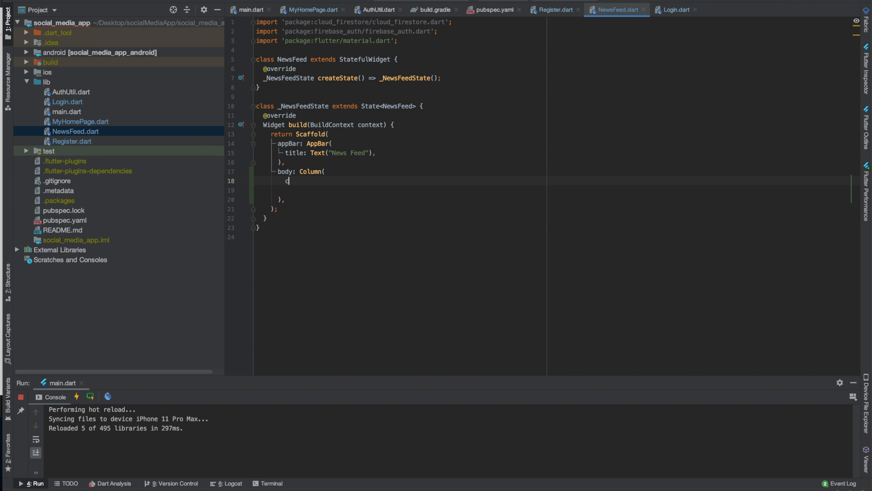
# Step: Place a RaisedButton in the Column's children with child Text 'Create Post' and onPressed: ()
pyautogui.write('children: <Widget>[')
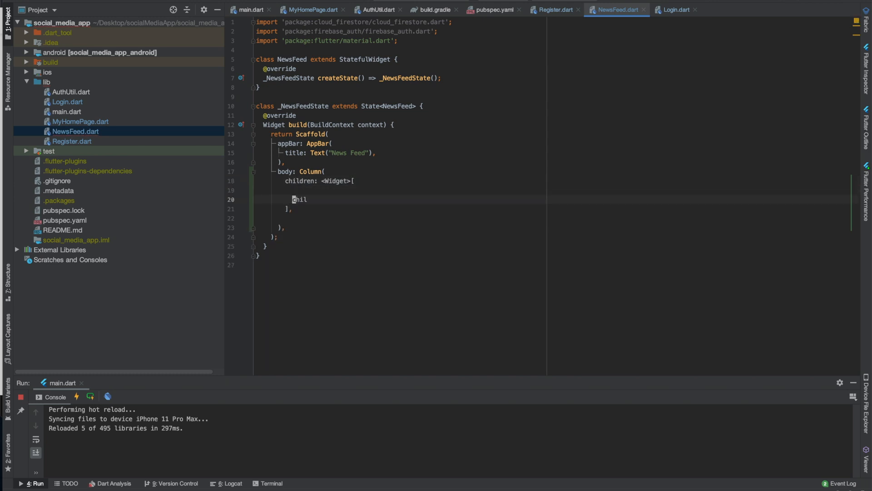
pyautogui.write('RaisedButton(')
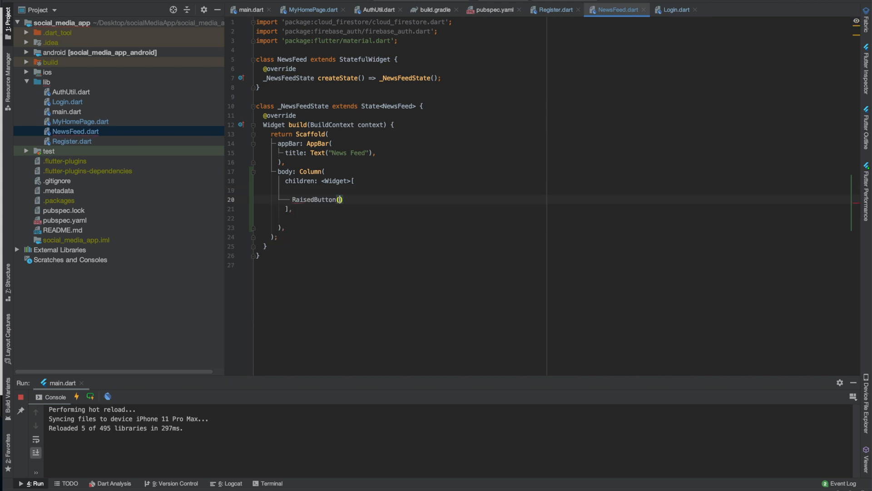
pyautogui.press('Enter')
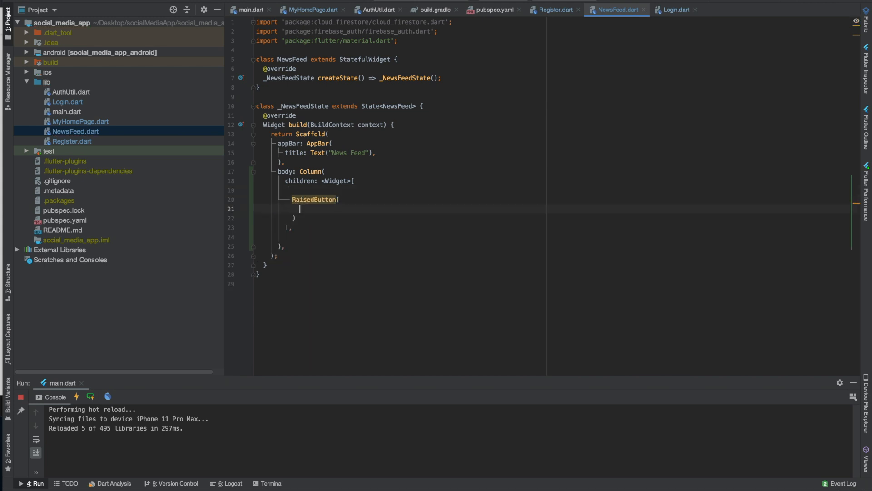
pyautogui.write('Text()')
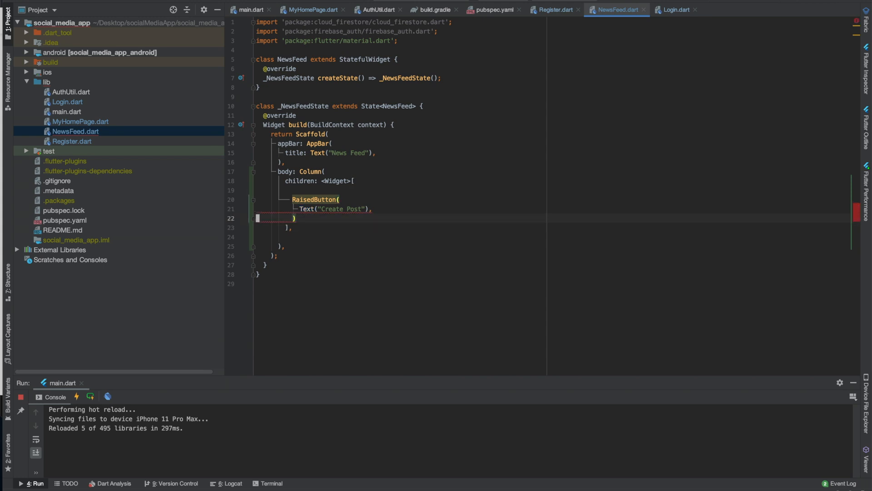
pyautogui.press('Enter')
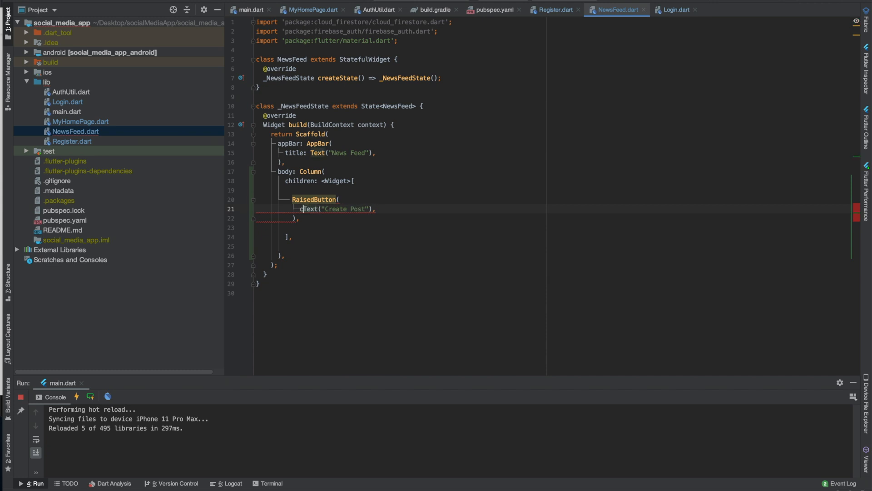
pyautogui.write('child:')
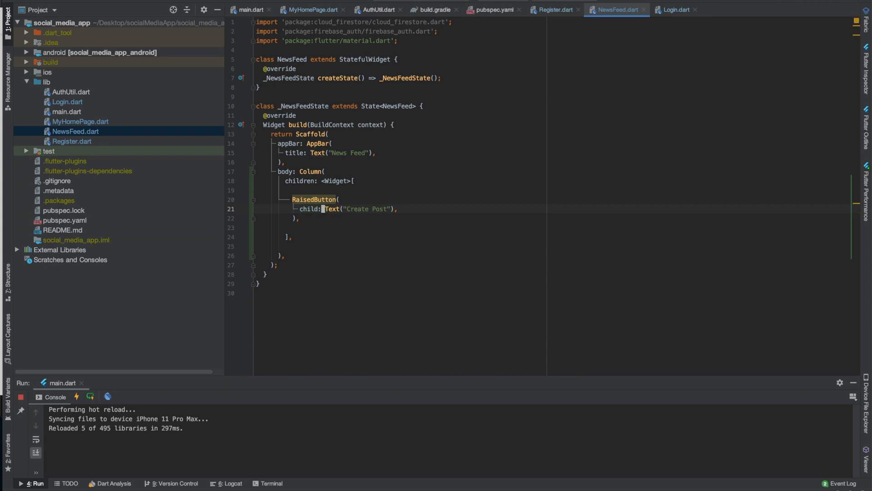
pyautogui.press('enter')
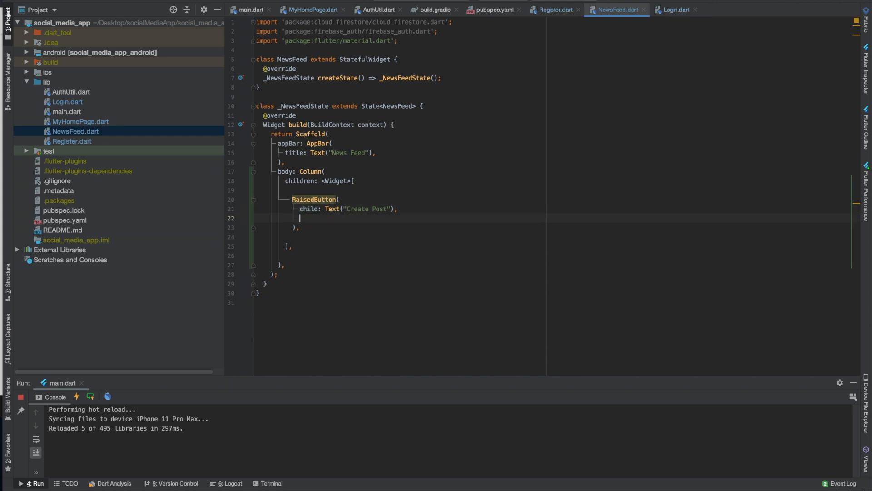
pyautogui.write('onPressed: (){')
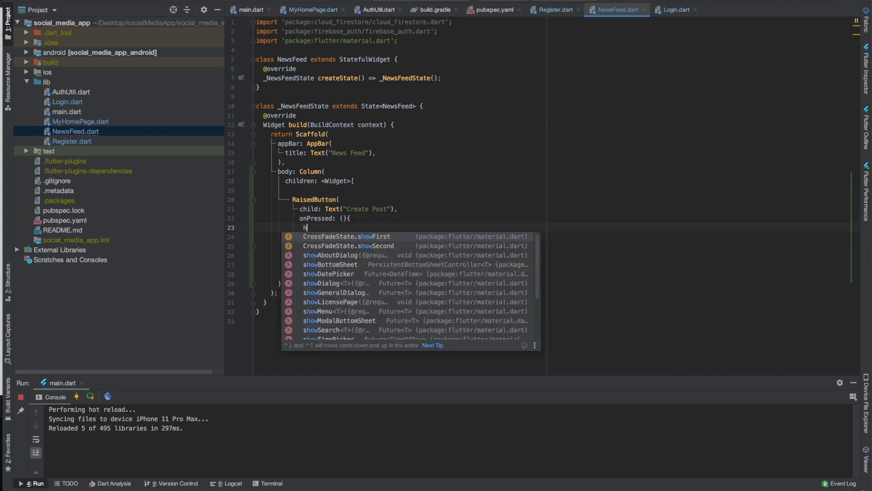
# Step: Make onPressed call showDialog with context: context and a builder returning null
pyautogui.write('showDialog(context: null')
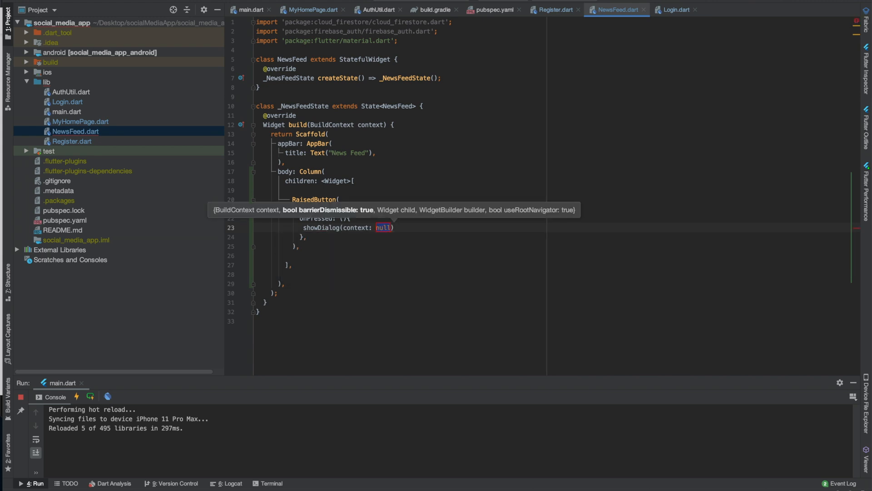
pyautogui.write('xt: context)')
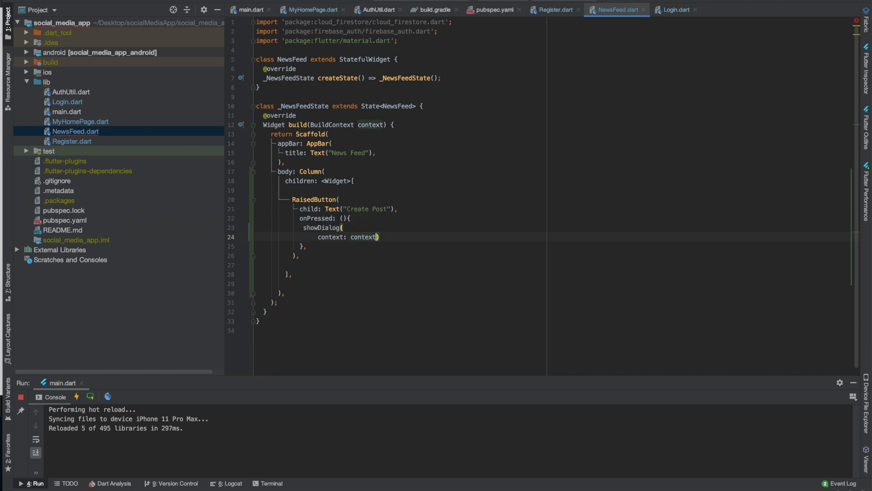
pyautogui.press('enter')
pyautogui.write('builder: (context')
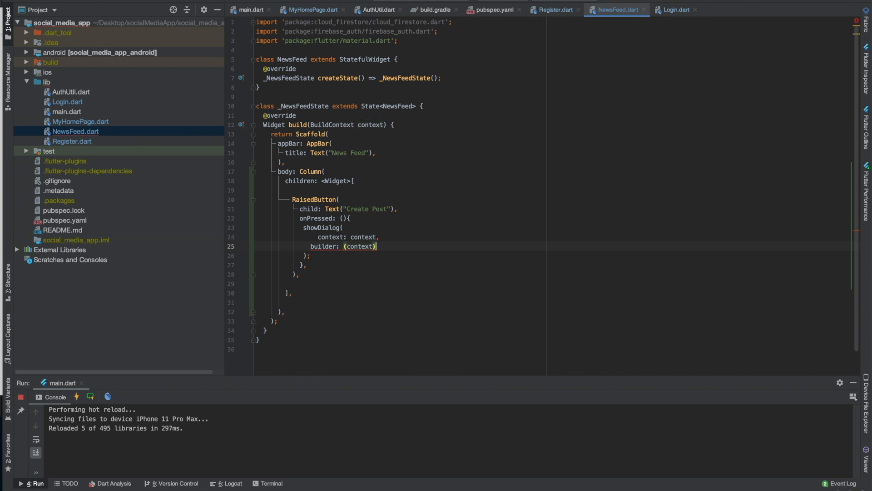
pyautogui.write('{')
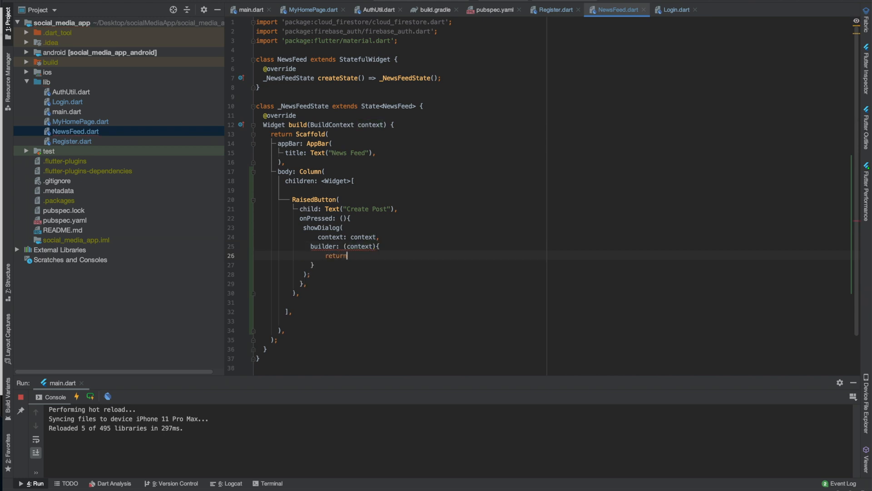
pyautogui.write('null;')
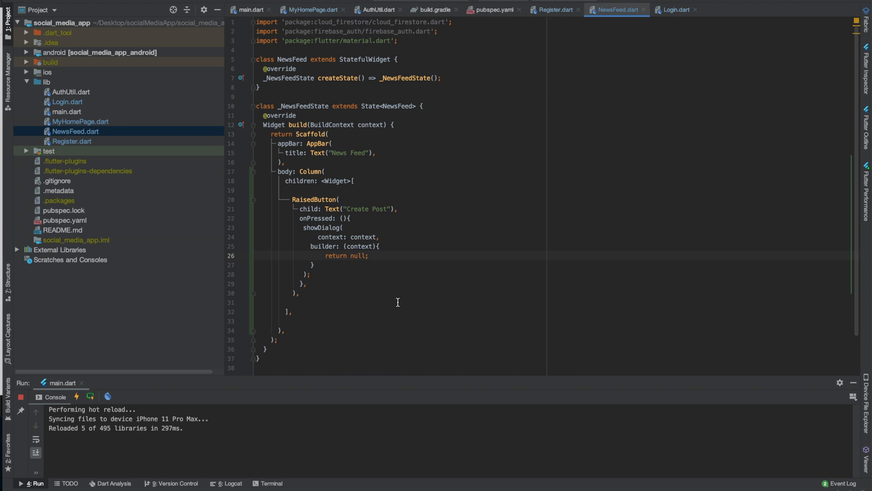
pyautogui.rightClick(47, 82)
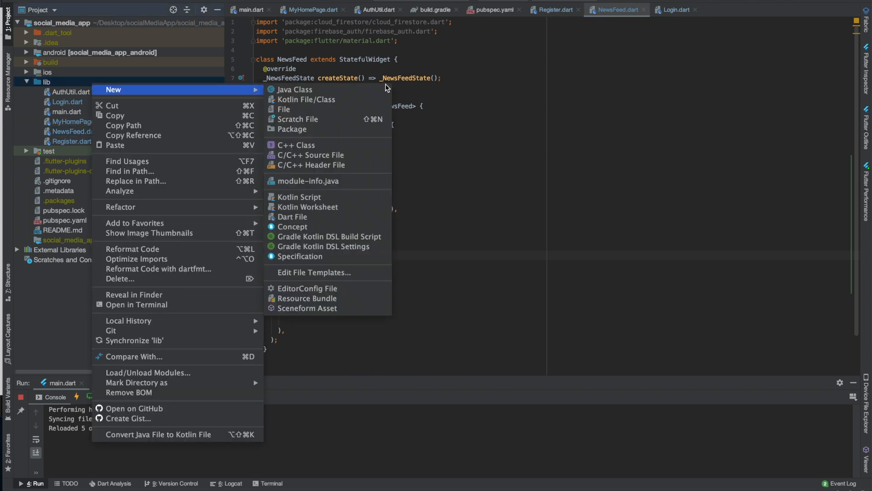
pyautogui.moveTo(283, 109)
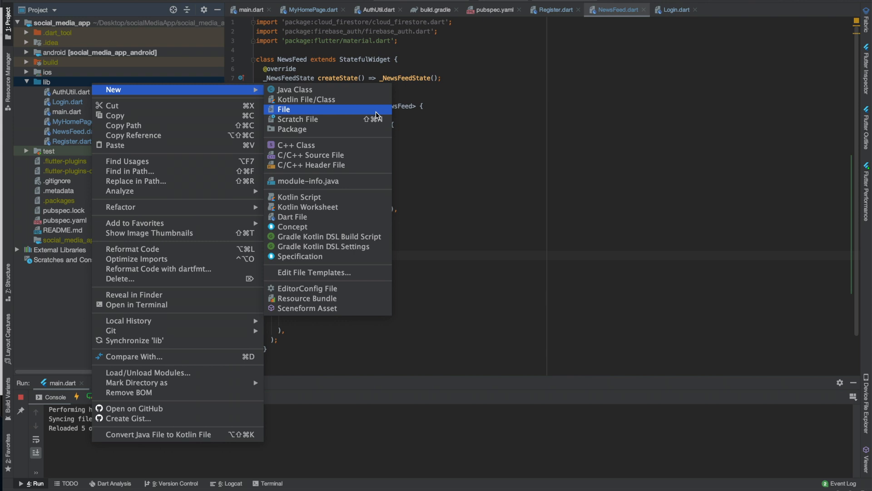
pyautogui.moveTo(351, 211)
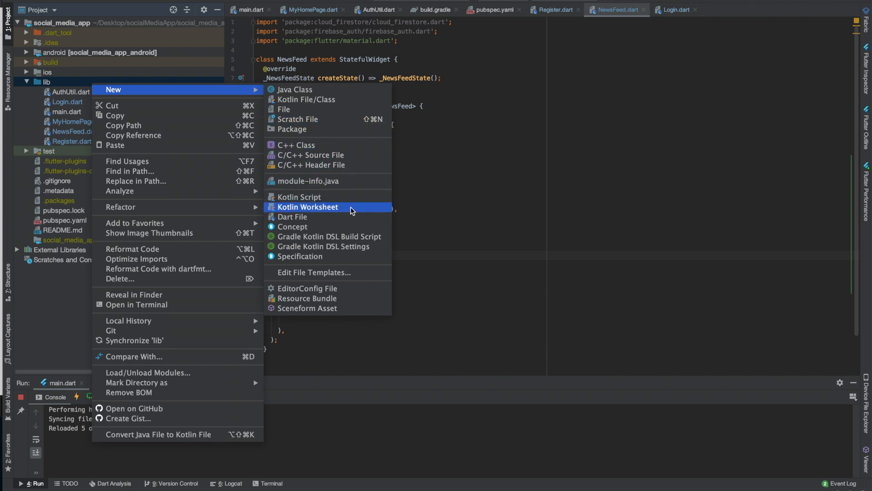
# Step: Create CreatePostDialog.dart with a CreatePostDialog StatefulWidget stub and material.dart import
pyautogui.click(293, 217)
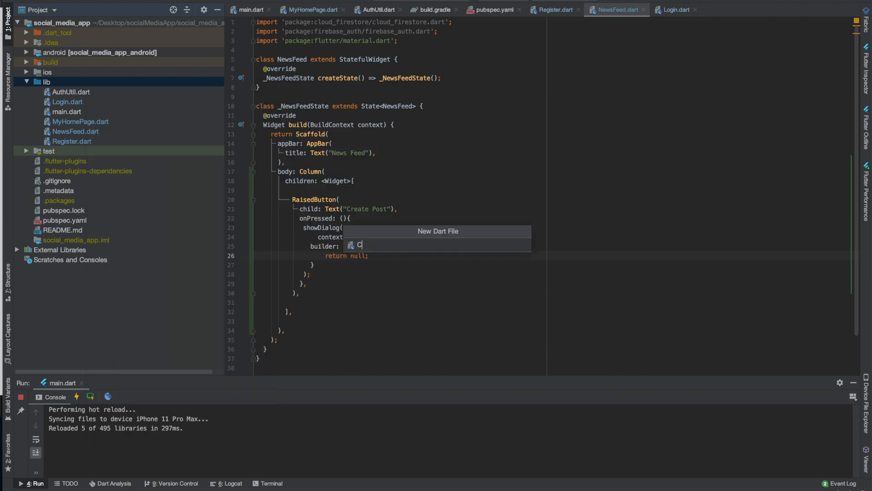
pyautogui.write('reateP')
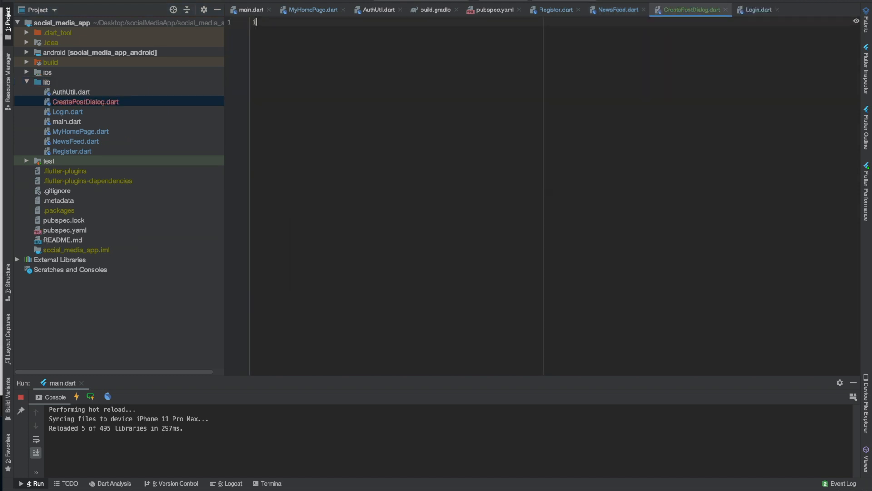
pyautogui.write('class  extends StatefulWidget {')
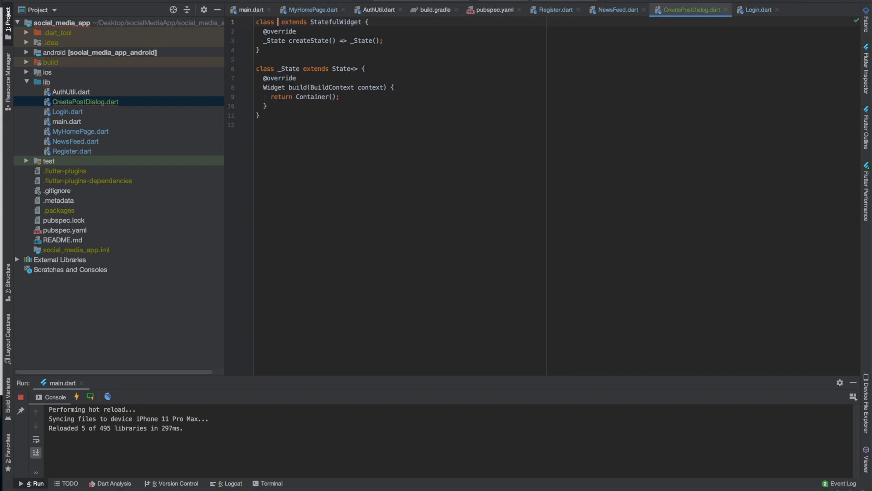
pyautogui.write('Create')
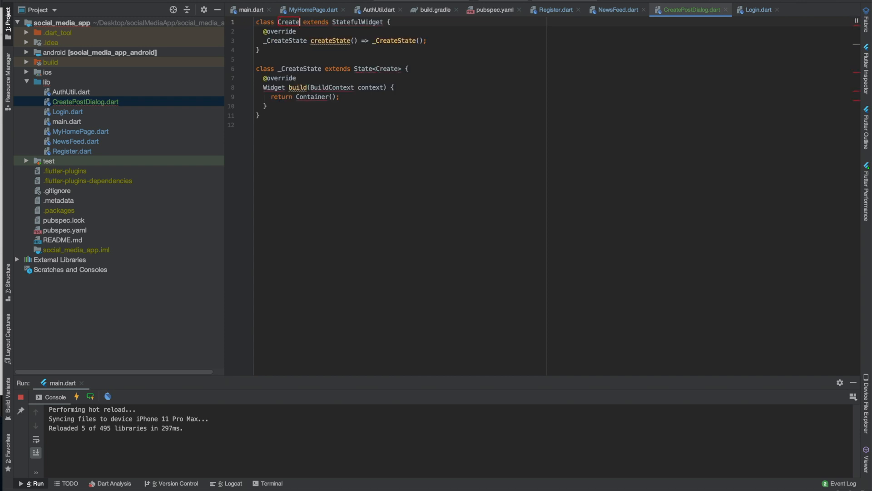
pyautogui.write('Post')
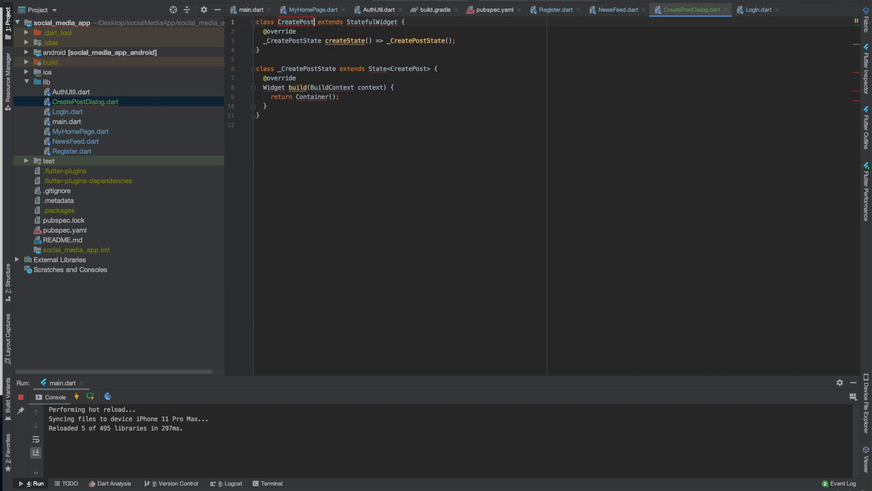
pyautogui.write('Dialog')
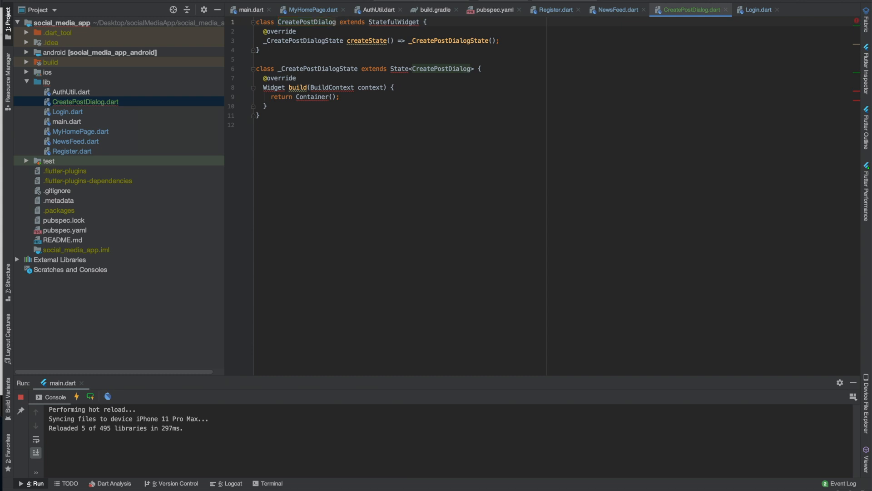
pyautogui.write('im')
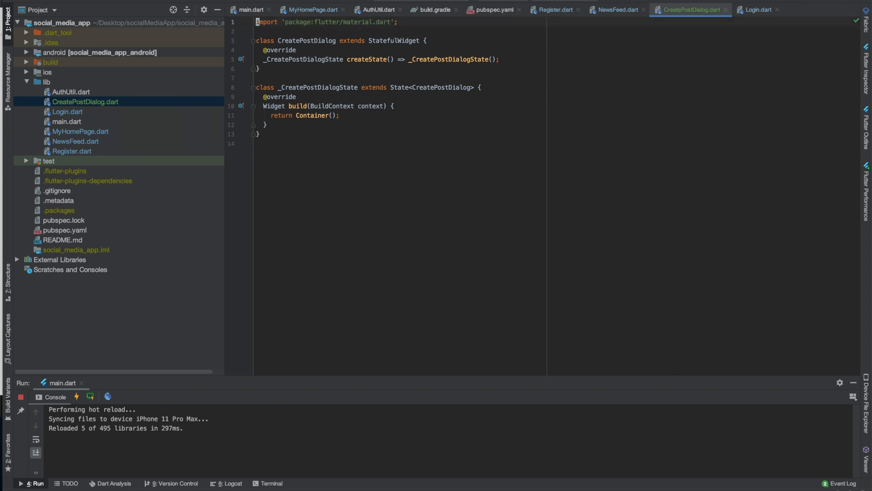
pyautogui.write('st')
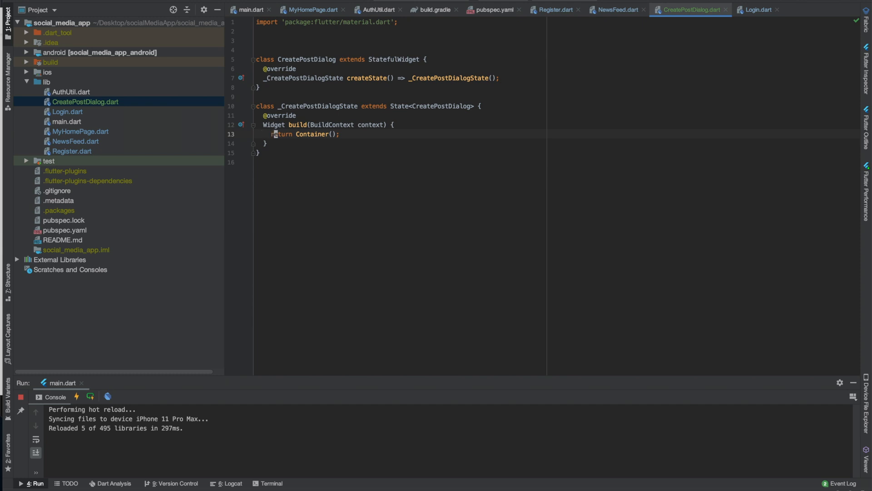
# Step: Return a Dialog whose Column holds a 'Create New Post' Text heading
pyautogui.write('Dialog(')
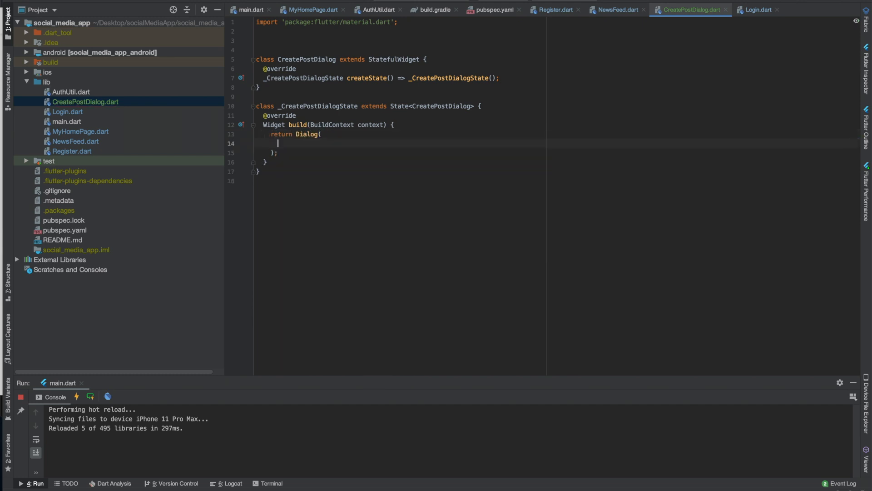
pyautogui.write('child:')
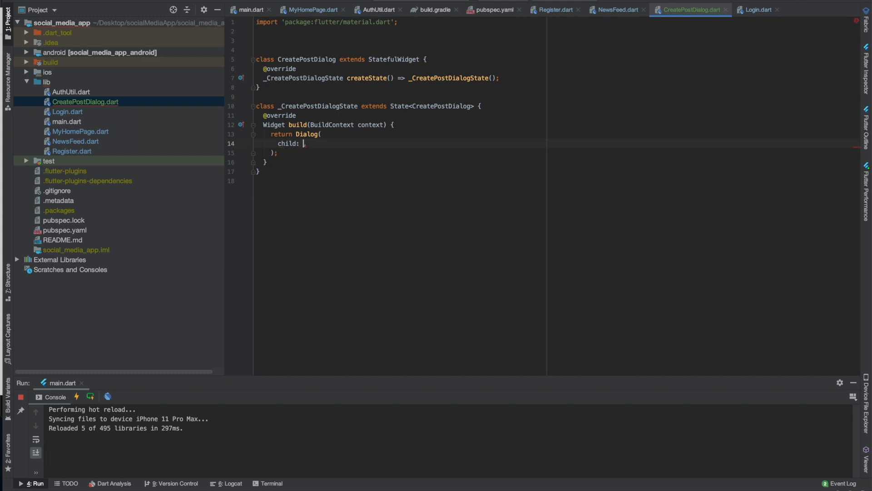
pyautogui.write('Column(')
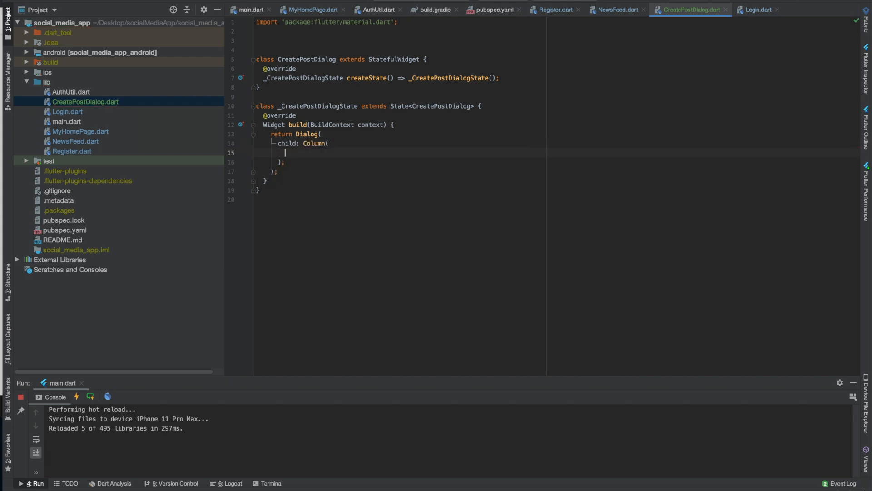
pyautogui.write('children: <Widget>[')
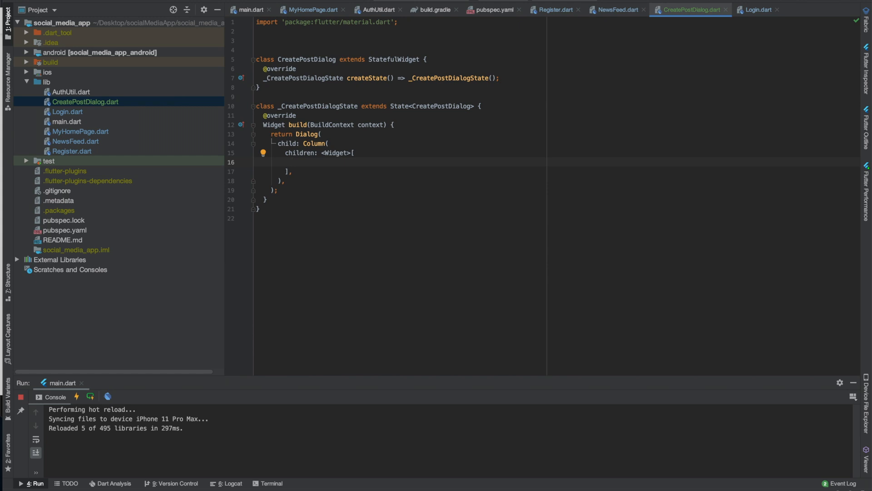
pyautogui.write("Text('')")
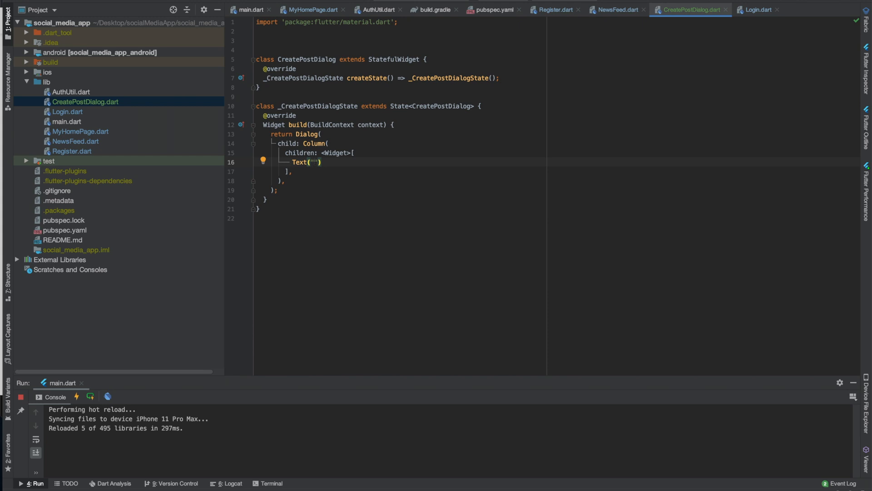
pyautogui.write('Enter p')
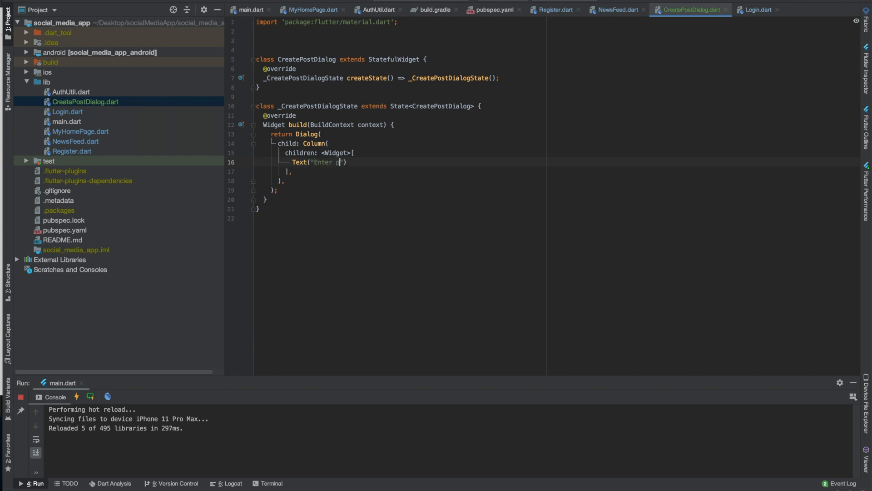
pyautogui.write('ost')
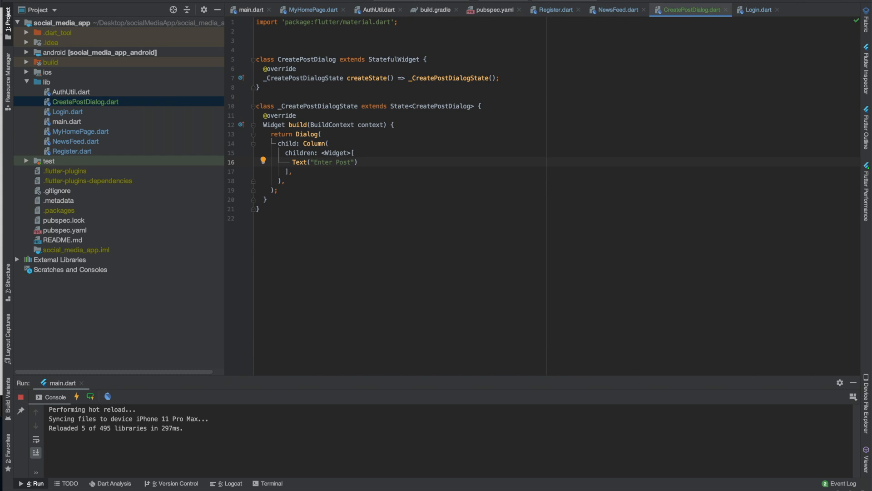
pyautogui.press('BackSpace')
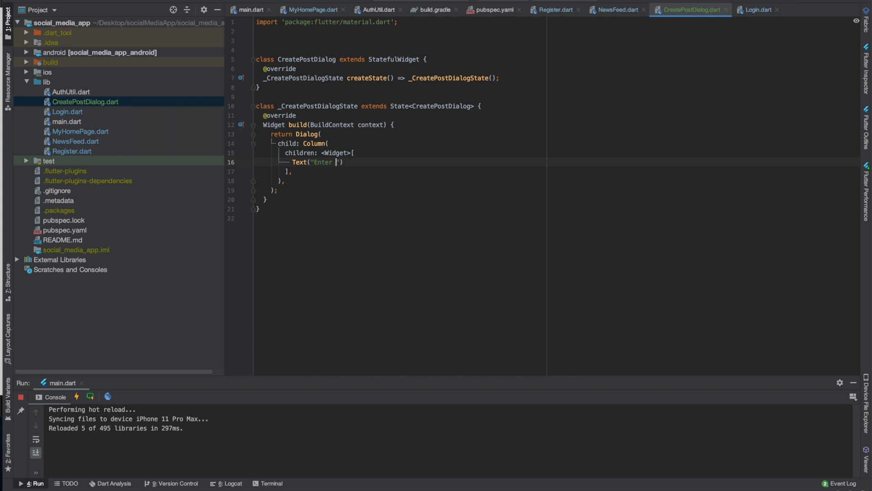
pyautogui.write('New Post')
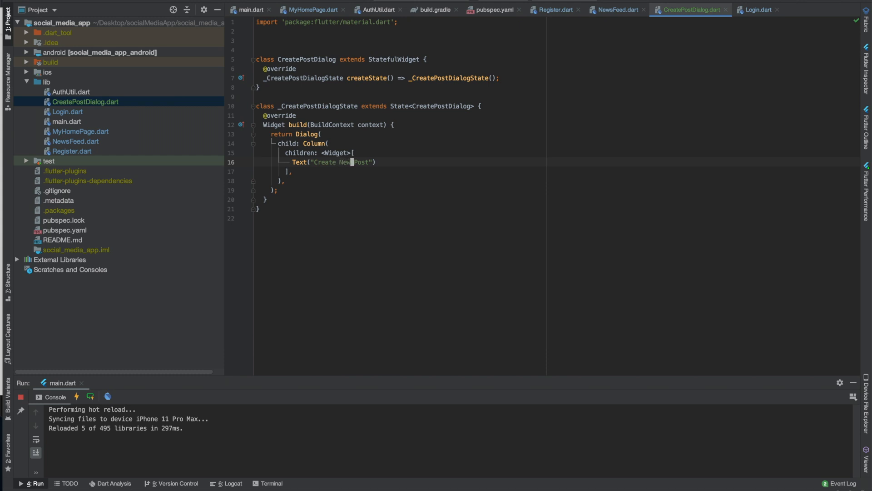
# Step: Start a TextField on a new line below the heading via autocomplete
pyautogui.press('enter')
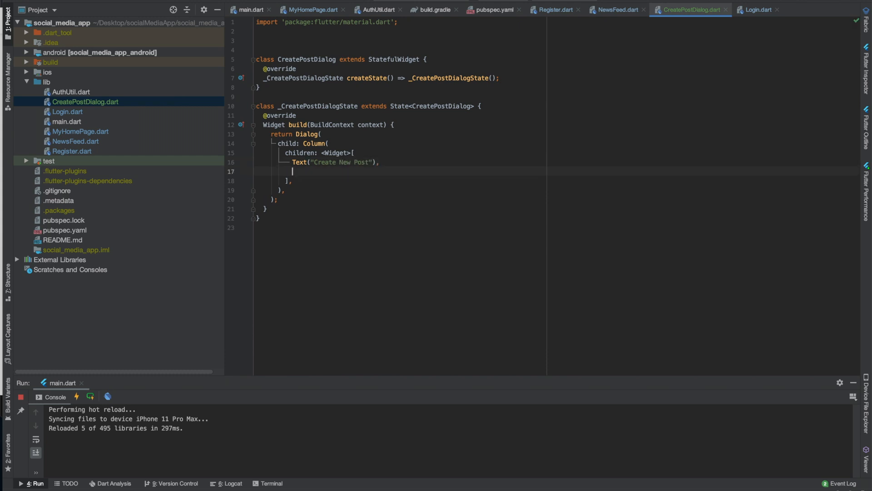
pyautogui.write('Text')
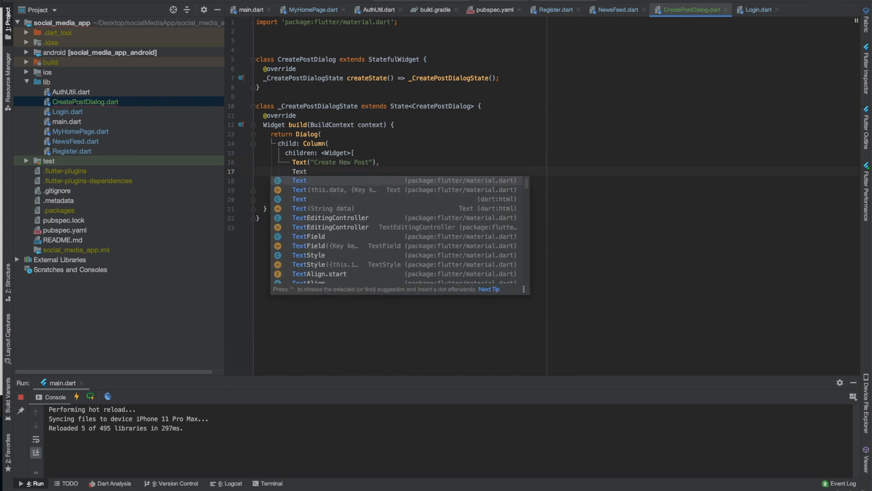
pyautogui.write('F')
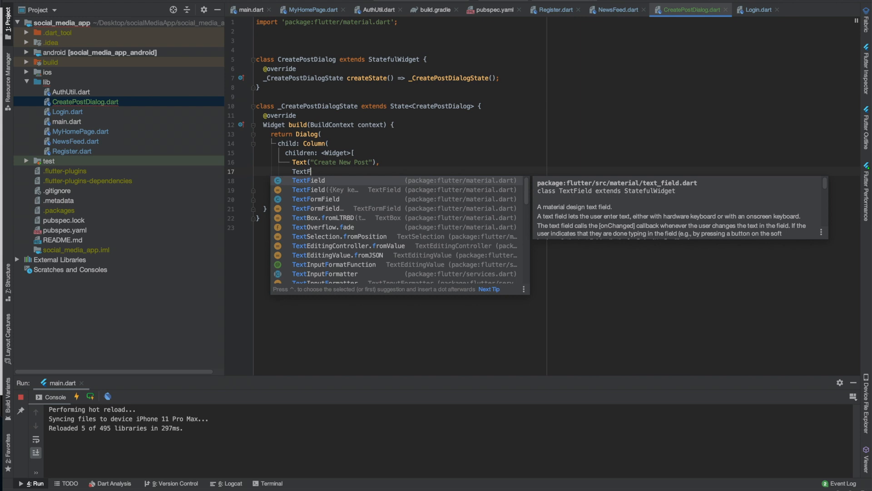
pyautogui.moveTo(559, 5)
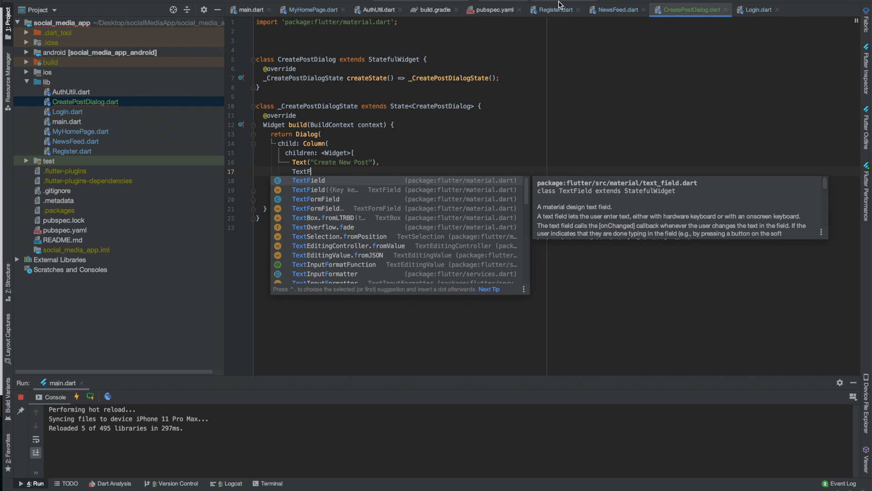
# Step: Copy the email TextFormField's properties from Register.dart, then return to NewsFeed.dart
pyautogui.click(554, 9)
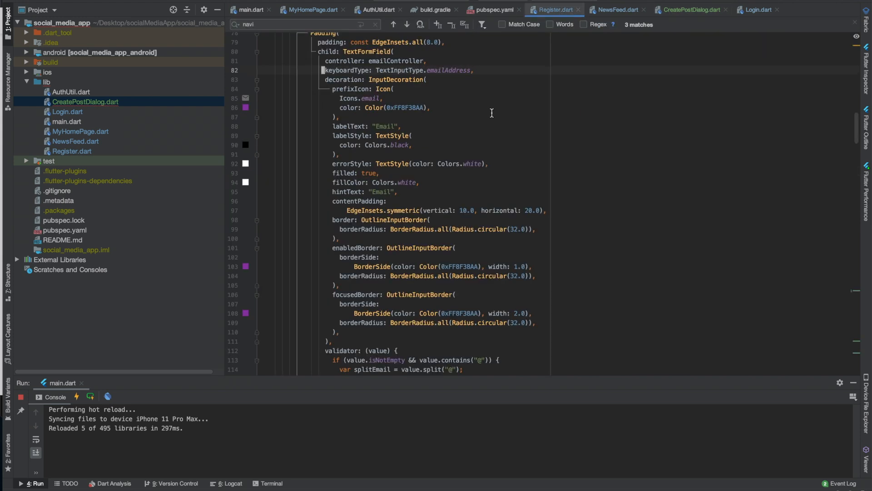
pyautogui.scroll(3)
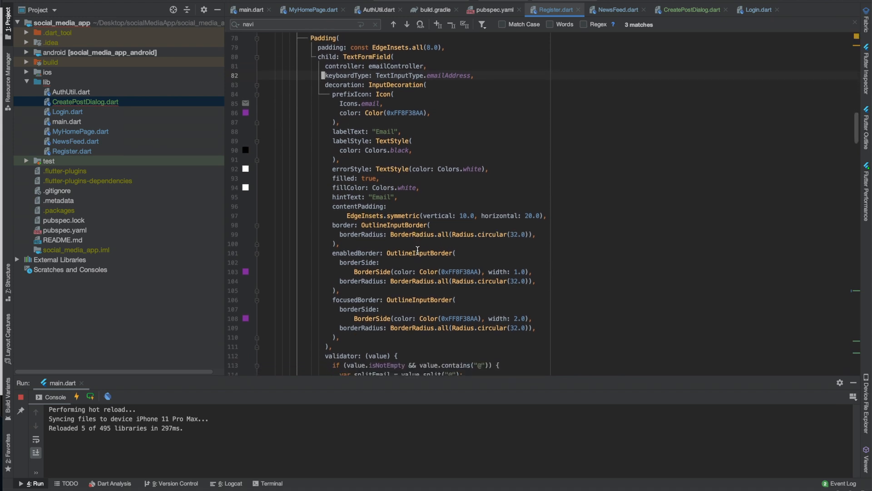
pyautogui.moveTo(417, 65)
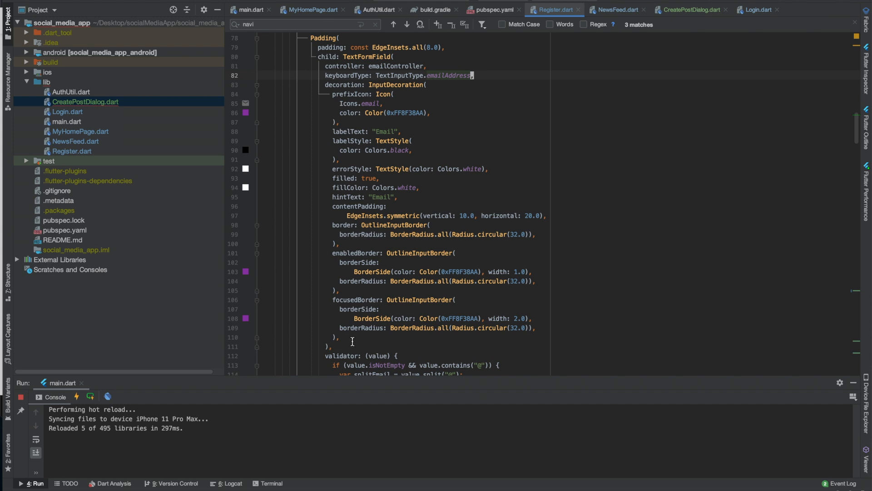
pyautogui.scroll(-3)
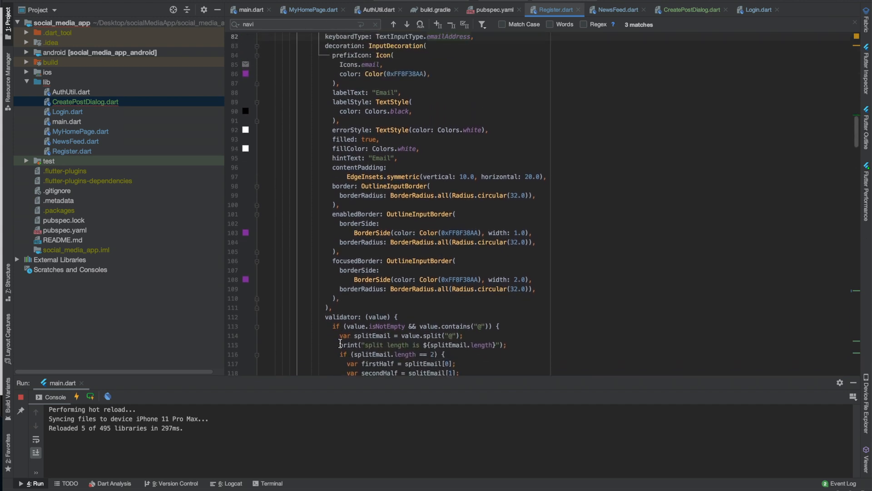
pyautogui.scroll(3)
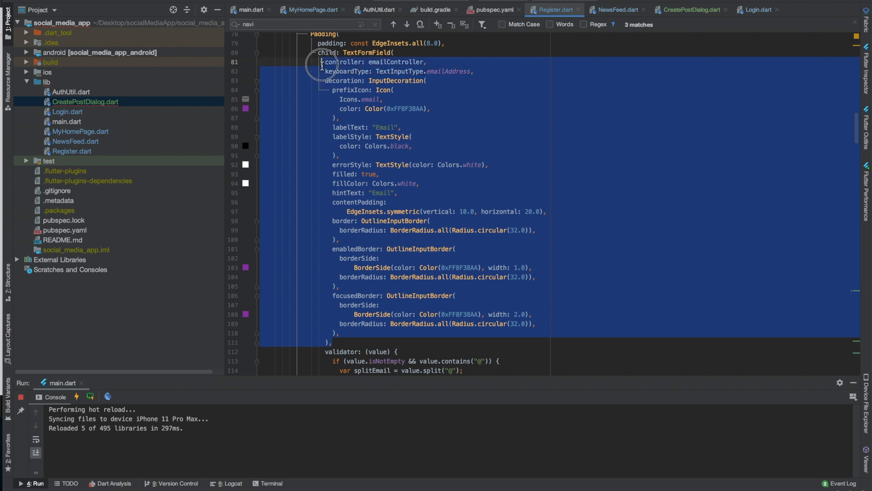
pyautogui.click(615, 9)
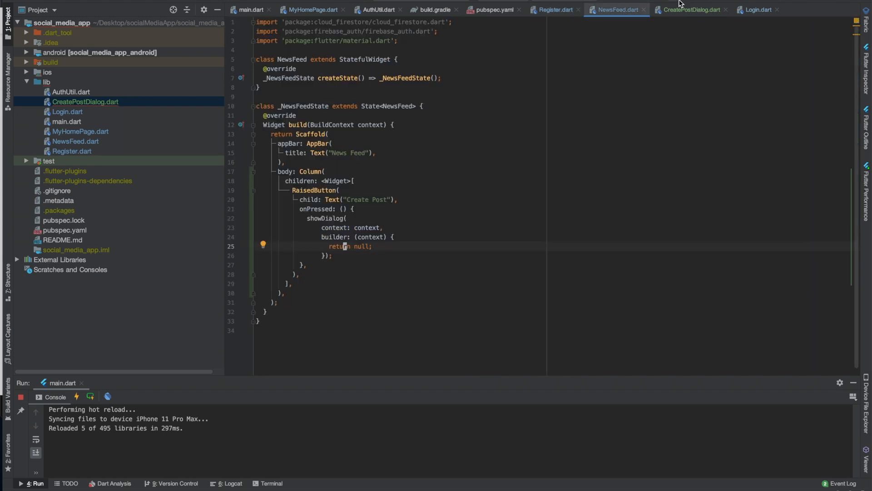
# Step: Give the TextField postController, text keyboard, post-office icon, 'Create Post' label and 'Post' hint
pyautogui.click(692, 10)
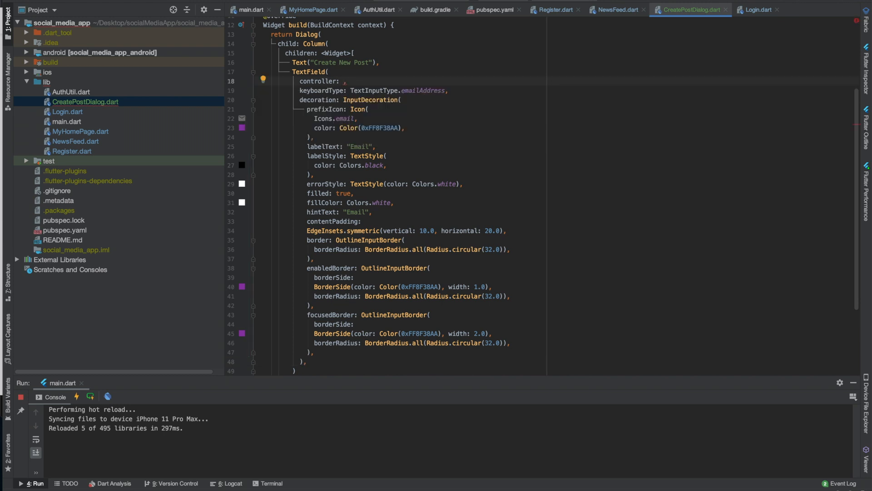
pyautogui.write('postController')
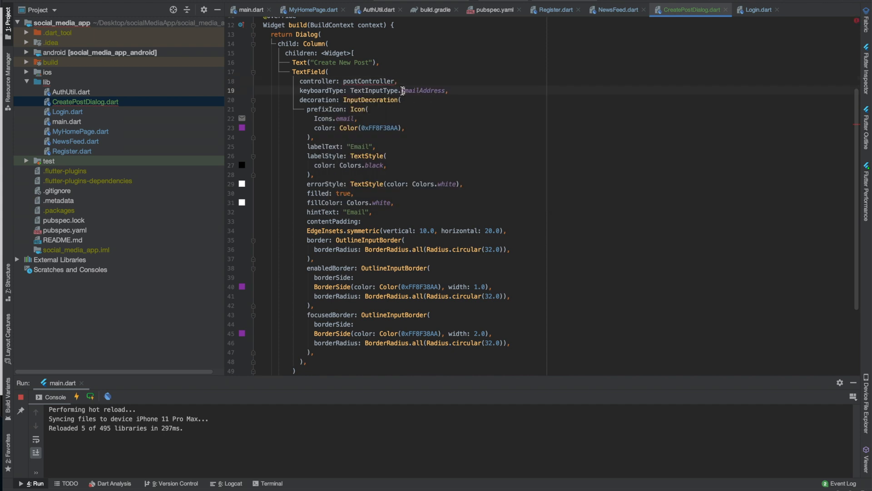
pyautogui.write('text')
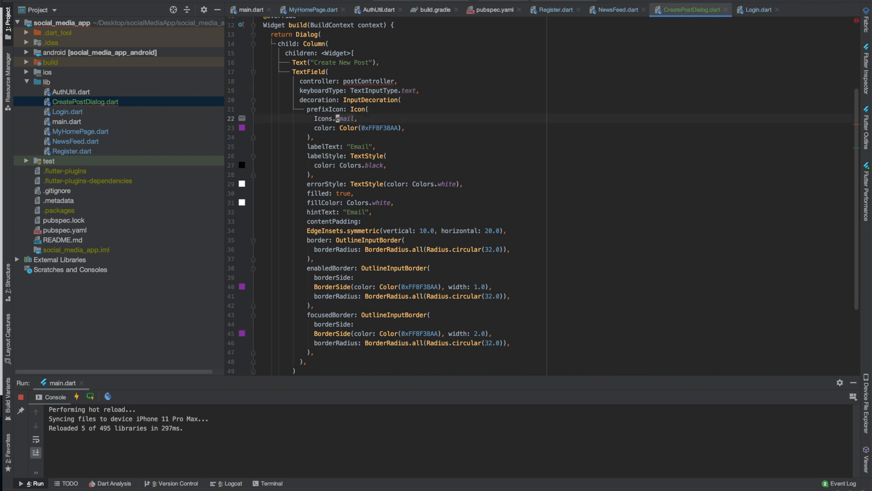
pyautogui.write('post_offic')
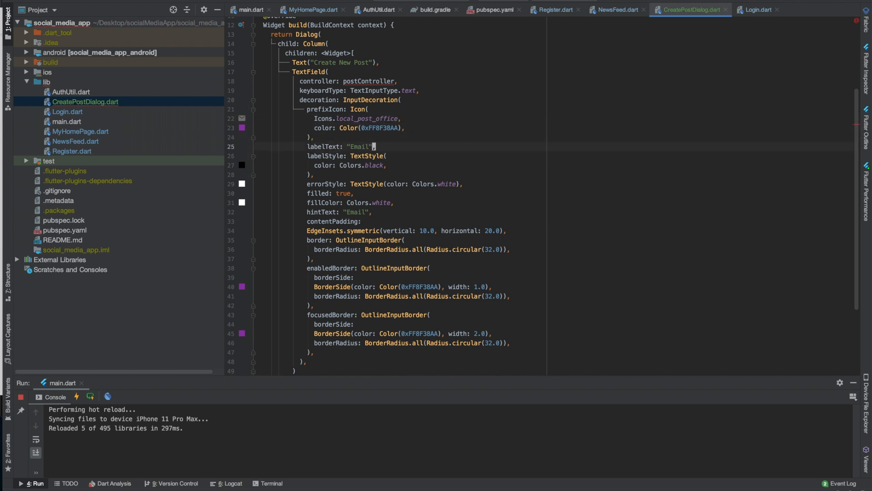
pyautogui.write('Create')
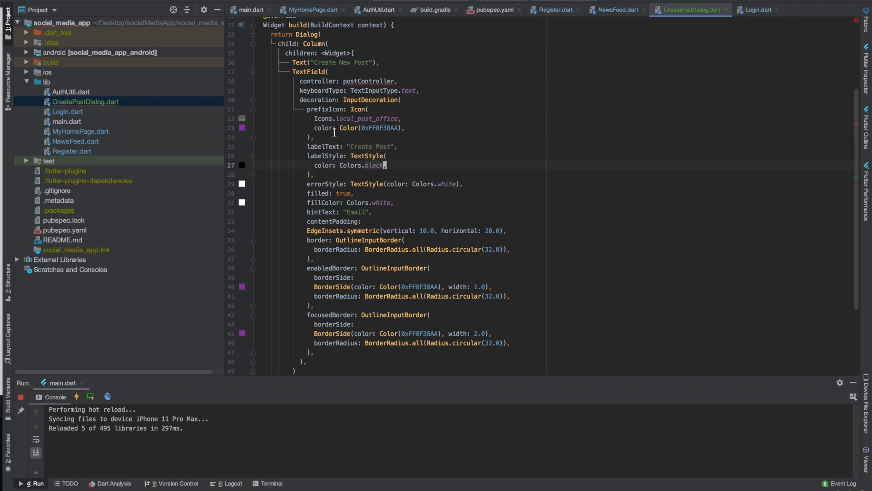
pyautogui.write('Post')
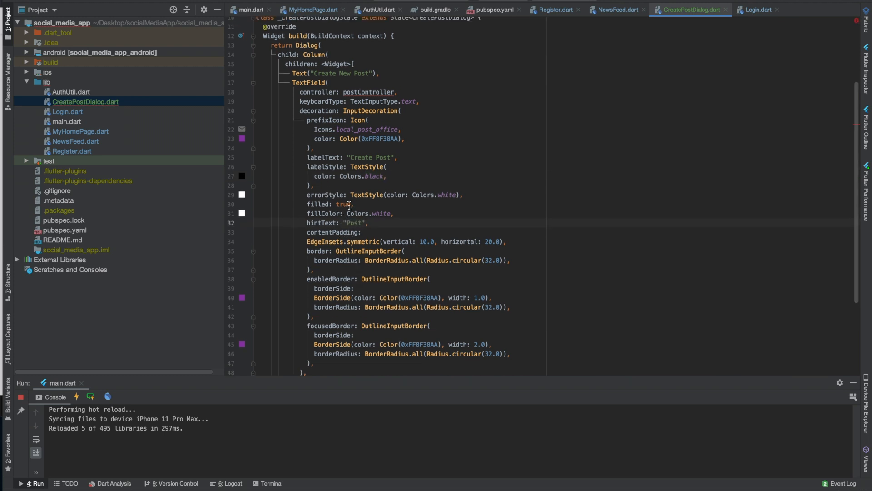
pyautogui.scroll(3)
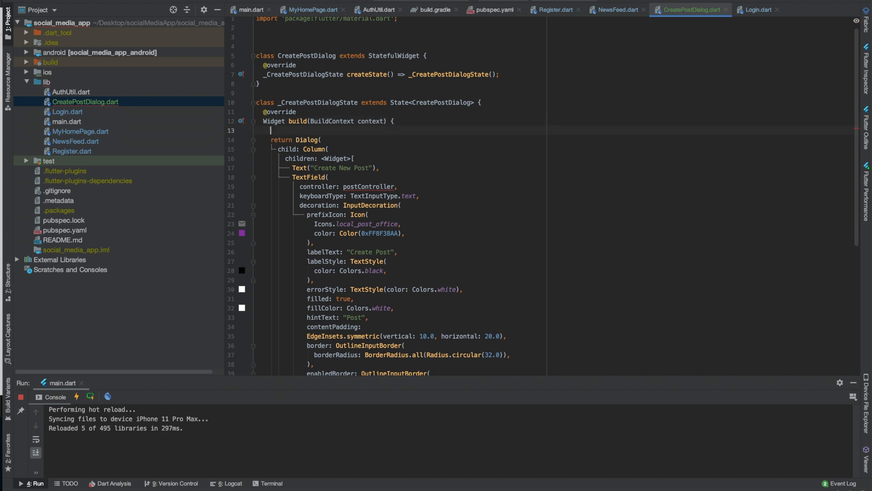
# Step: Declare postController = TextEditingController() above the dialog's return statement
pyautogui.press('enter')
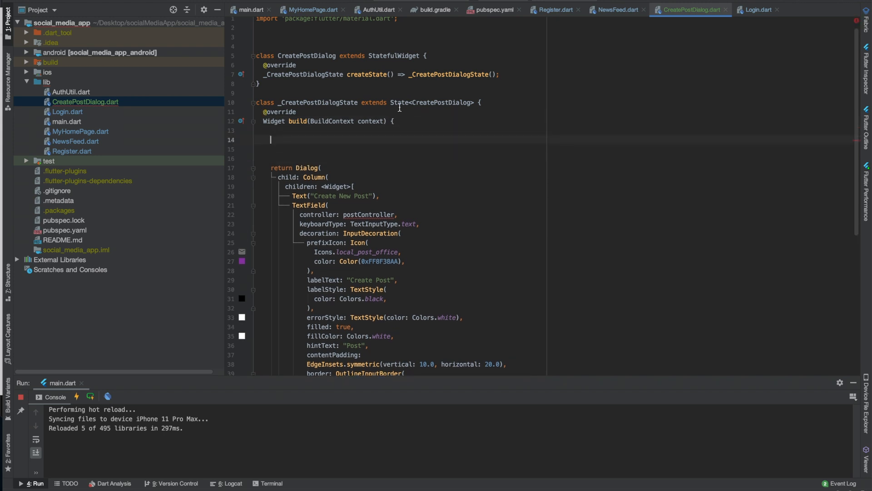
pyautogui.write('TextEditingController postController =')
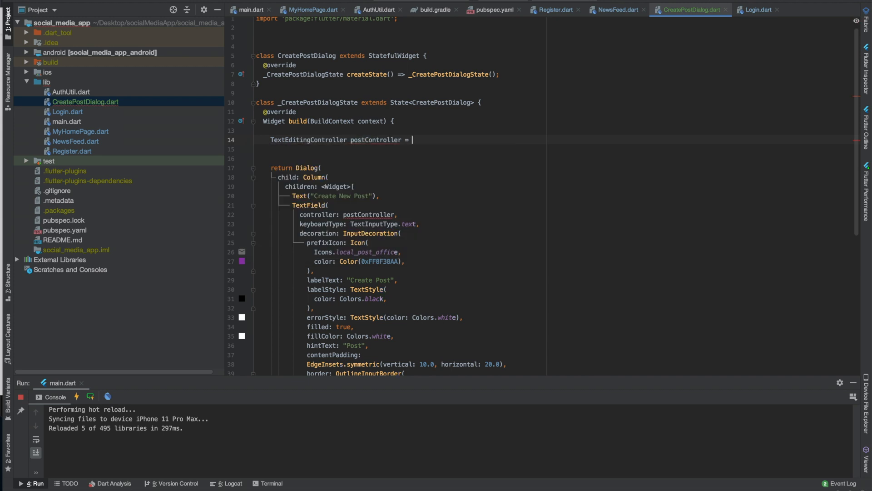
pyautogui.write('Text()')
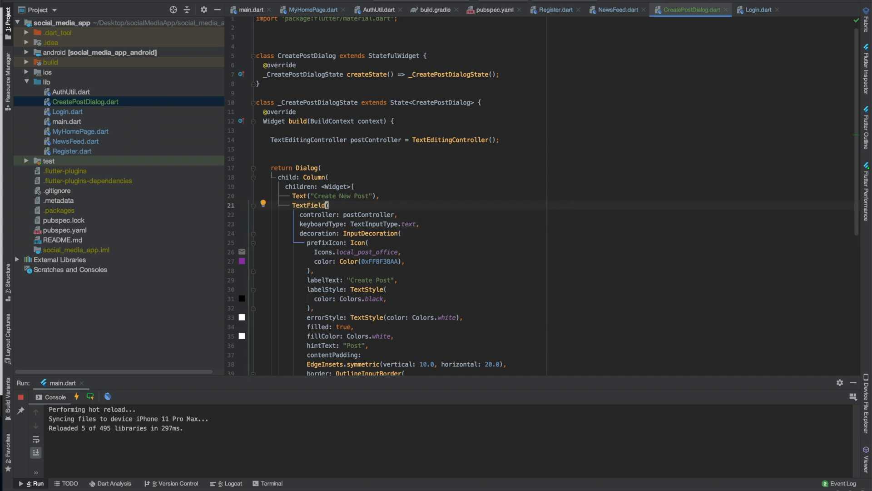
pyautogui.moveTo(409, 109)
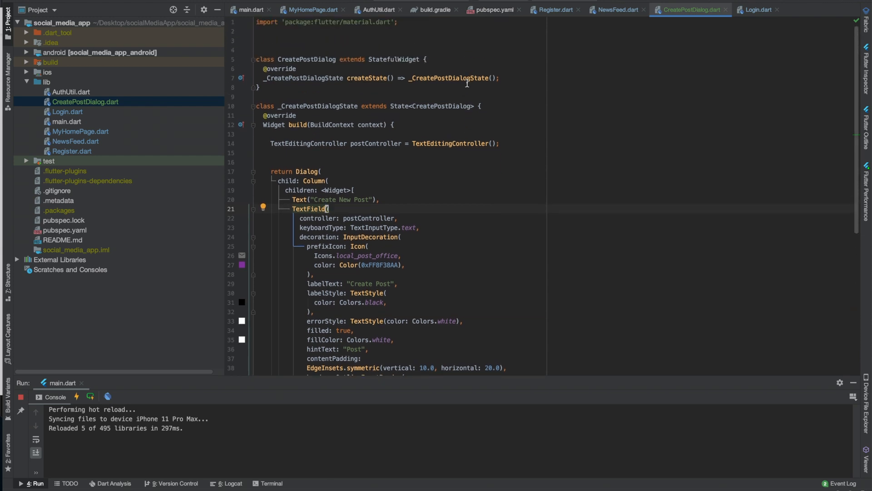
pyautogui.scroll(-3)
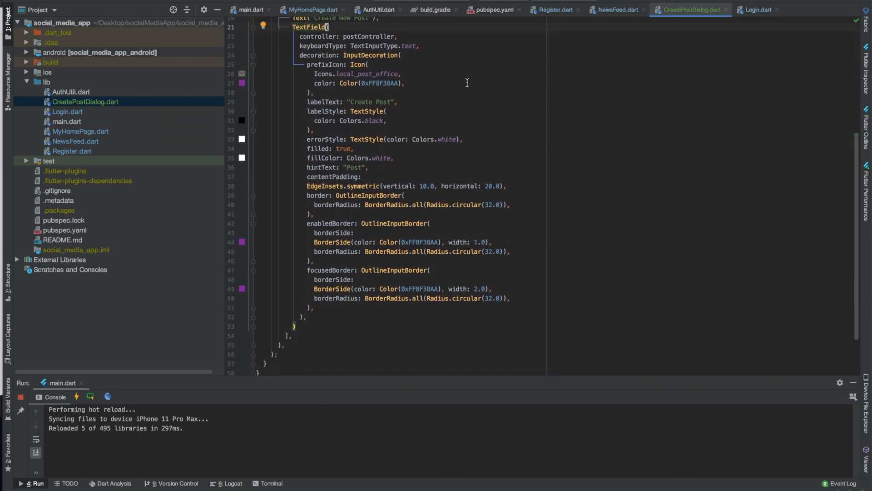
pyautogui.scroll(3)
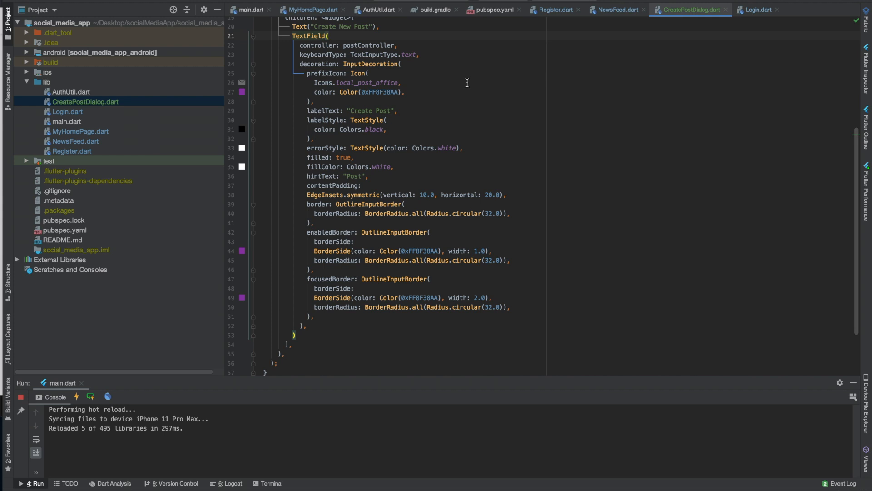
pyautogui.moveTo(454, 97)
pyautogui.write(',')
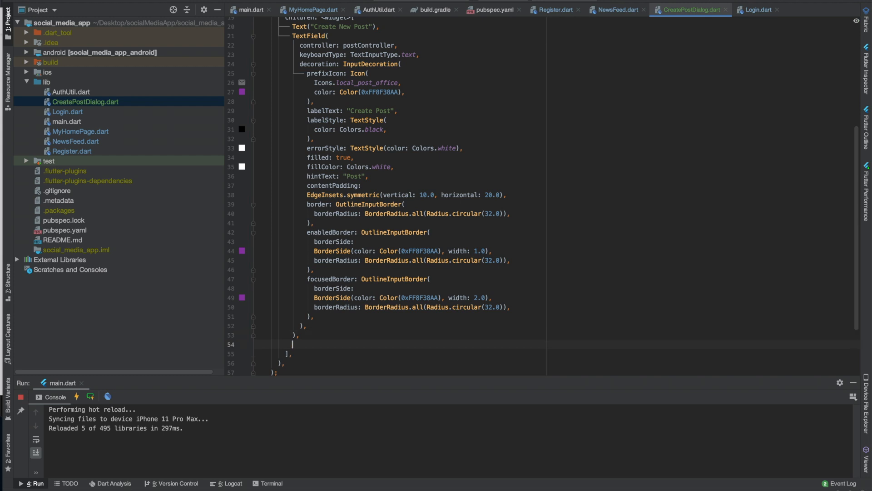
# Step: Add a RaisedButton with a 'Submit Post' Text child below the TextField
pyautogui.write('RaisedButton(')
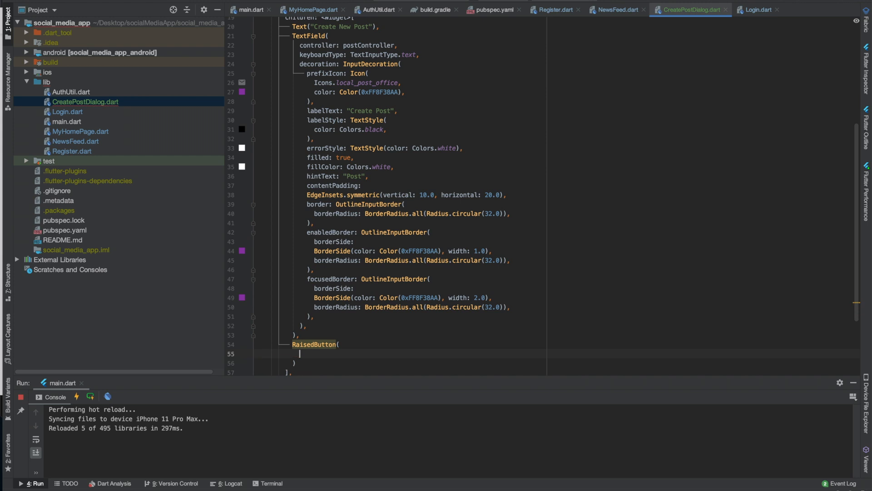
pyautogui.write('child: Te')
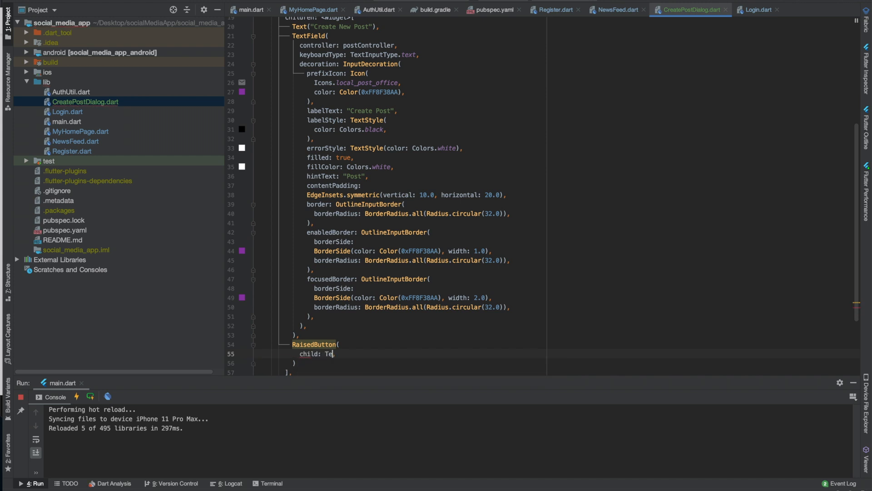
pyautogui.write('xt()')
pyautogui.write('onPressed: (){')
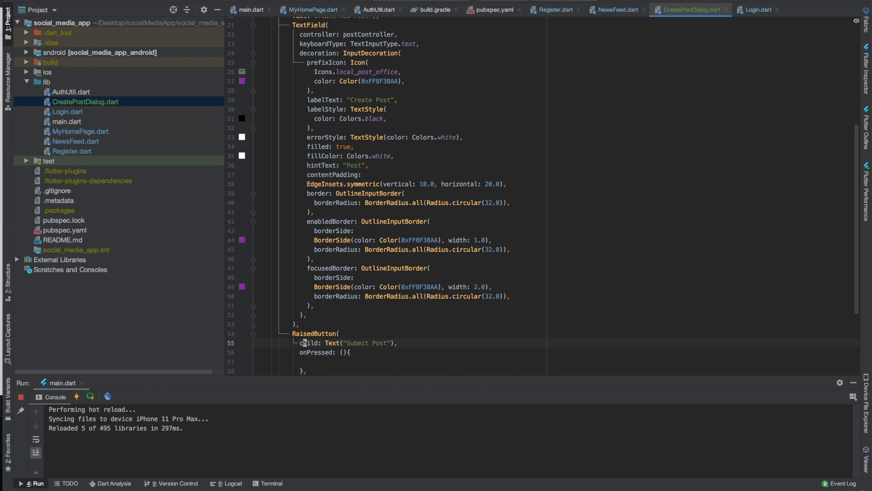
# Step: Make the button's onPressed print 'post text is' with postController.text
pyautogui.click(304, 361)
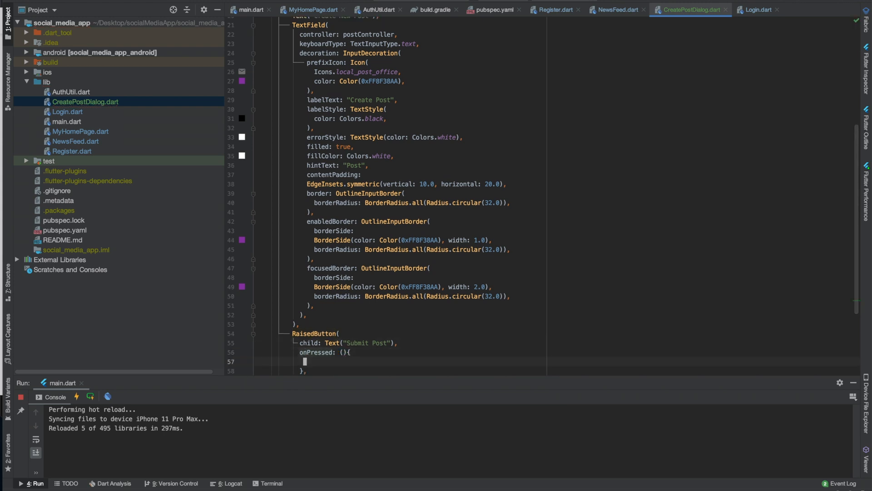
pyautogui.write('consol')
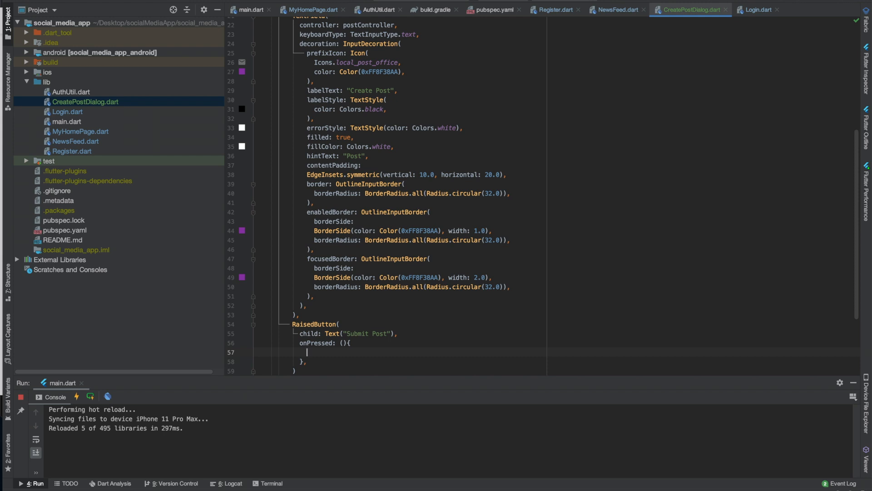
pyautogui.write('print')
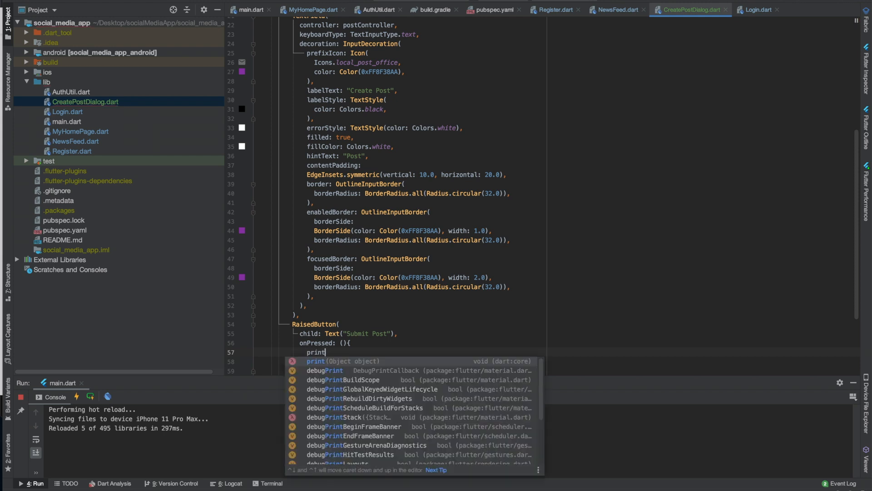
pyautogui.write('("post")')
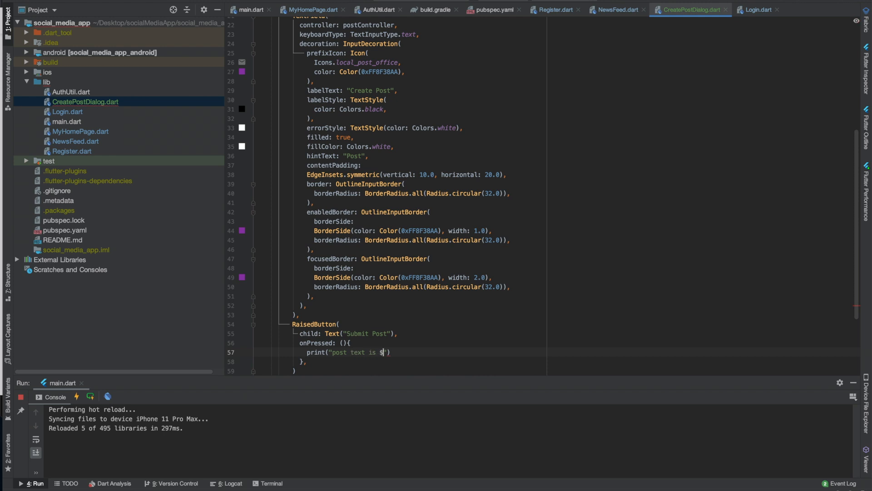
pyautogui.write('ps')
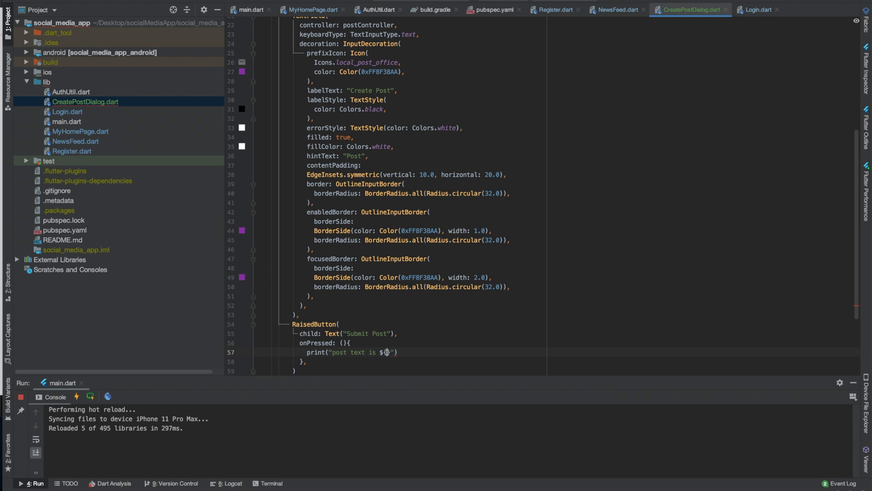
pyautogui.write('postController.text')
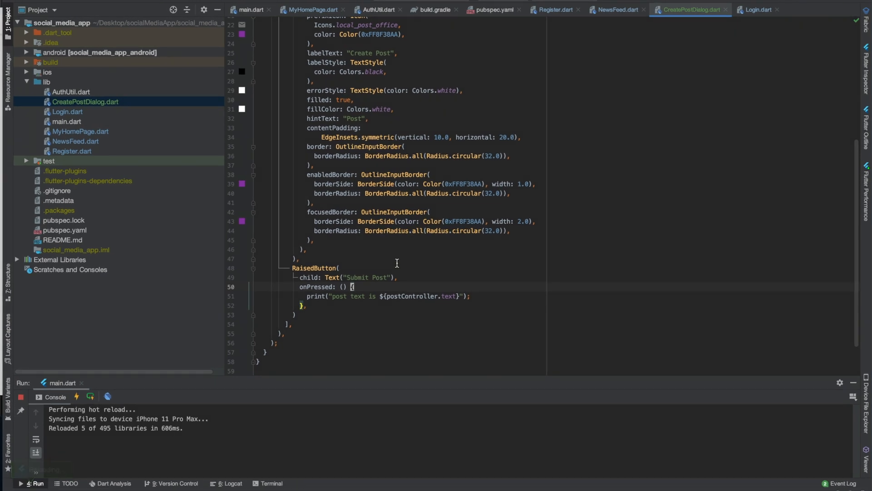
pyautogui.click(617, 9)
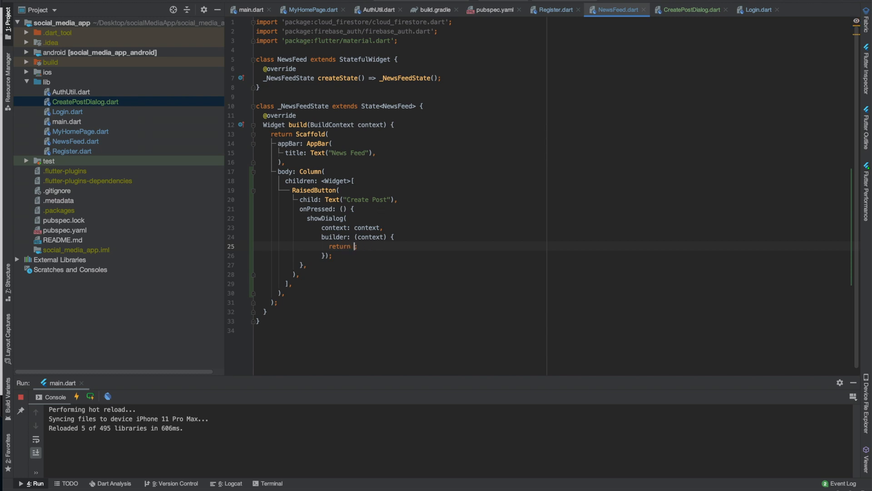
# Step: Return CreatePostDialog() from the showDialog builder in NewsFeed.dart
pyautogui.write('C')
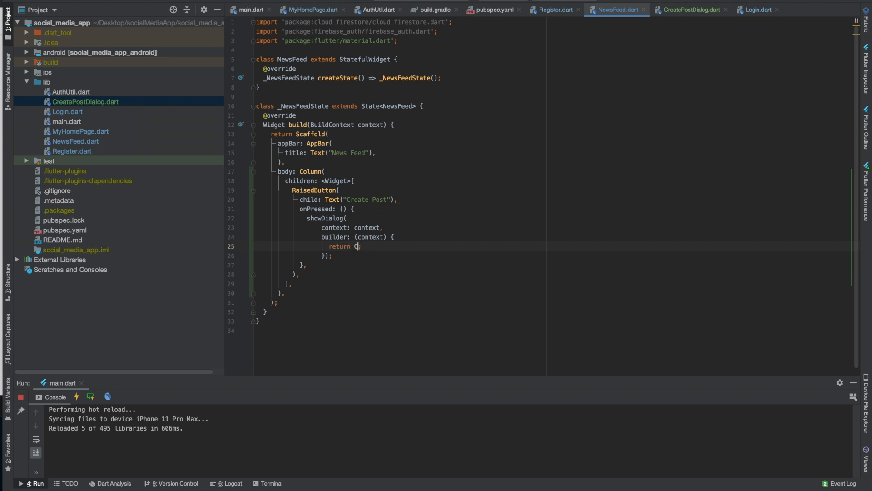
pyautogui.write('reatePostDialog')
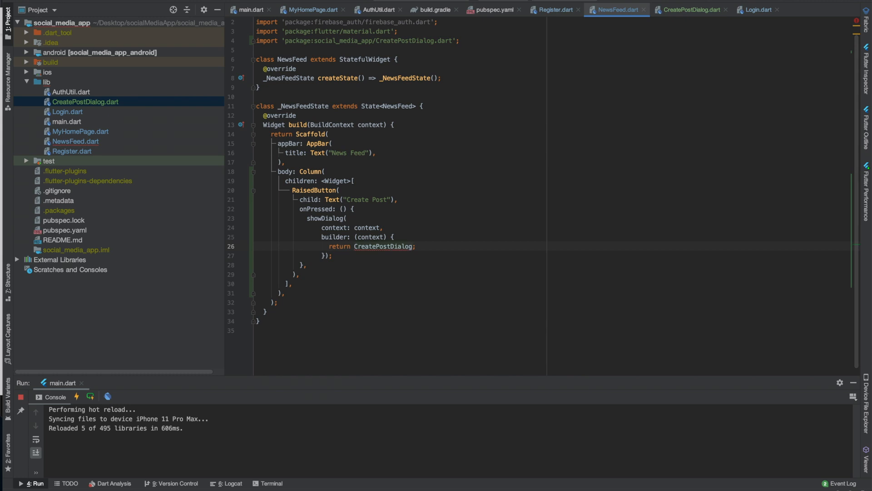
pyautogui.write('()')
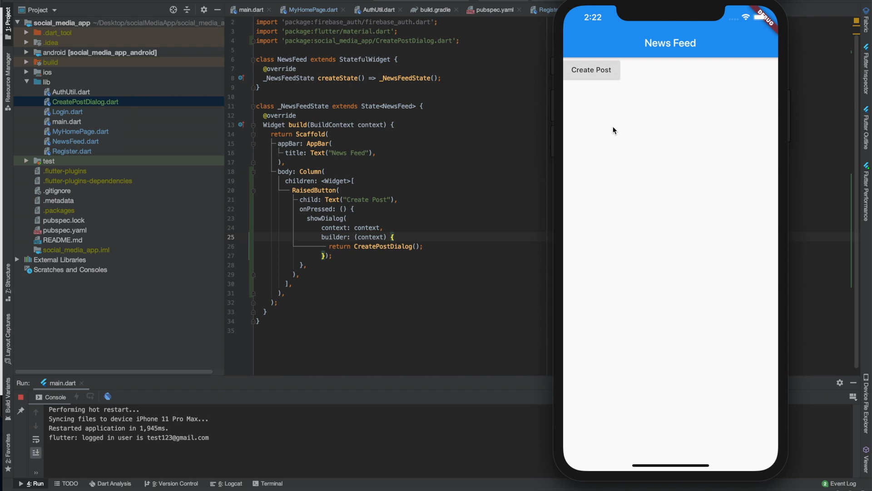
# Step: Hot restart the app and tap Create Post to show the dialog
pyautogui.click(611, 65)
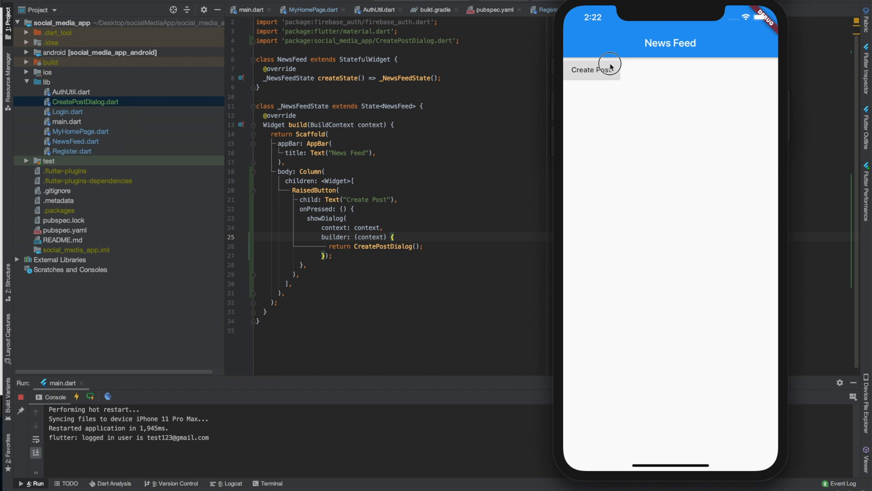
pyautogui.click(592, 68)
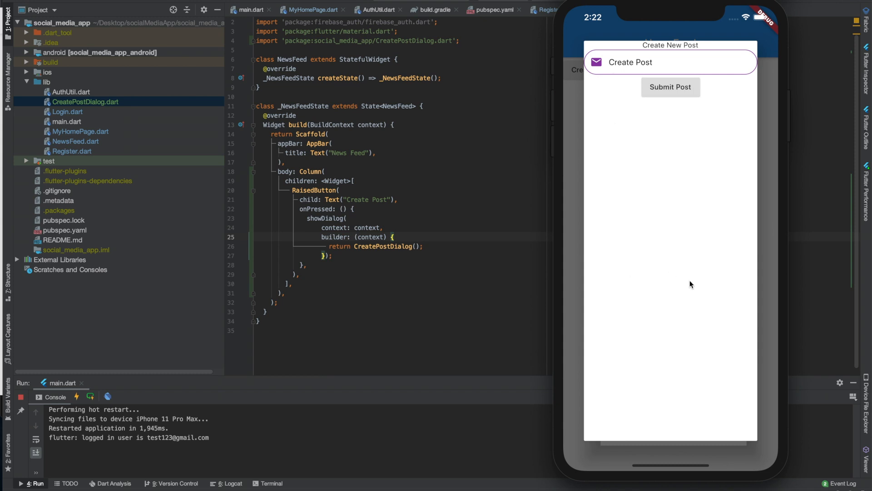
pyautogui.moveTo(654, 230)
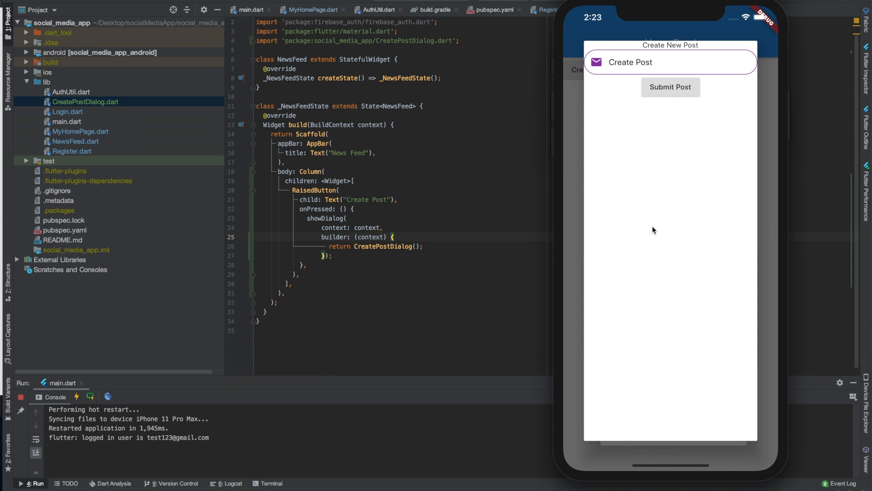
pyautogui.moveTo(656, 262)
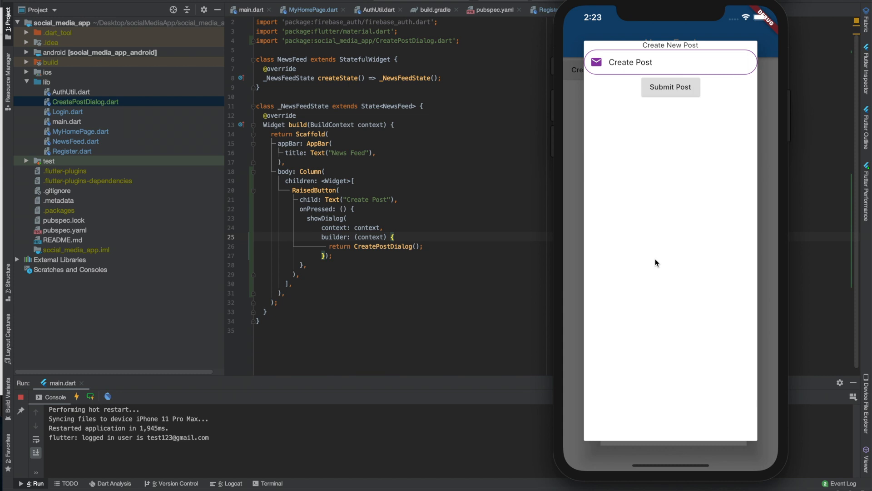
pyautogui.moveTo(417, 252)
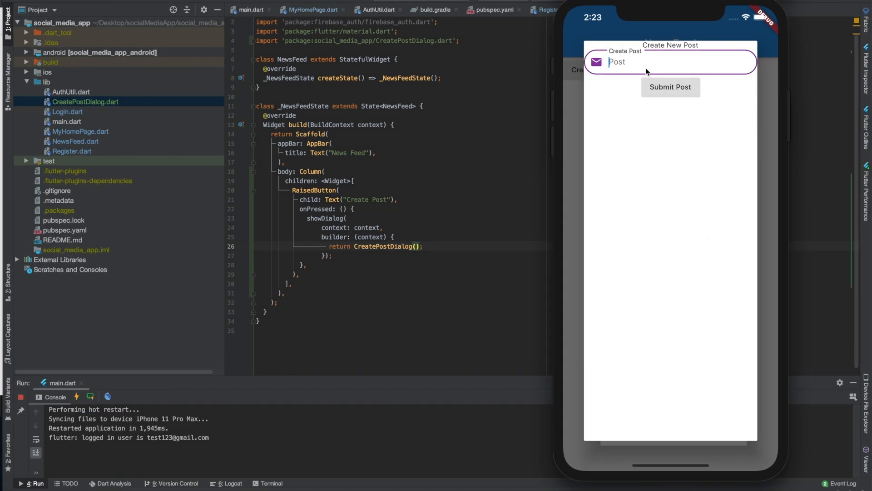
# Step: Submit 'test' and 'testing' and check the console logs both, then dismiss the dialog
pyautogui.write('test')
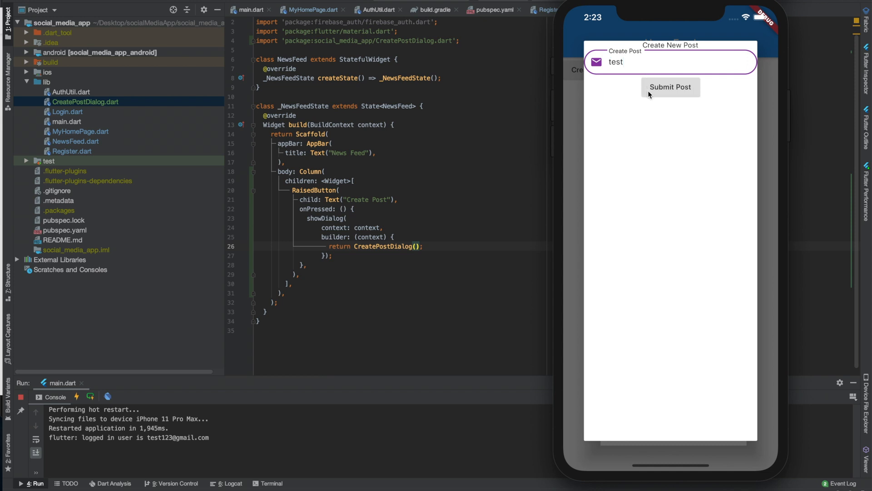
pyautogui.click(670, 87)
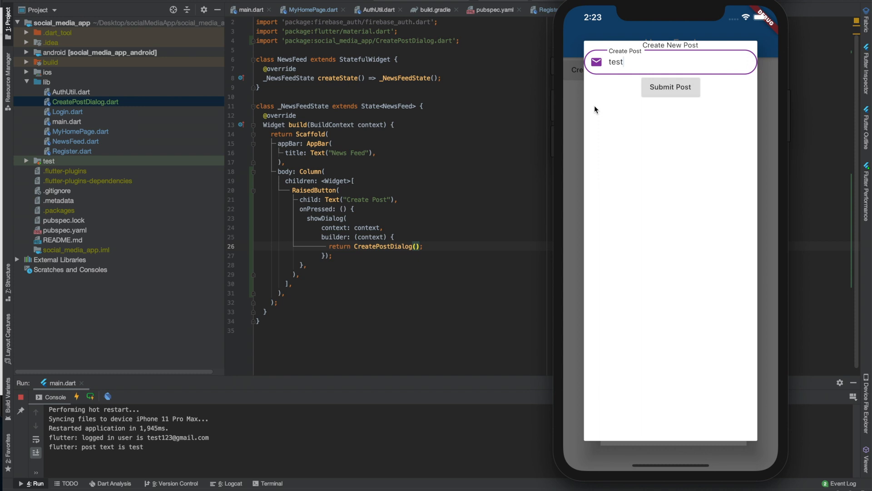
pyautogui.write('ing')
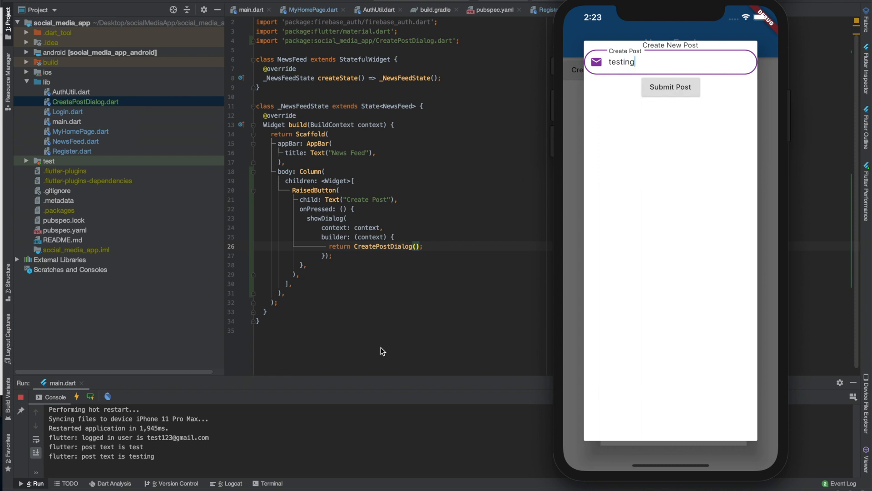
pyautogui.moveTo(574, 178)
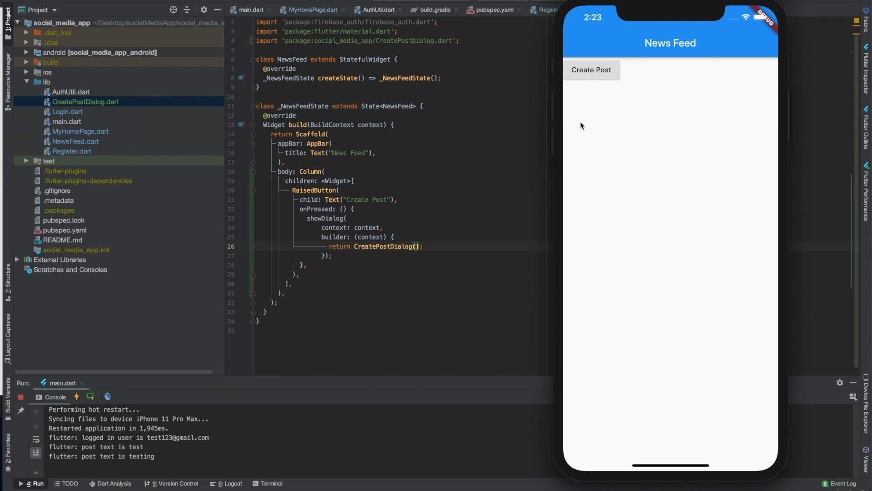
pyautogui.moveTo(579, 129)
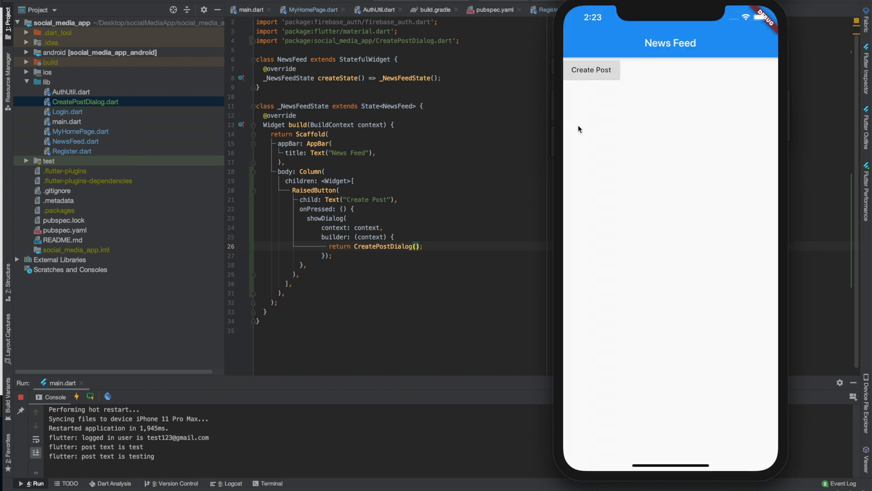
pyautogui.moveTo(594, 66)
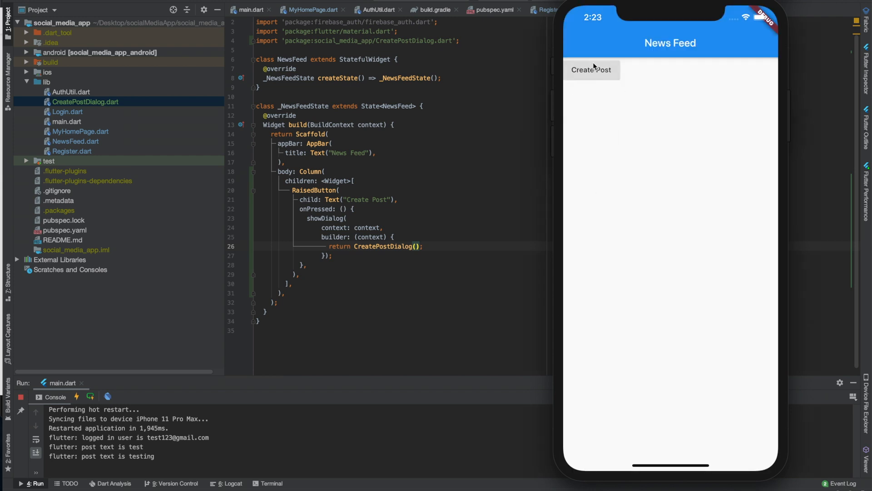
pyautogui.click(591, 70)
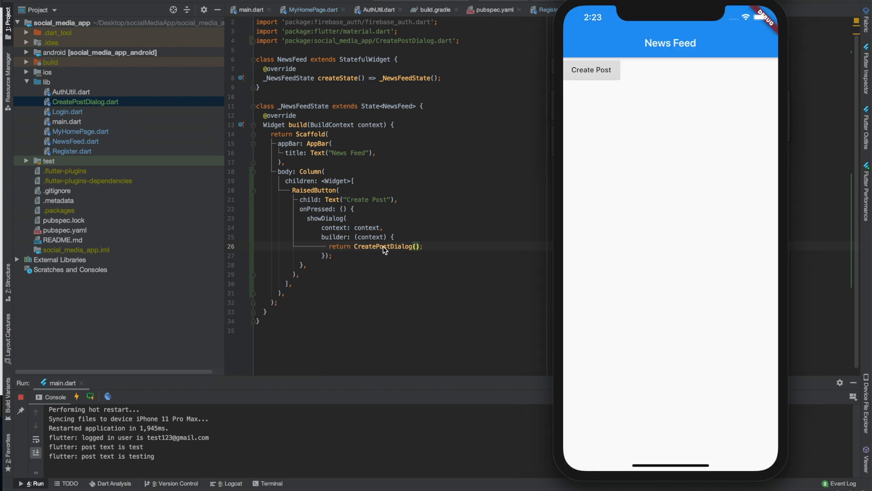
pyautogui.scroll(3)
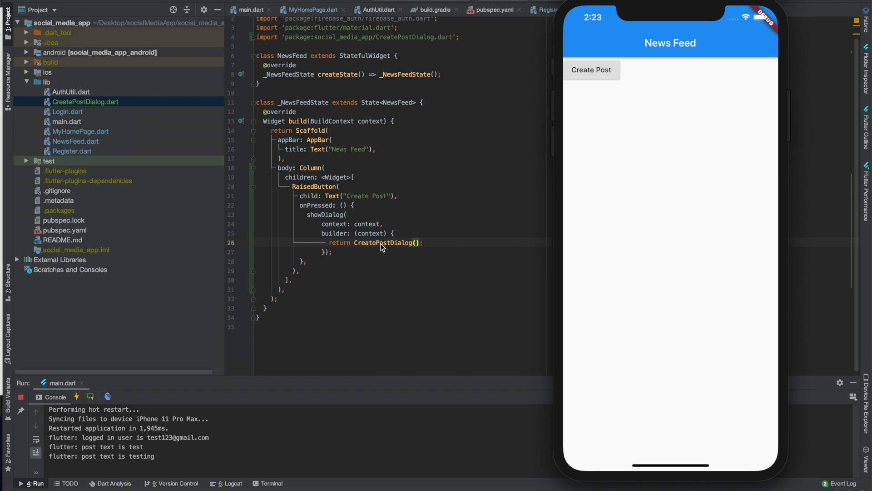
pyautogui.moveTo(416, 232)
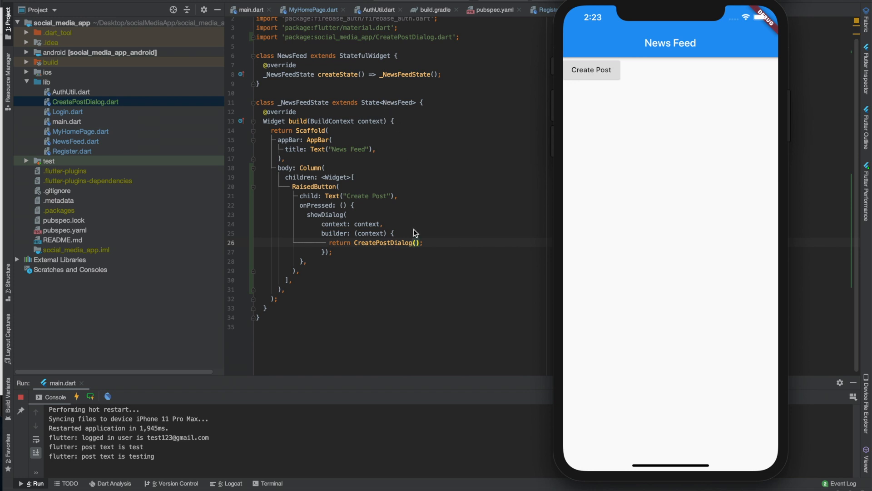
# Step: Add Navigator.pop(context); after the print call in the Submit Post handler
pyautogui.click(689, 10)
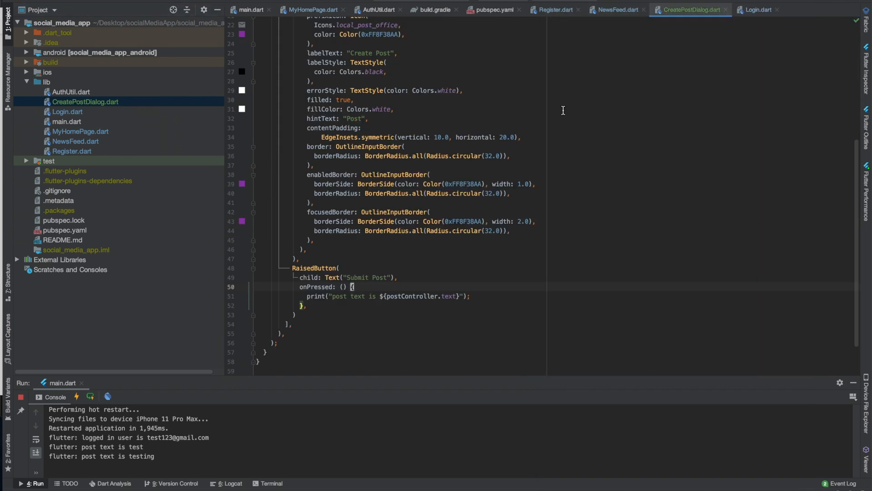
pyautogui.press('enter')
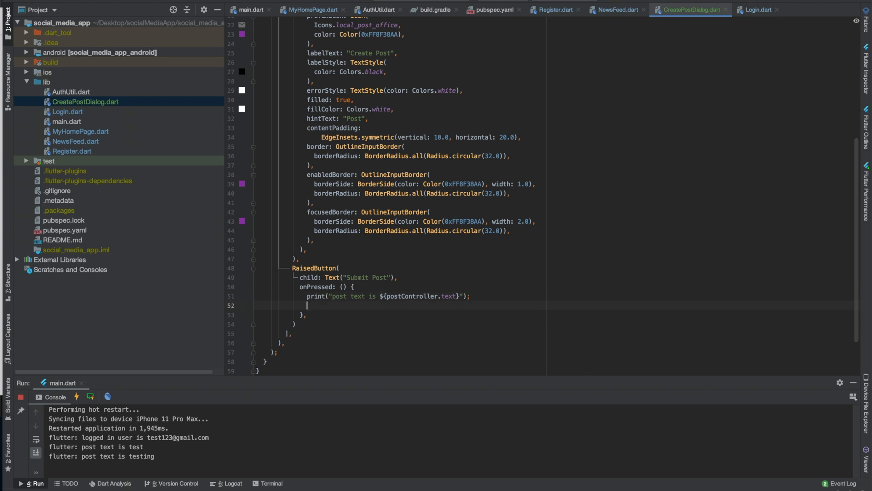
pyautogui.write('dism')
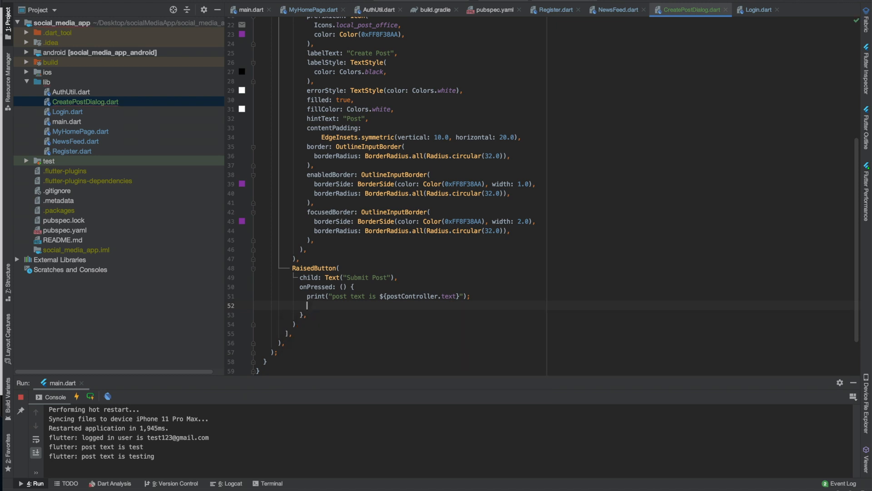
pyautogui.write('this.di')
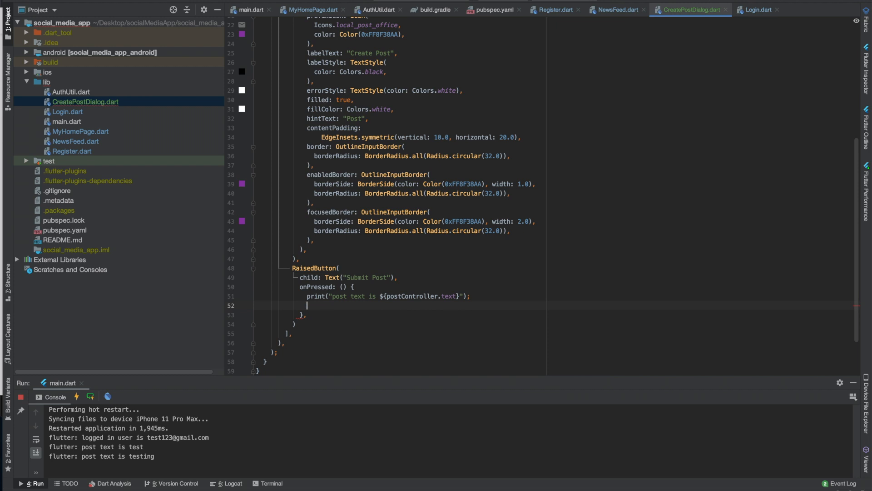
pyautogui.scroll(3)
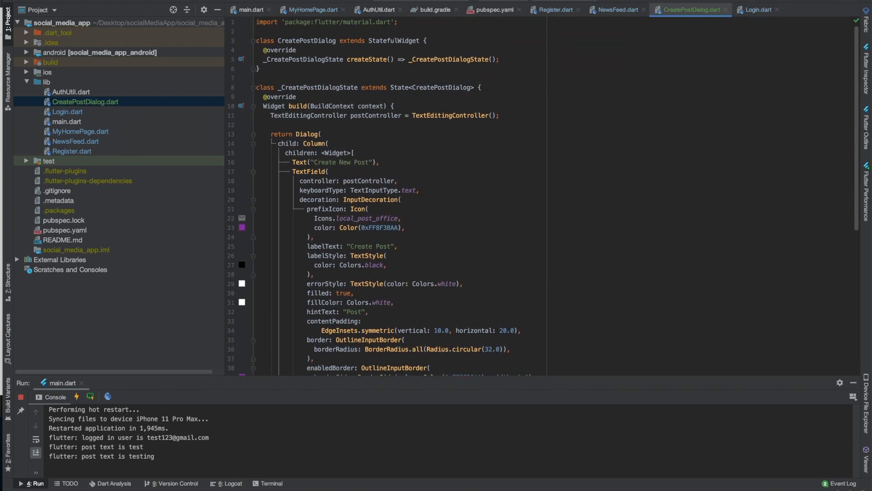
pyautogui.scroll(-3)
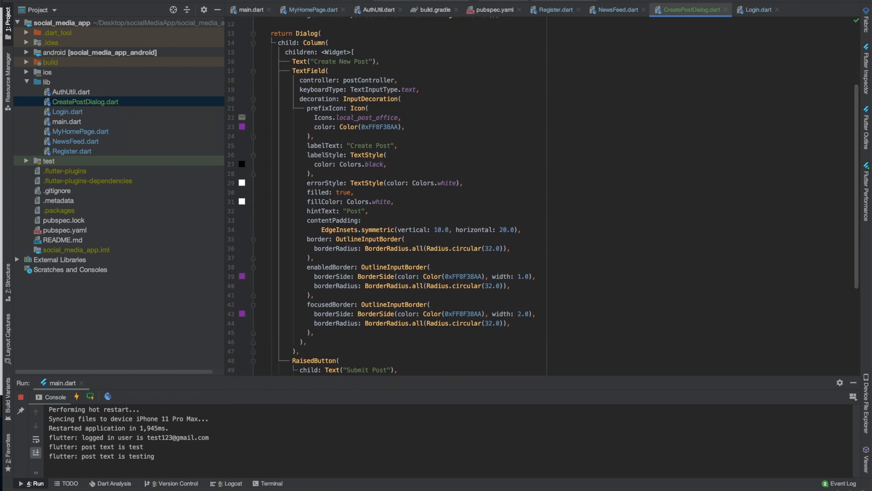
pyautogui.write('Navigator.pop(')
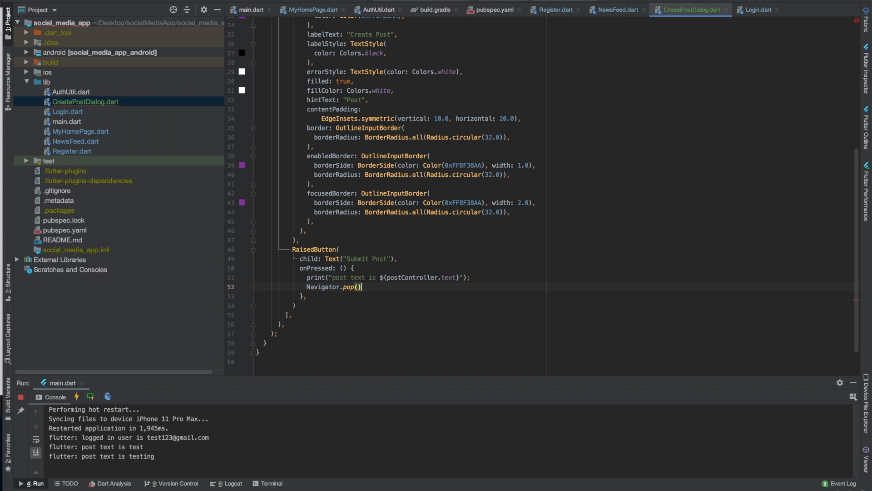
pyautogui.write(';')
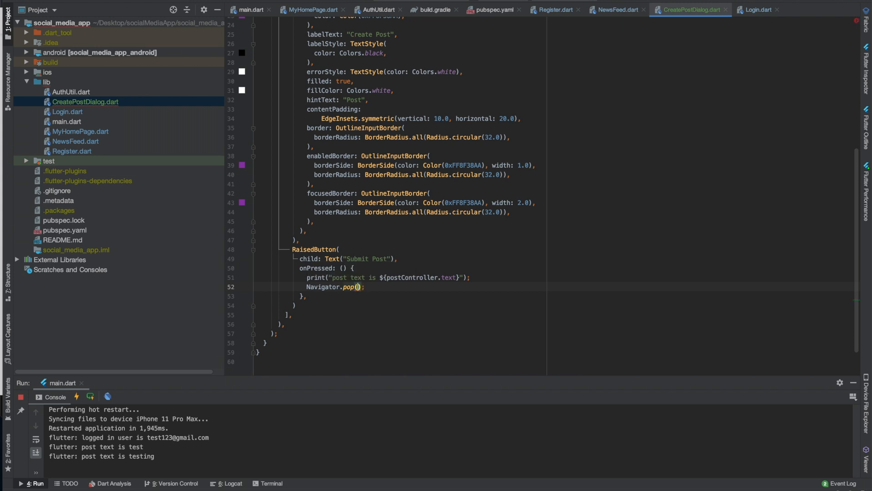
pyautogui.write('context')
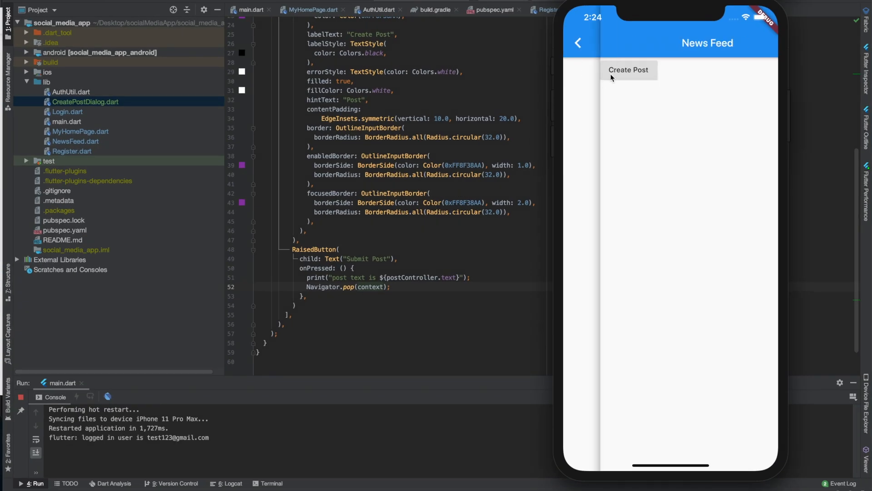
# Step: Submit a post from the Create New Post dialog, confirming it prints and closes
pyautogui.click(628, 69)
pyautogui.write('tes')
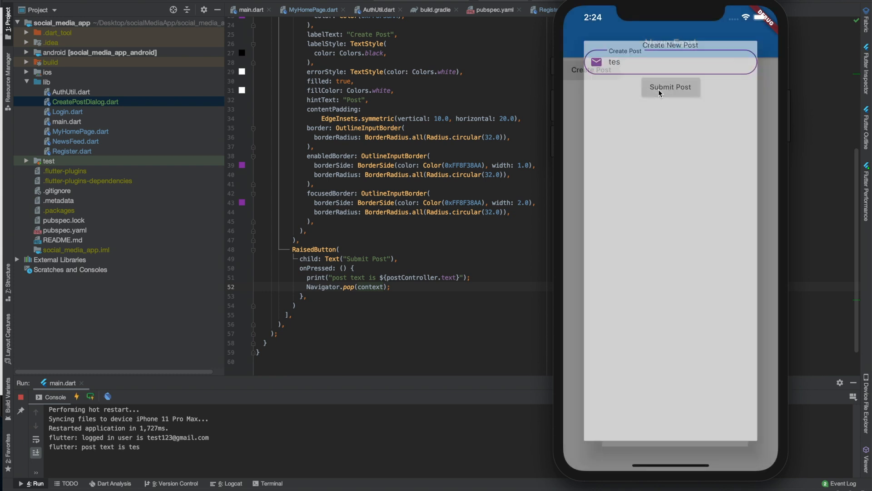
pyautogui.click(669, 86)
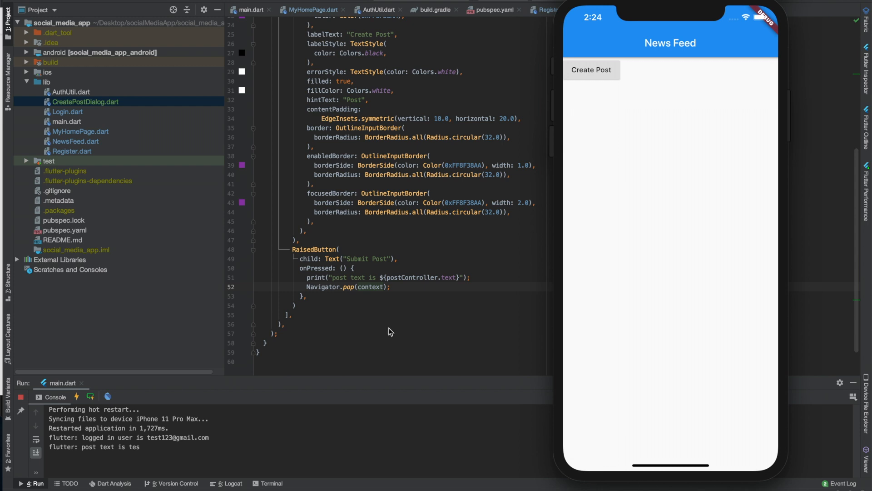
pyautogui.moveTo(307, 362)
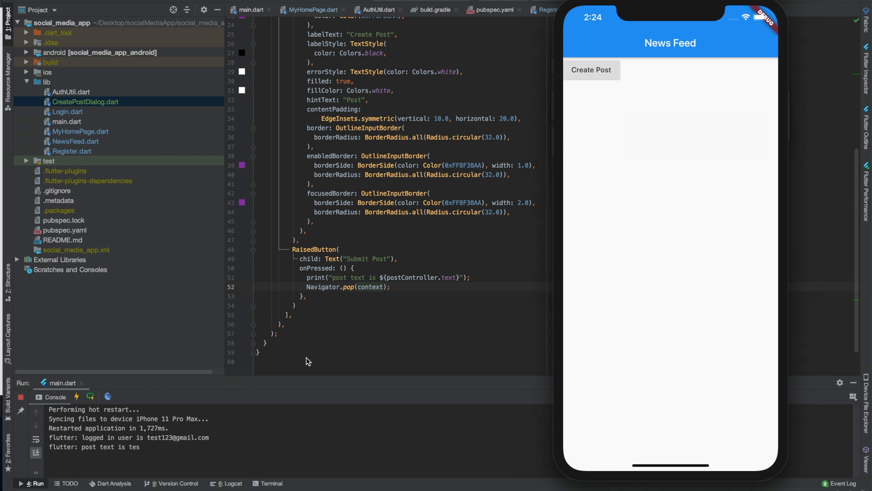
pyautogui.moveTo(449, 257)
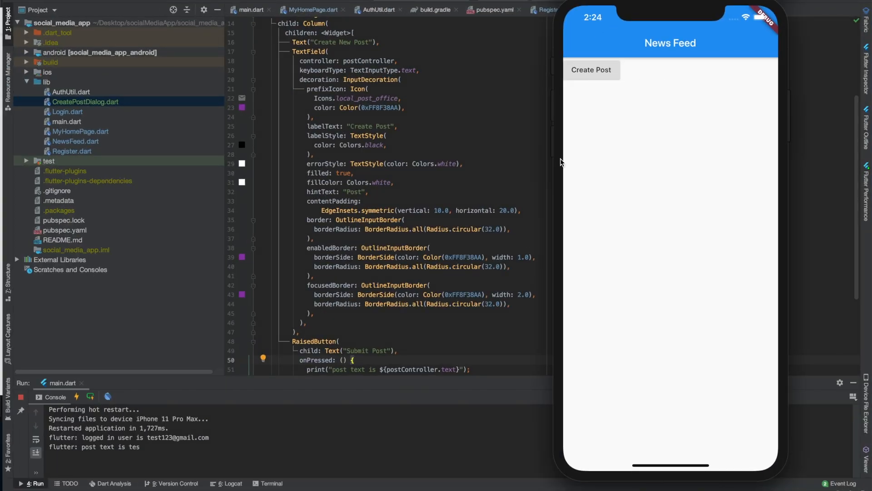
pyautogui.moveTo(613, 171)
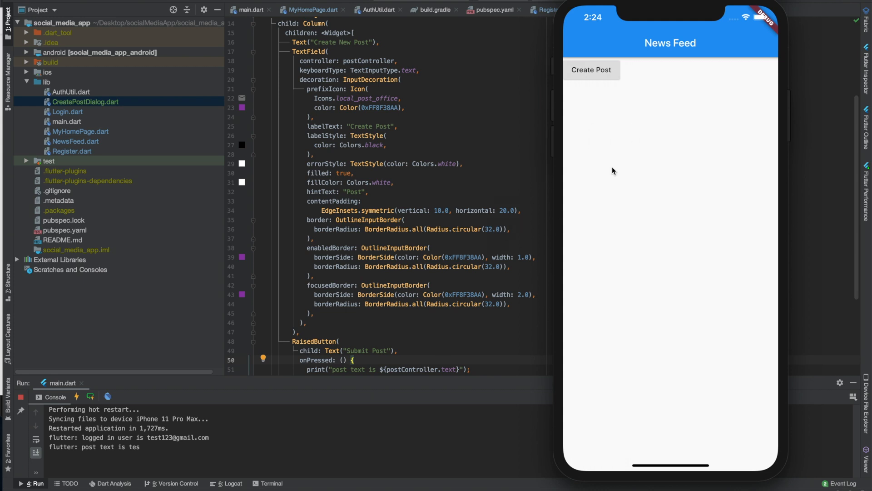